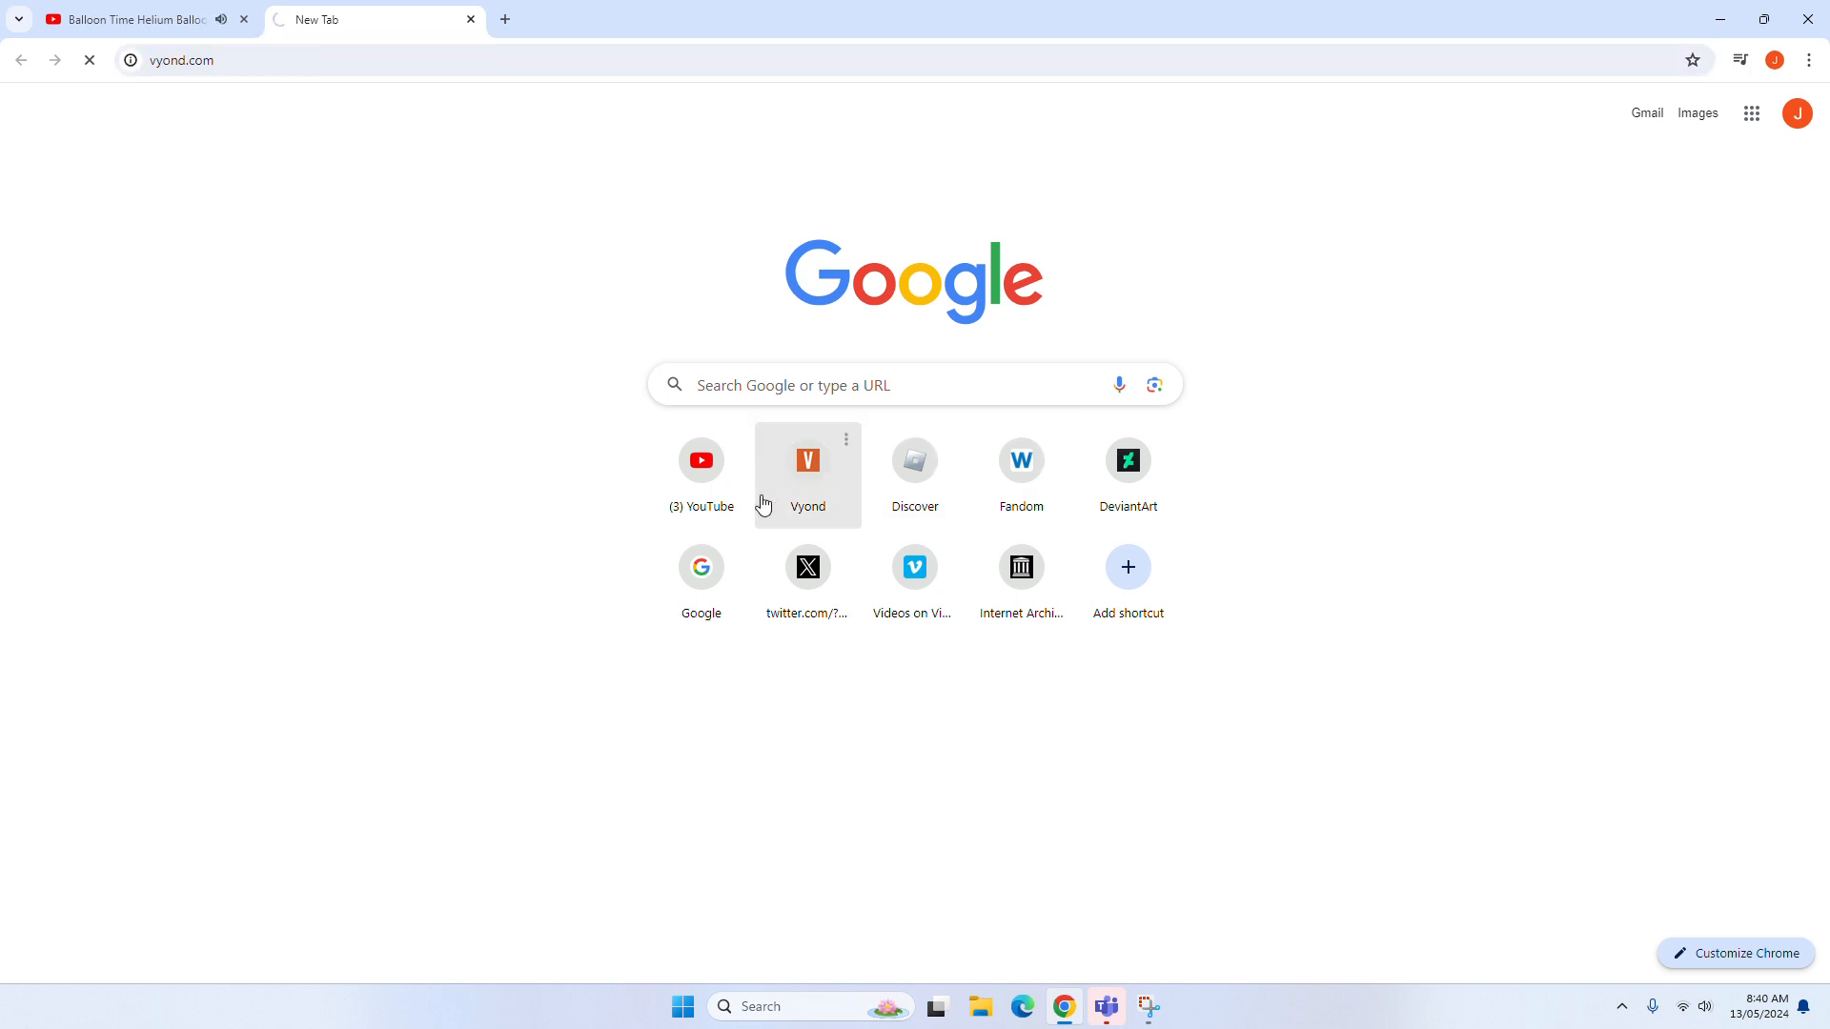
Step: Log into Vyond with the Google account, continuing past the other-sessions warning
click(806, 459)
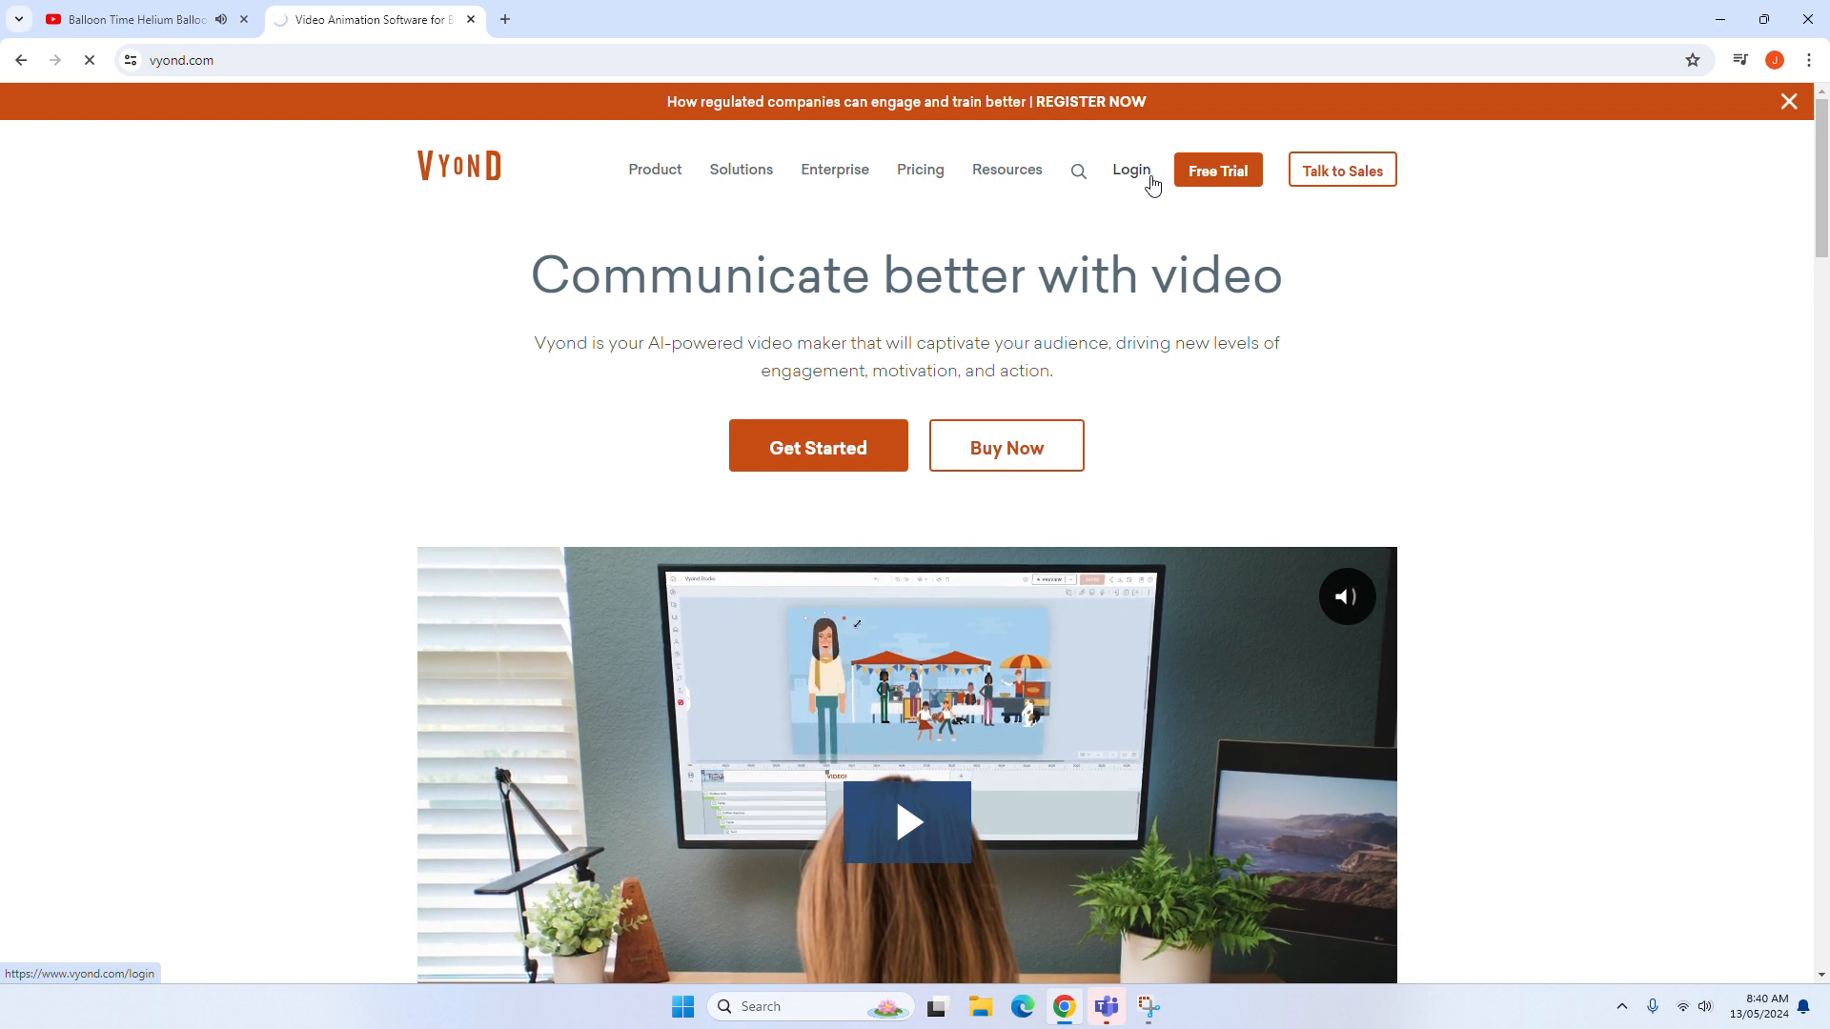
click(1130, 170)
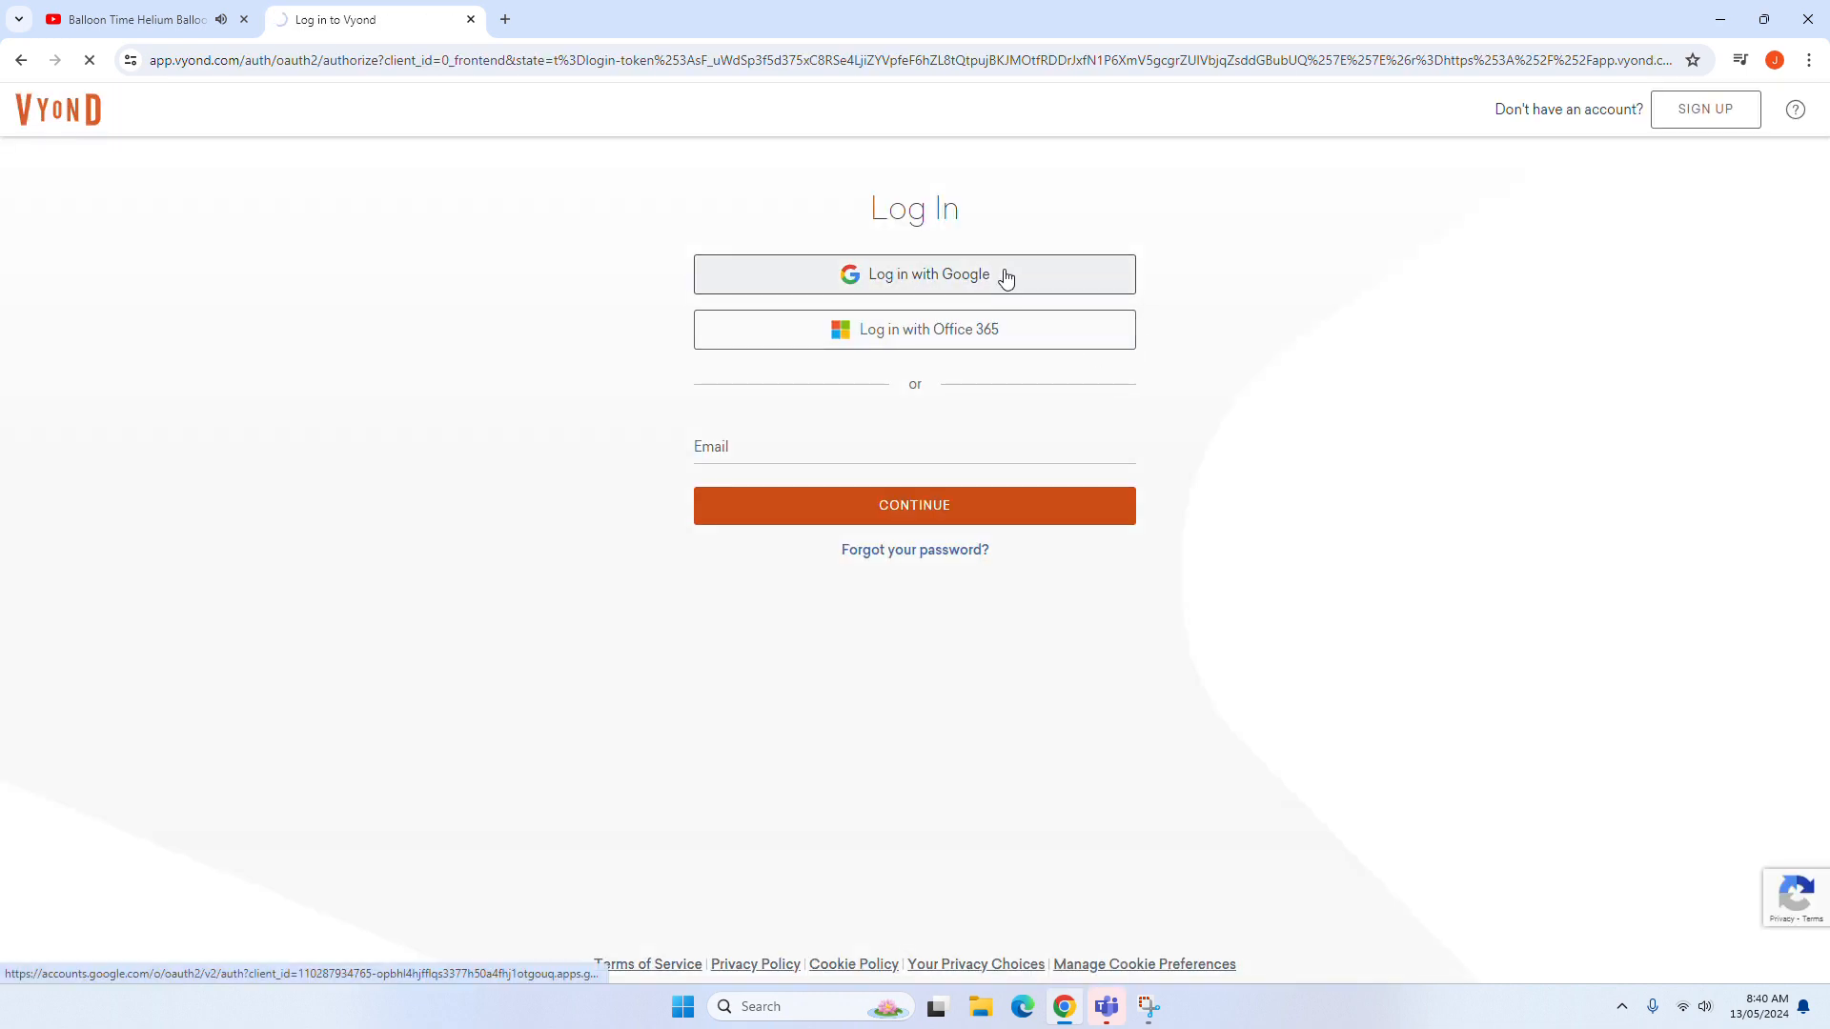
click(914, 274)
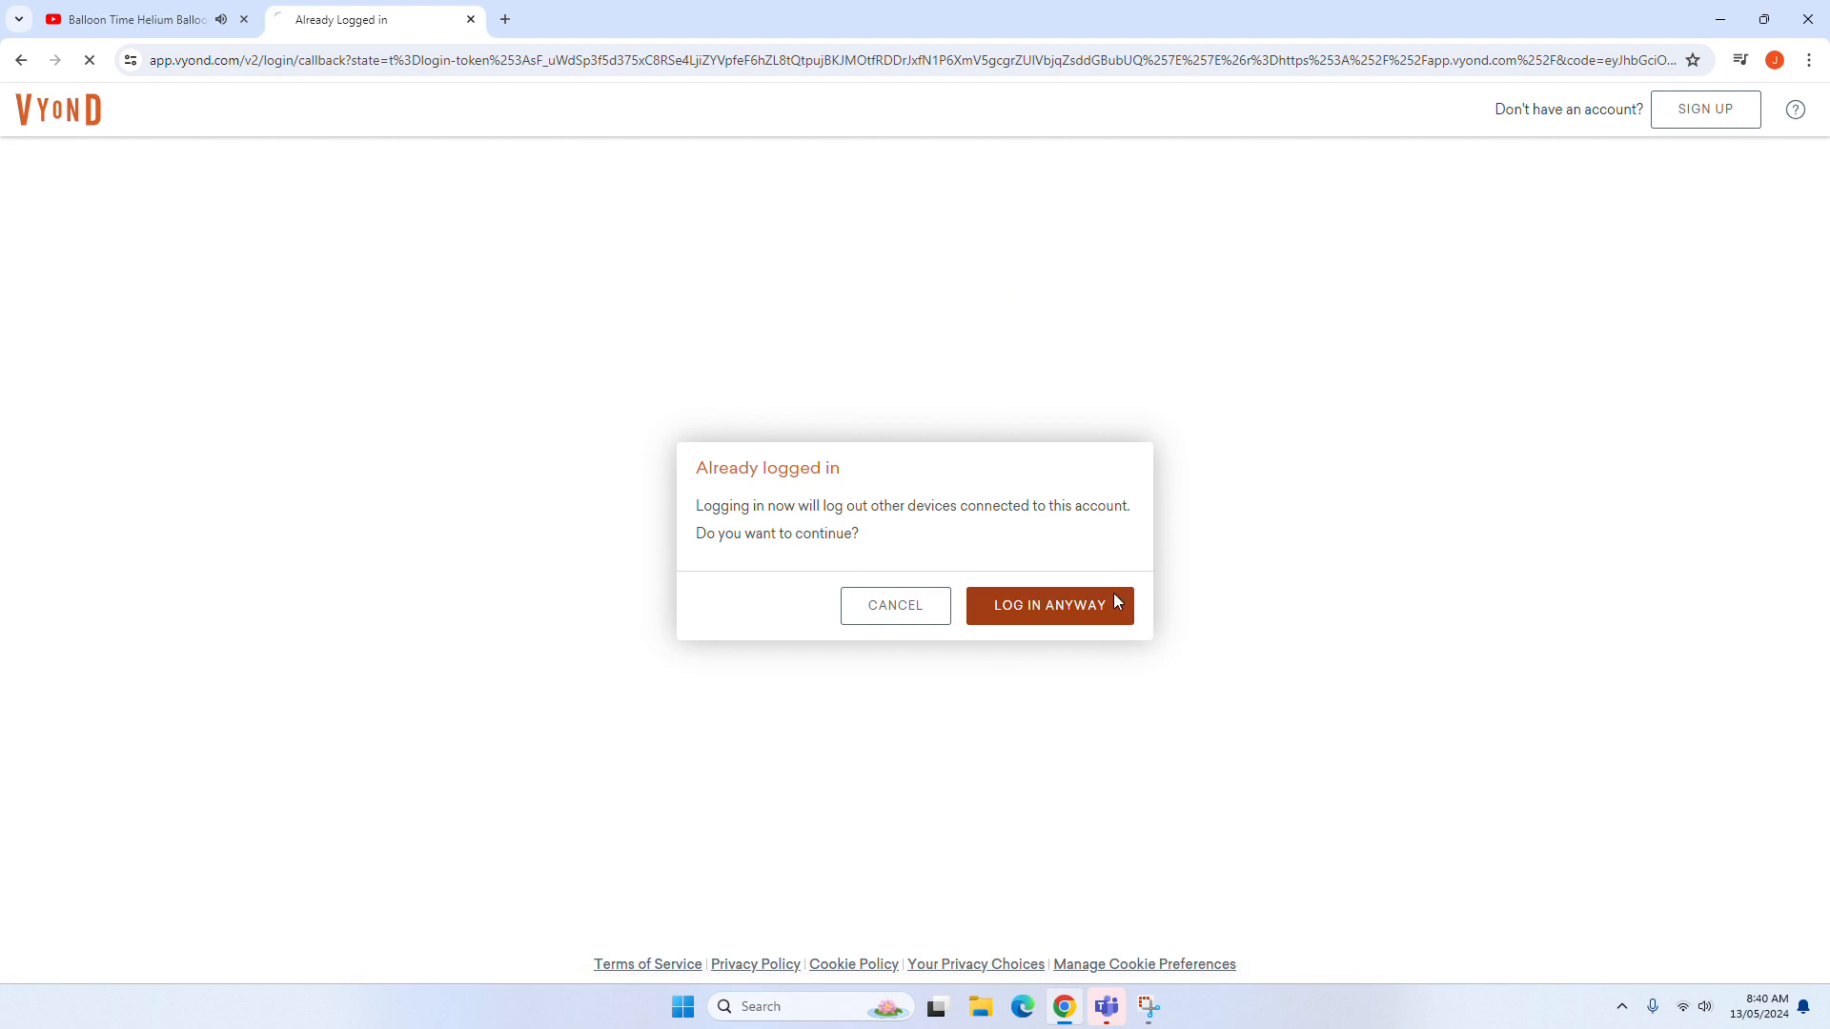
click(1048, 604)
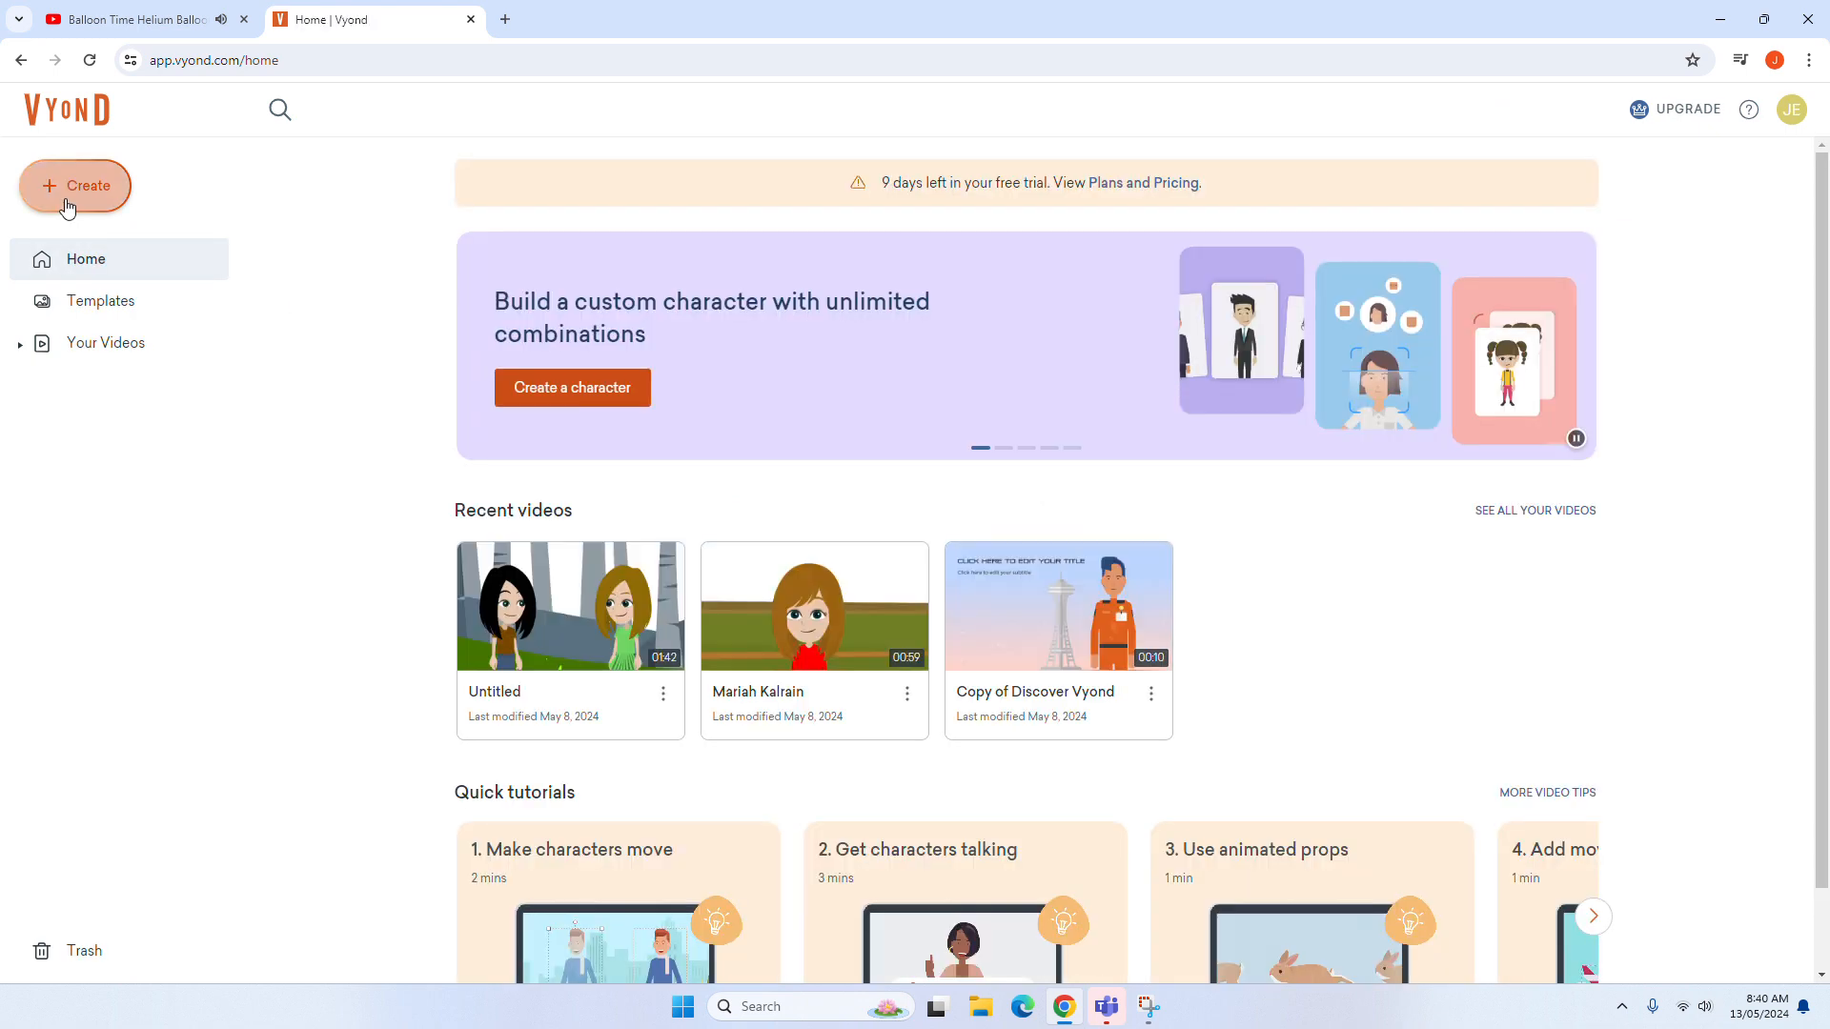
Step: Create a new character in the Business Friendly style with the slim skirted body type
click(74, 186)
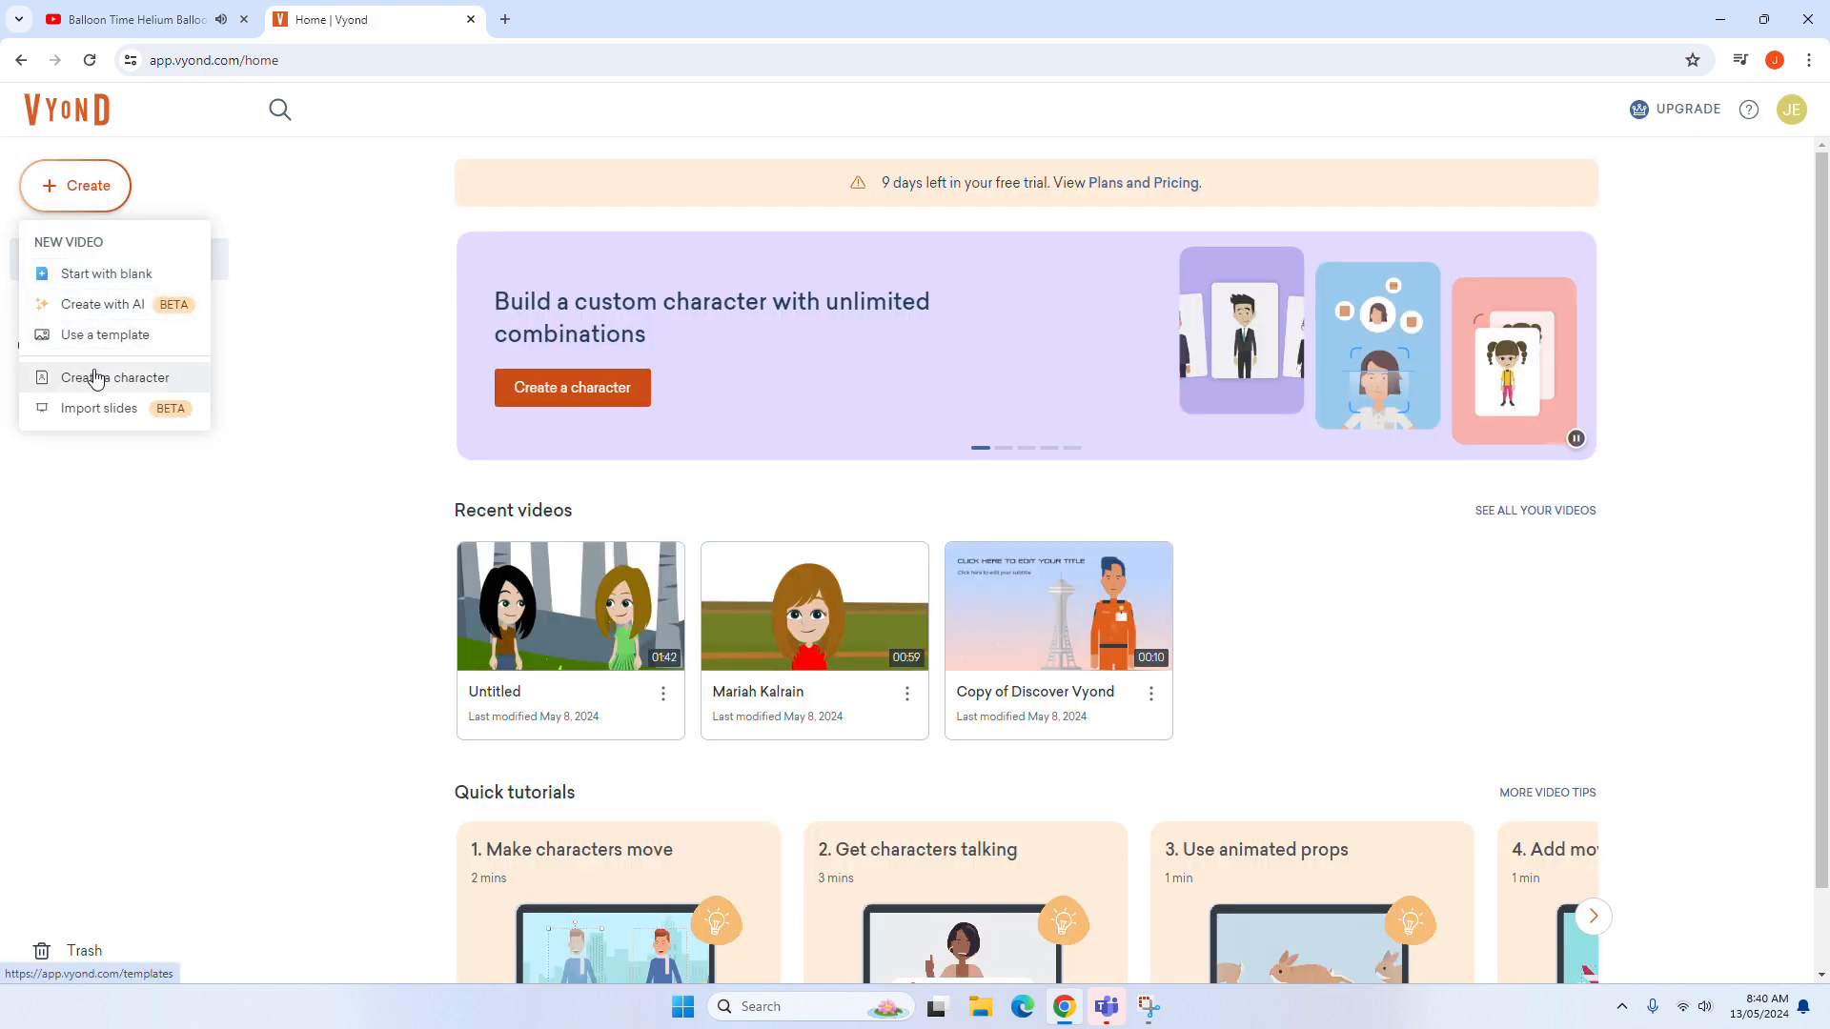
click(116, 377)
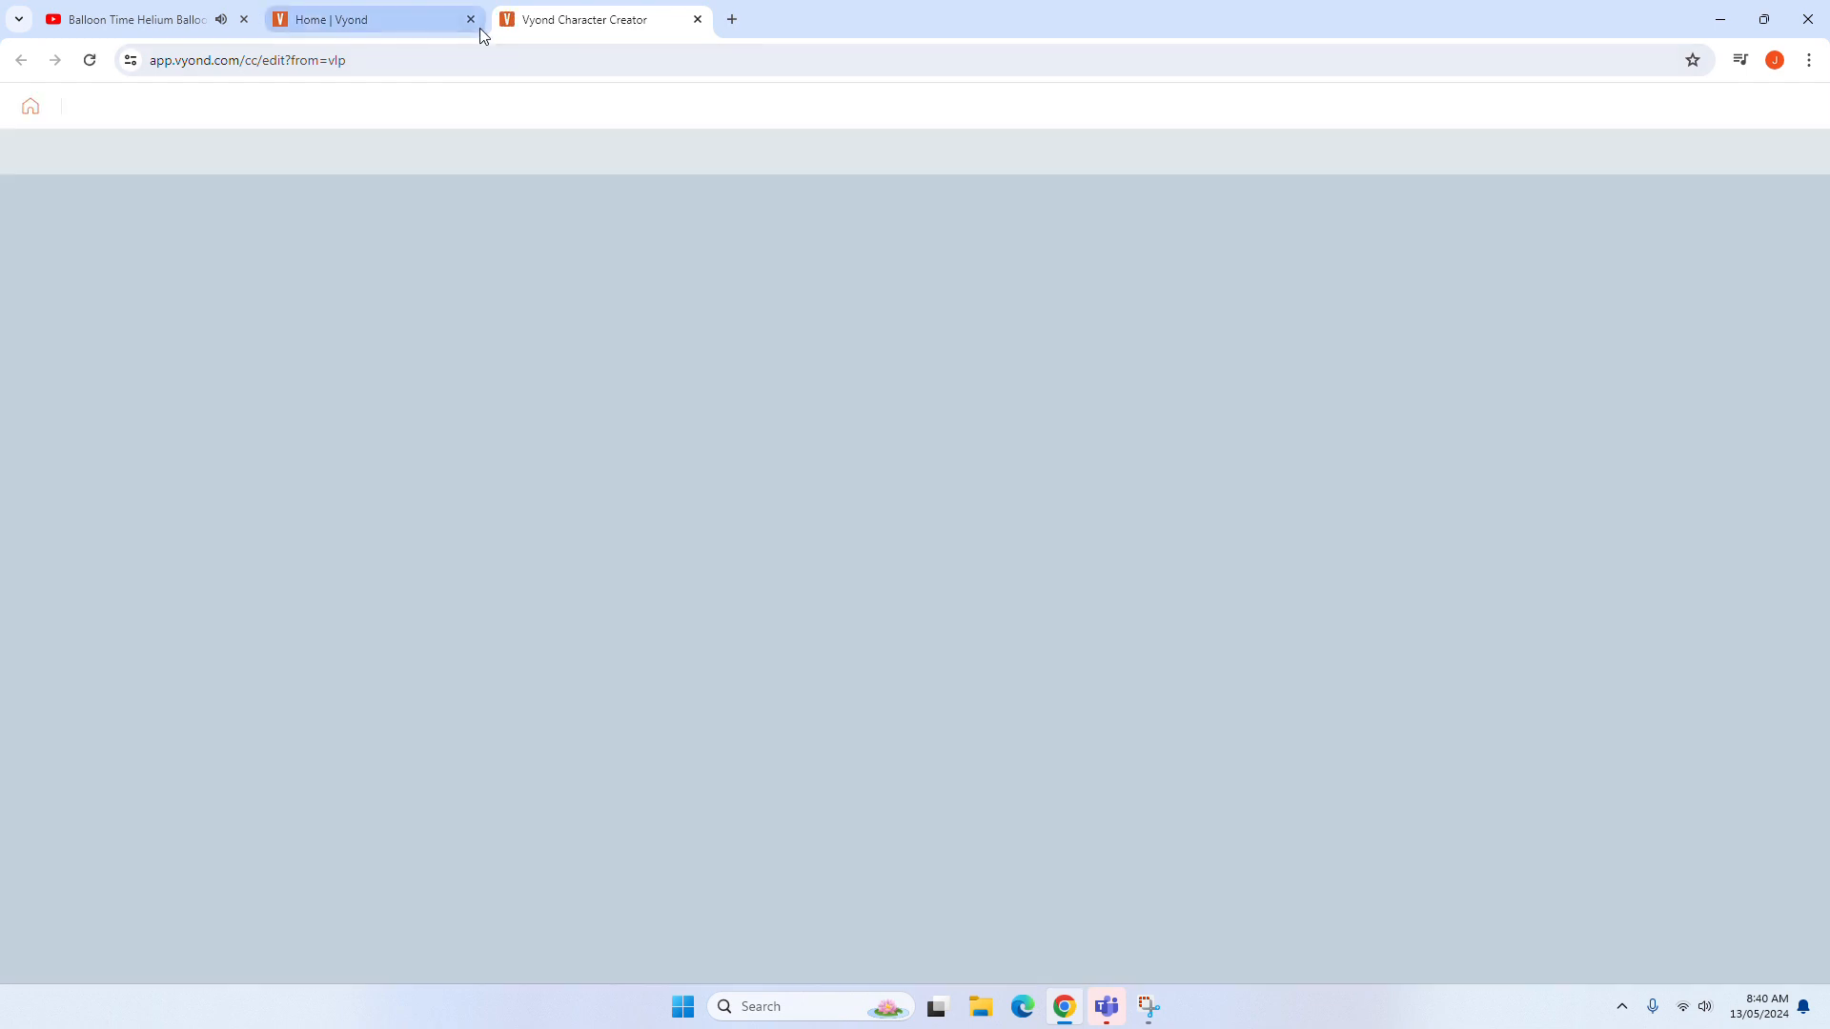
click(595, 19)
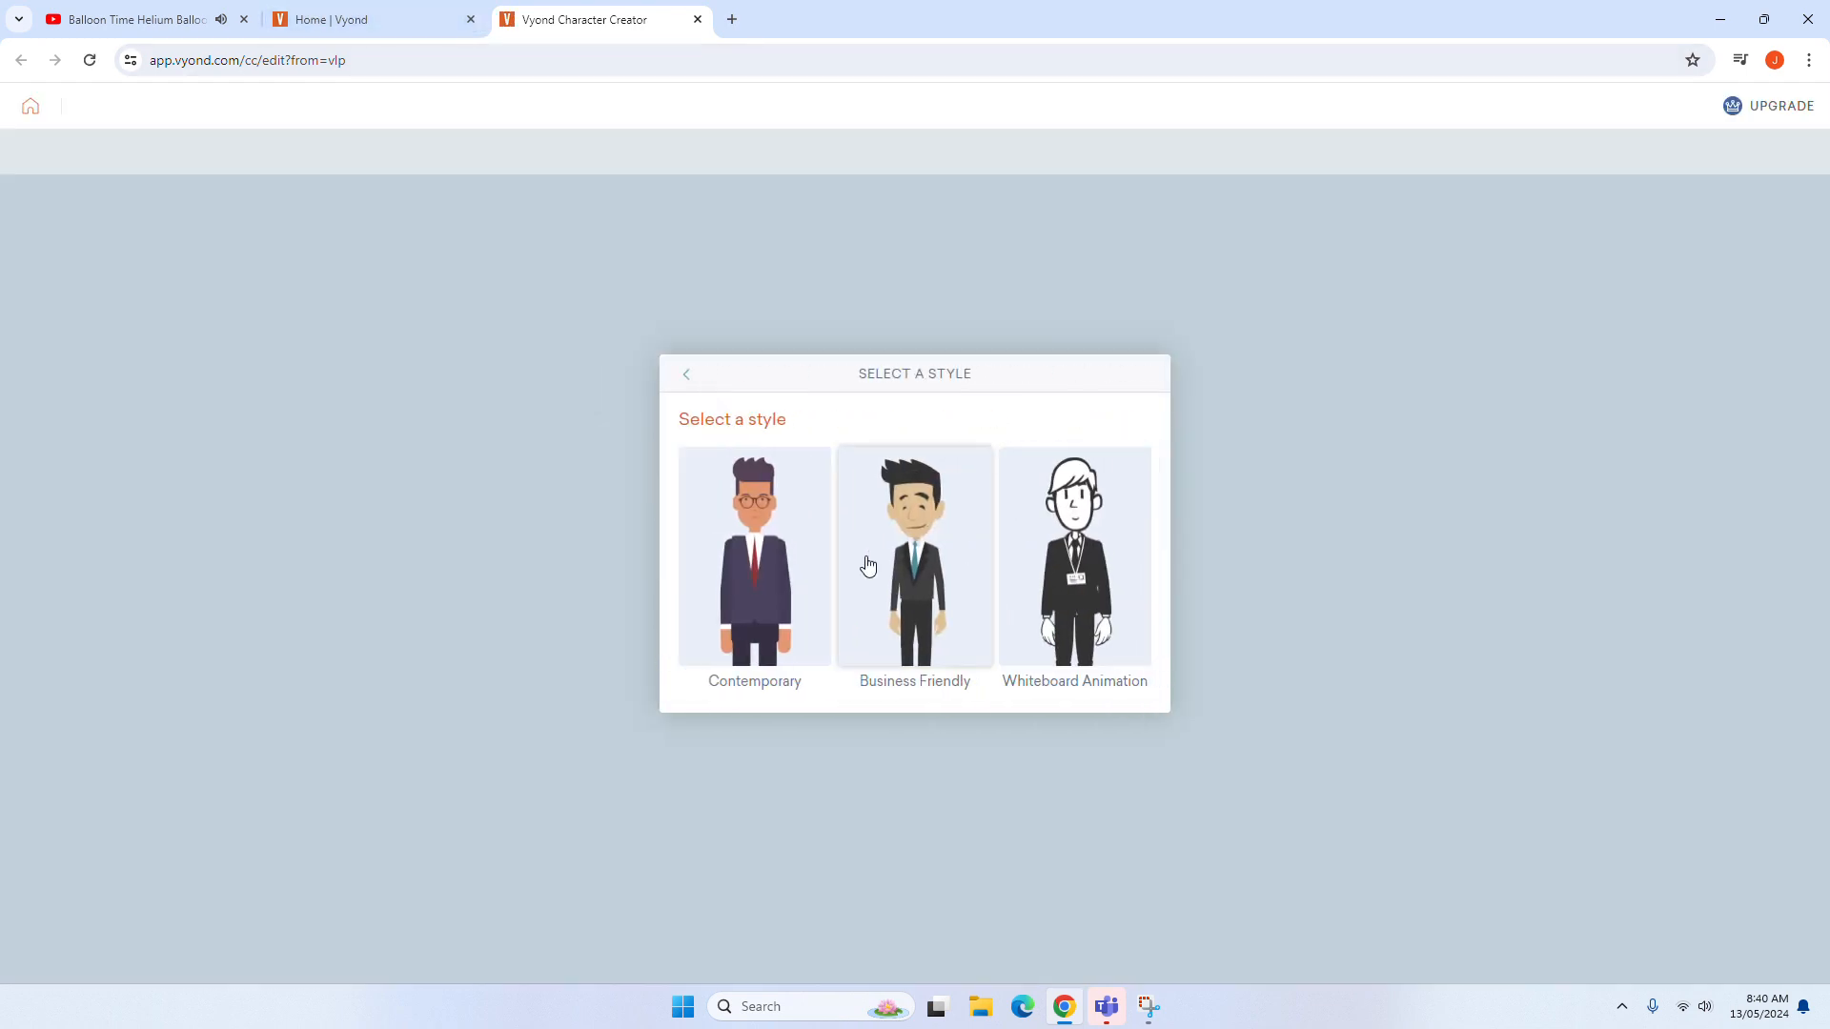
click(914, 555)
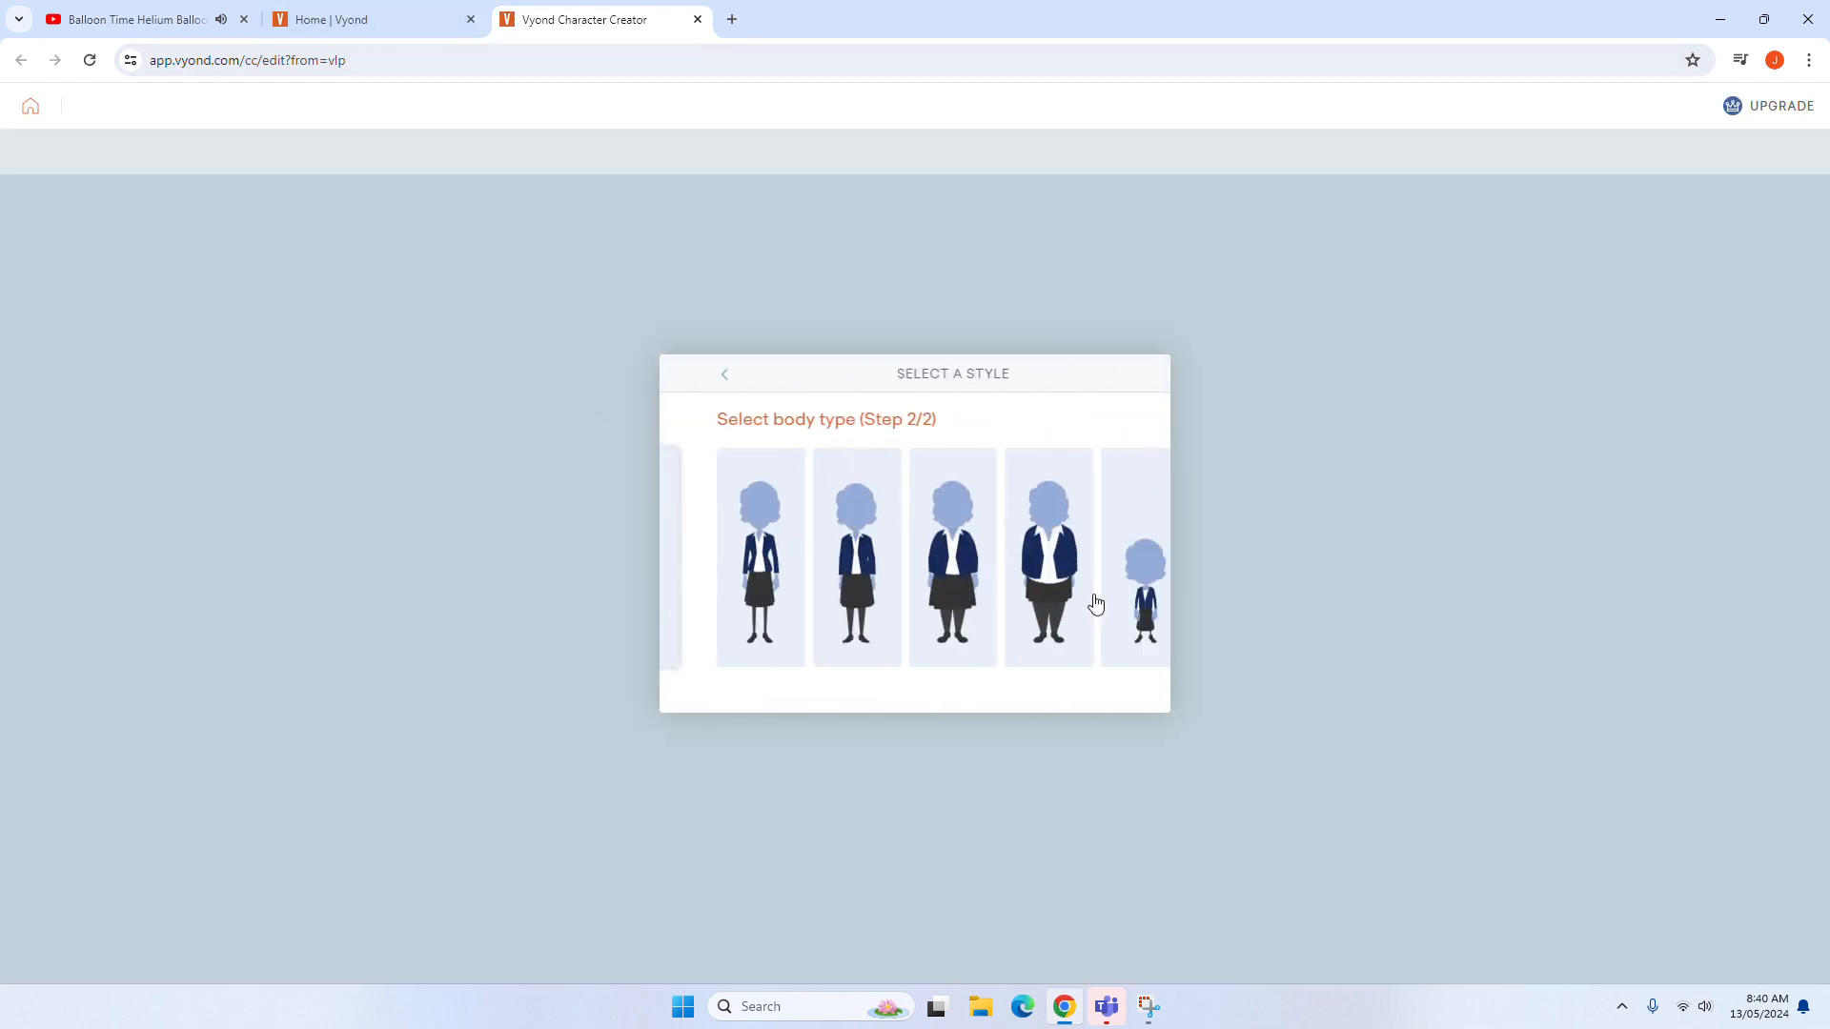
click(1048, 557)
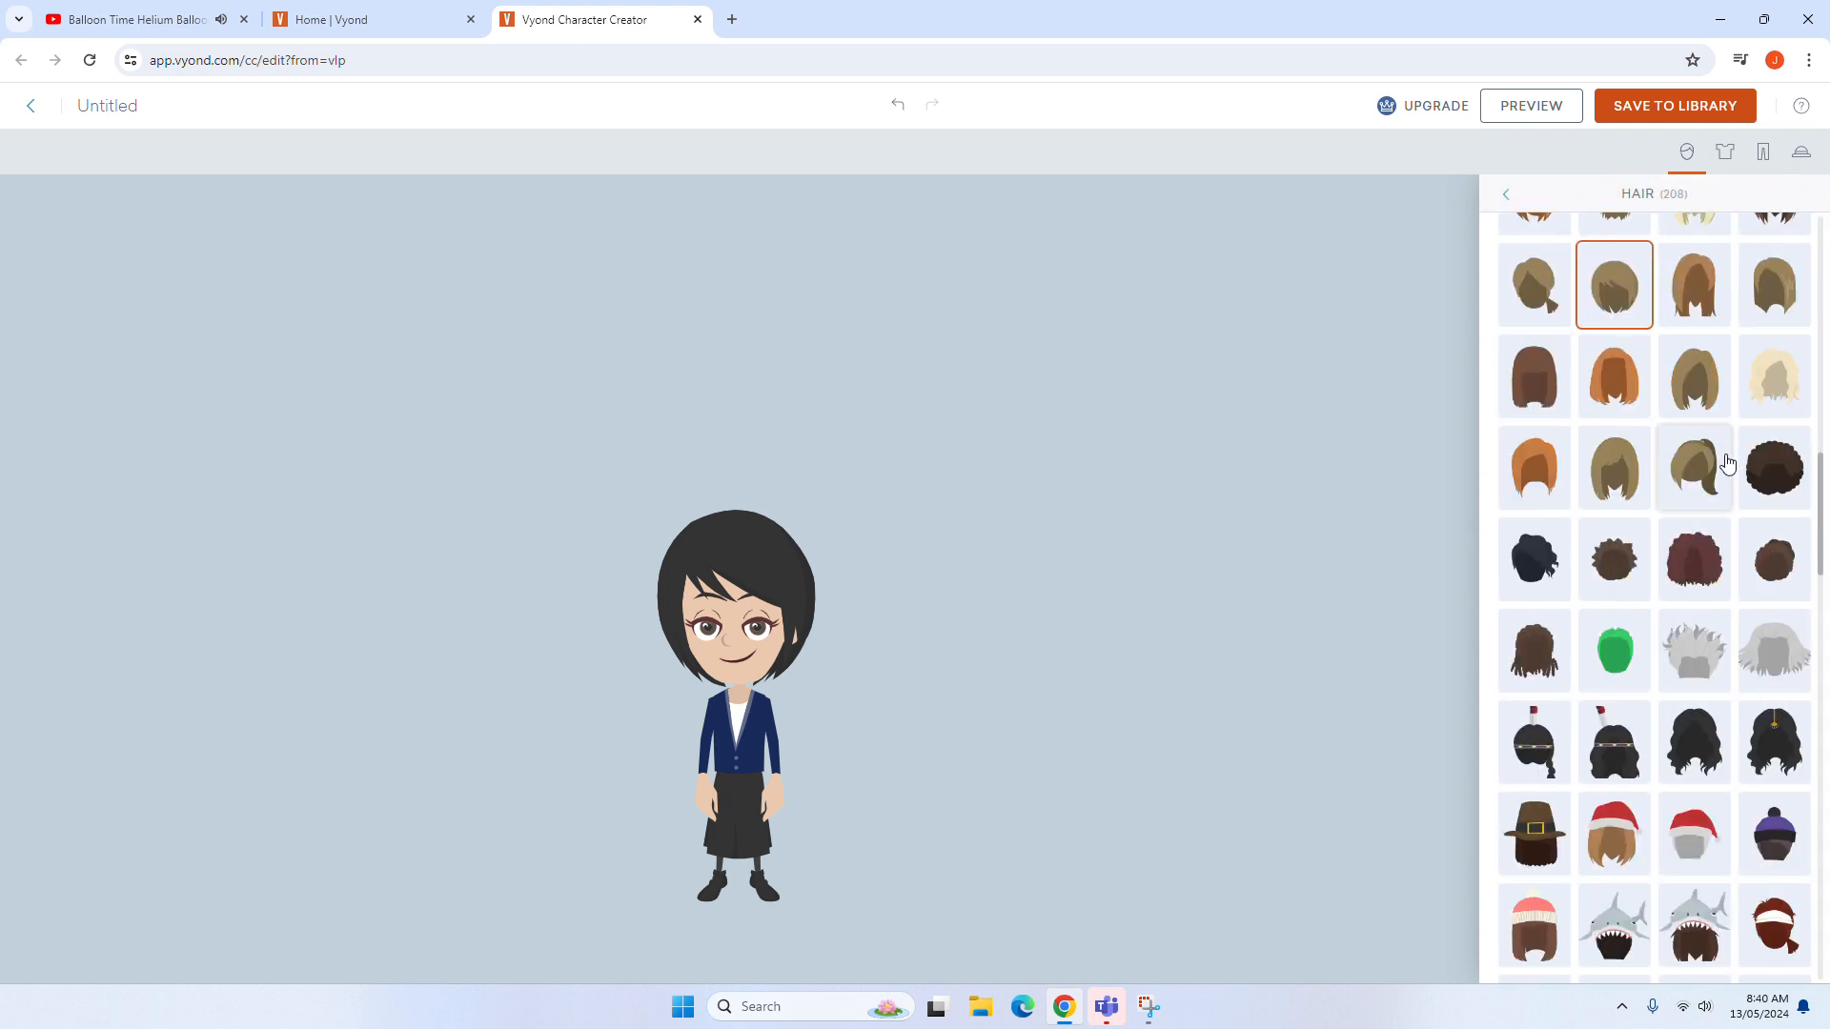
Step: Recolor the long hair a light golden blonde and make the eyebrows match
scroll(down, 3)
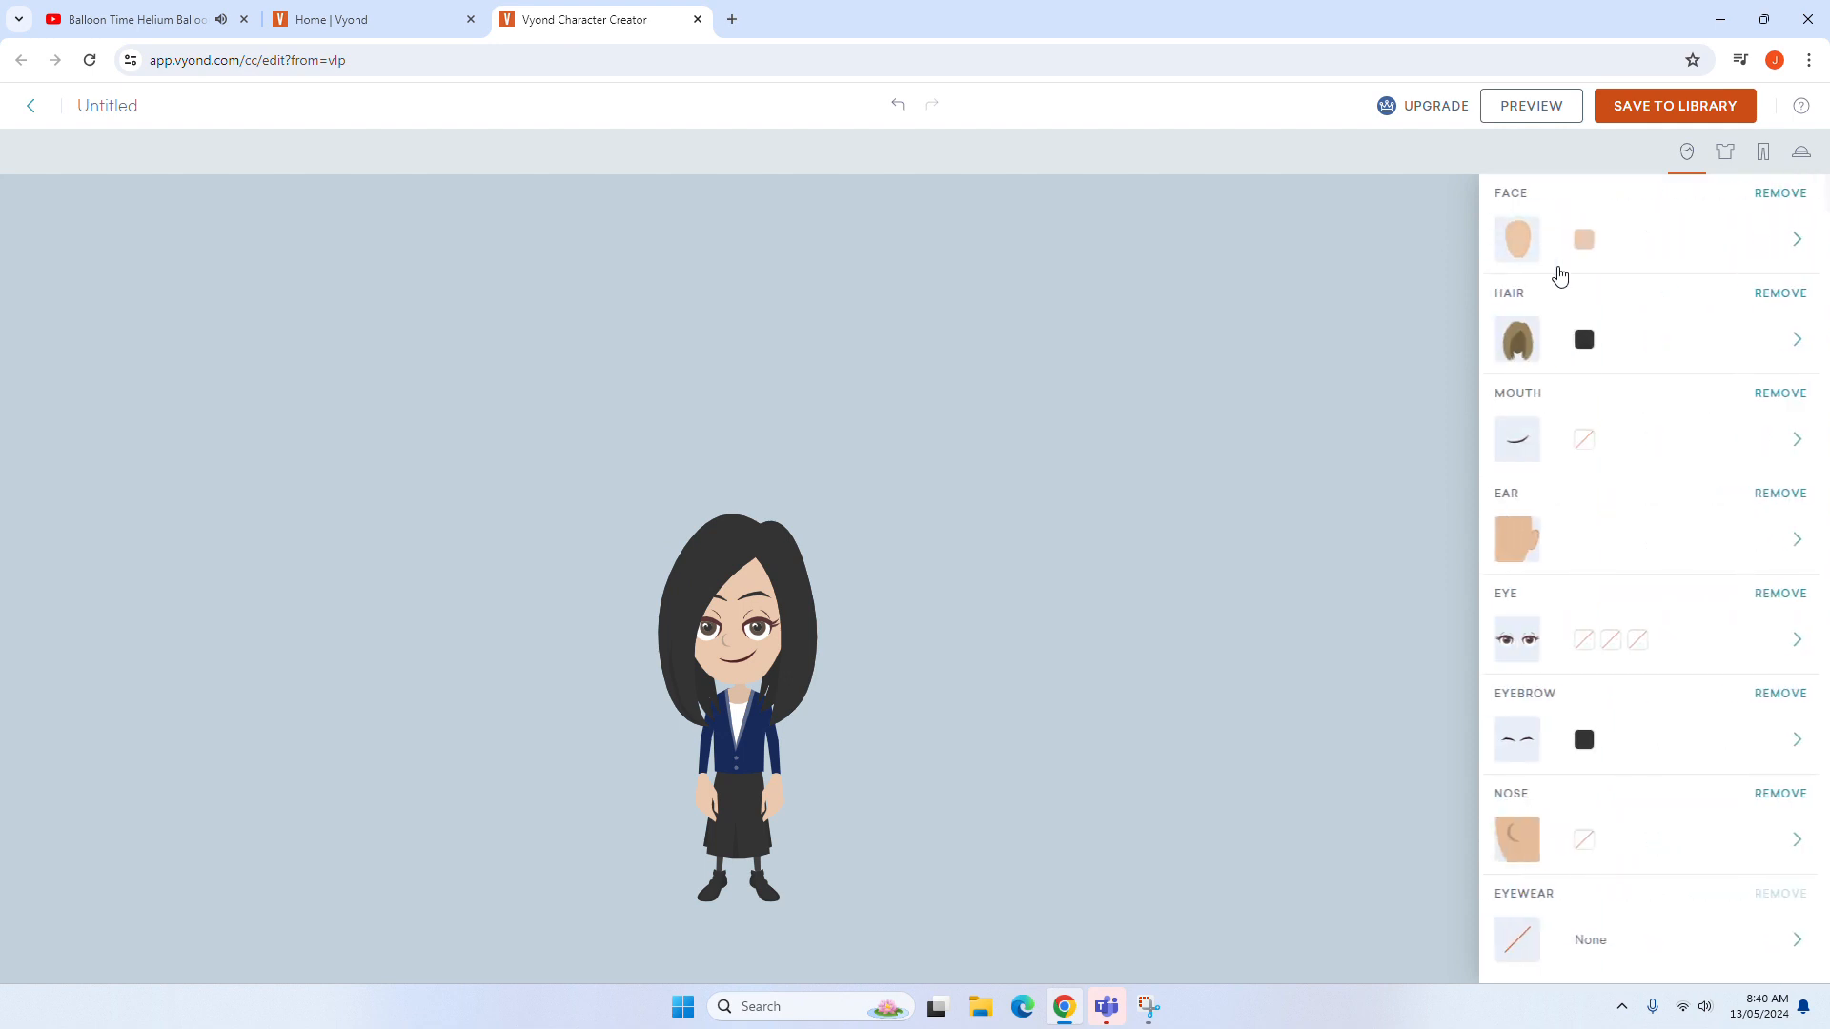
click(1584, 340)
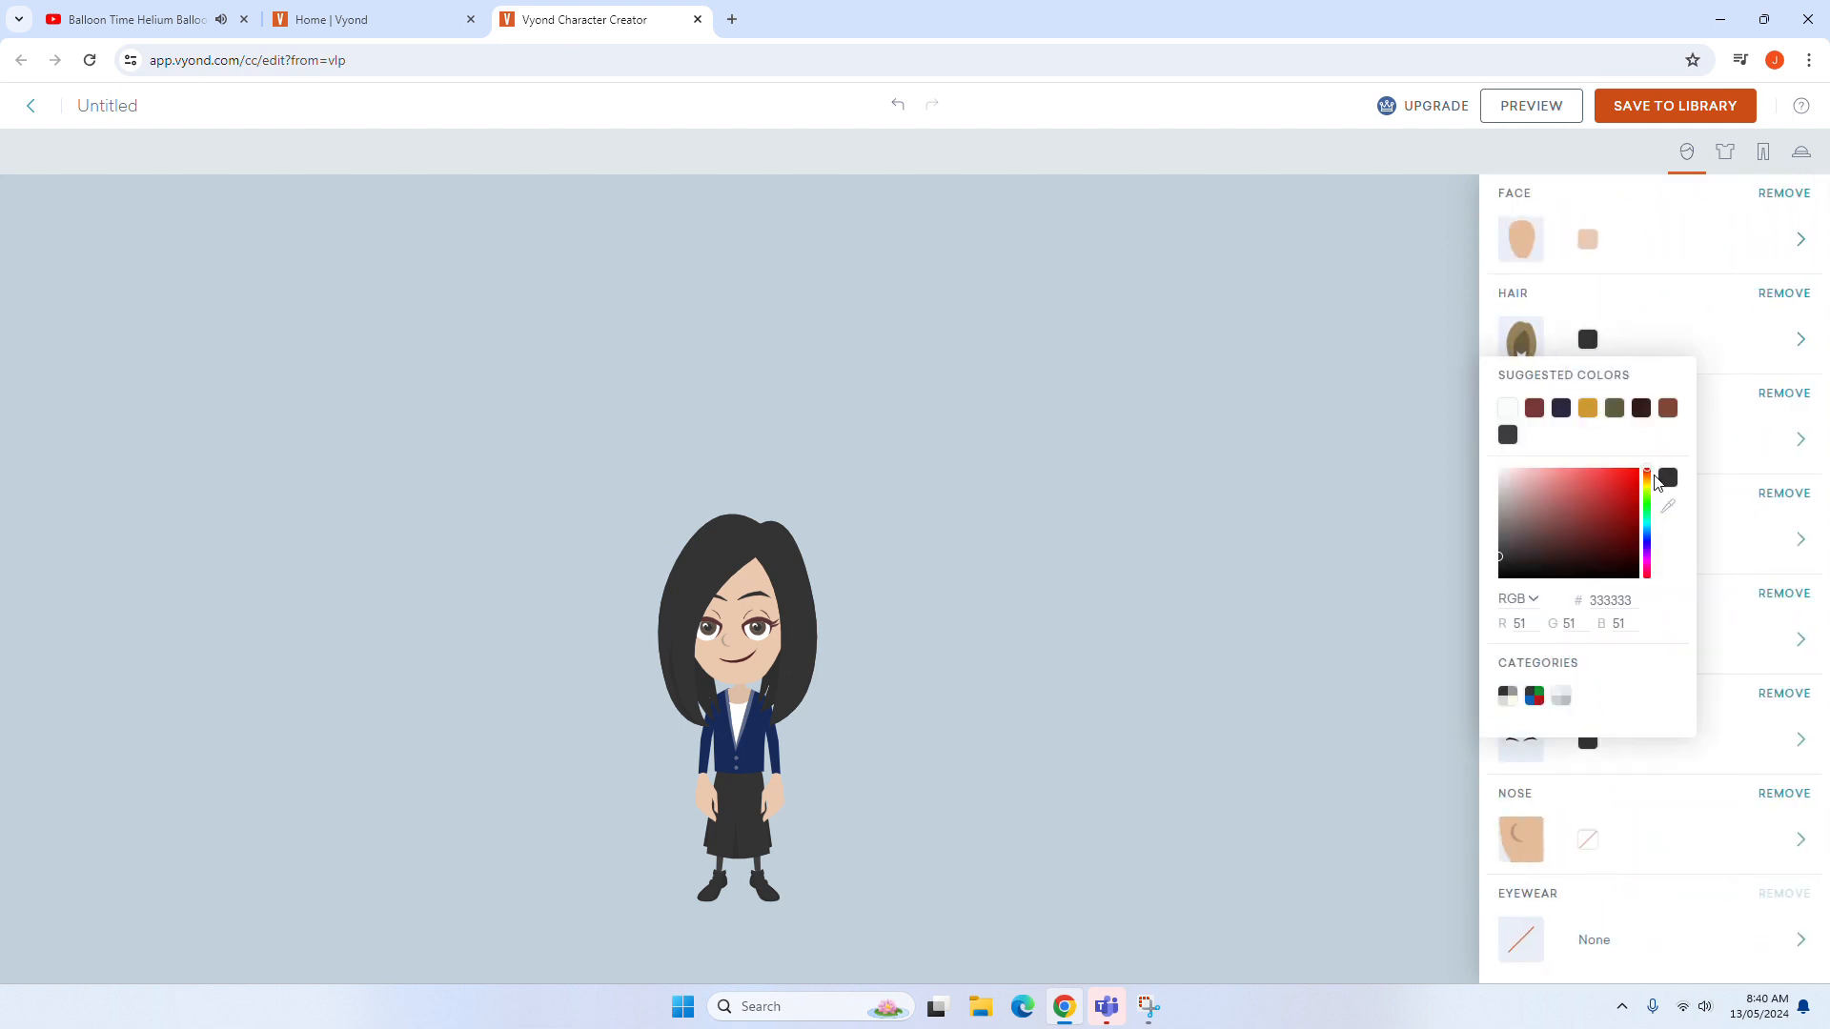
click(1647, 476)
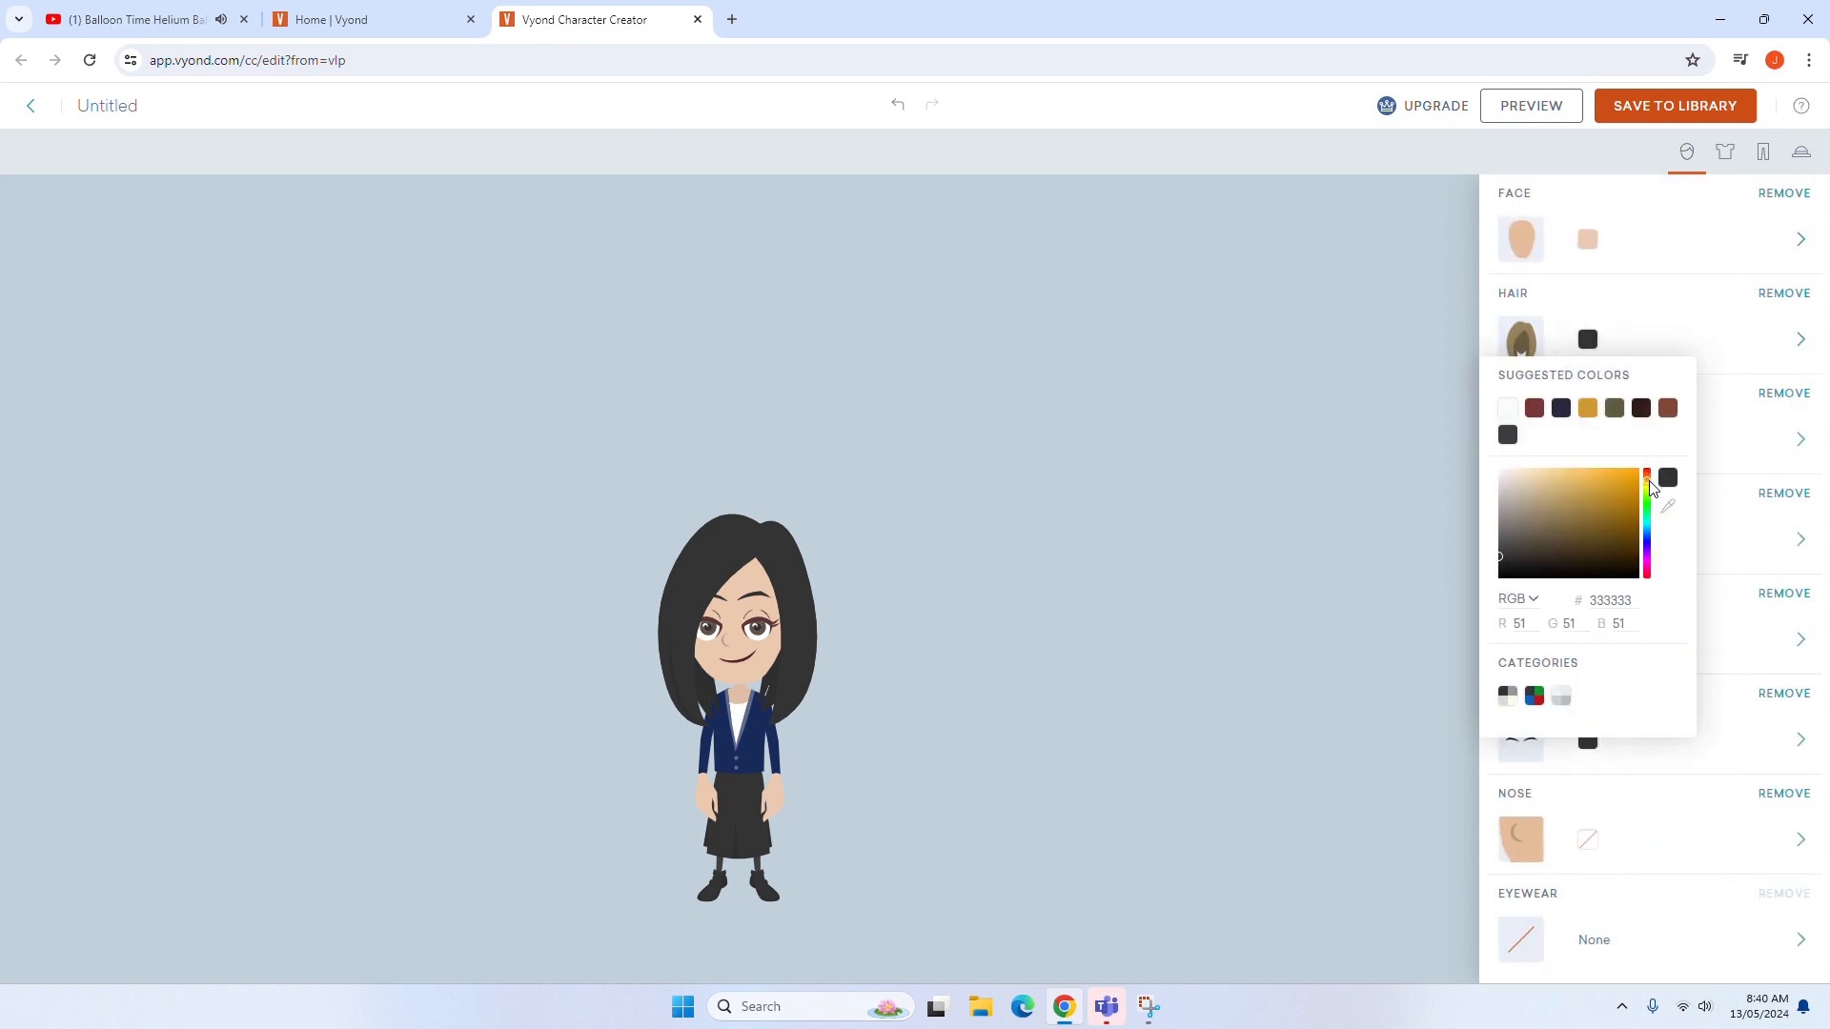
click(1579, 485)
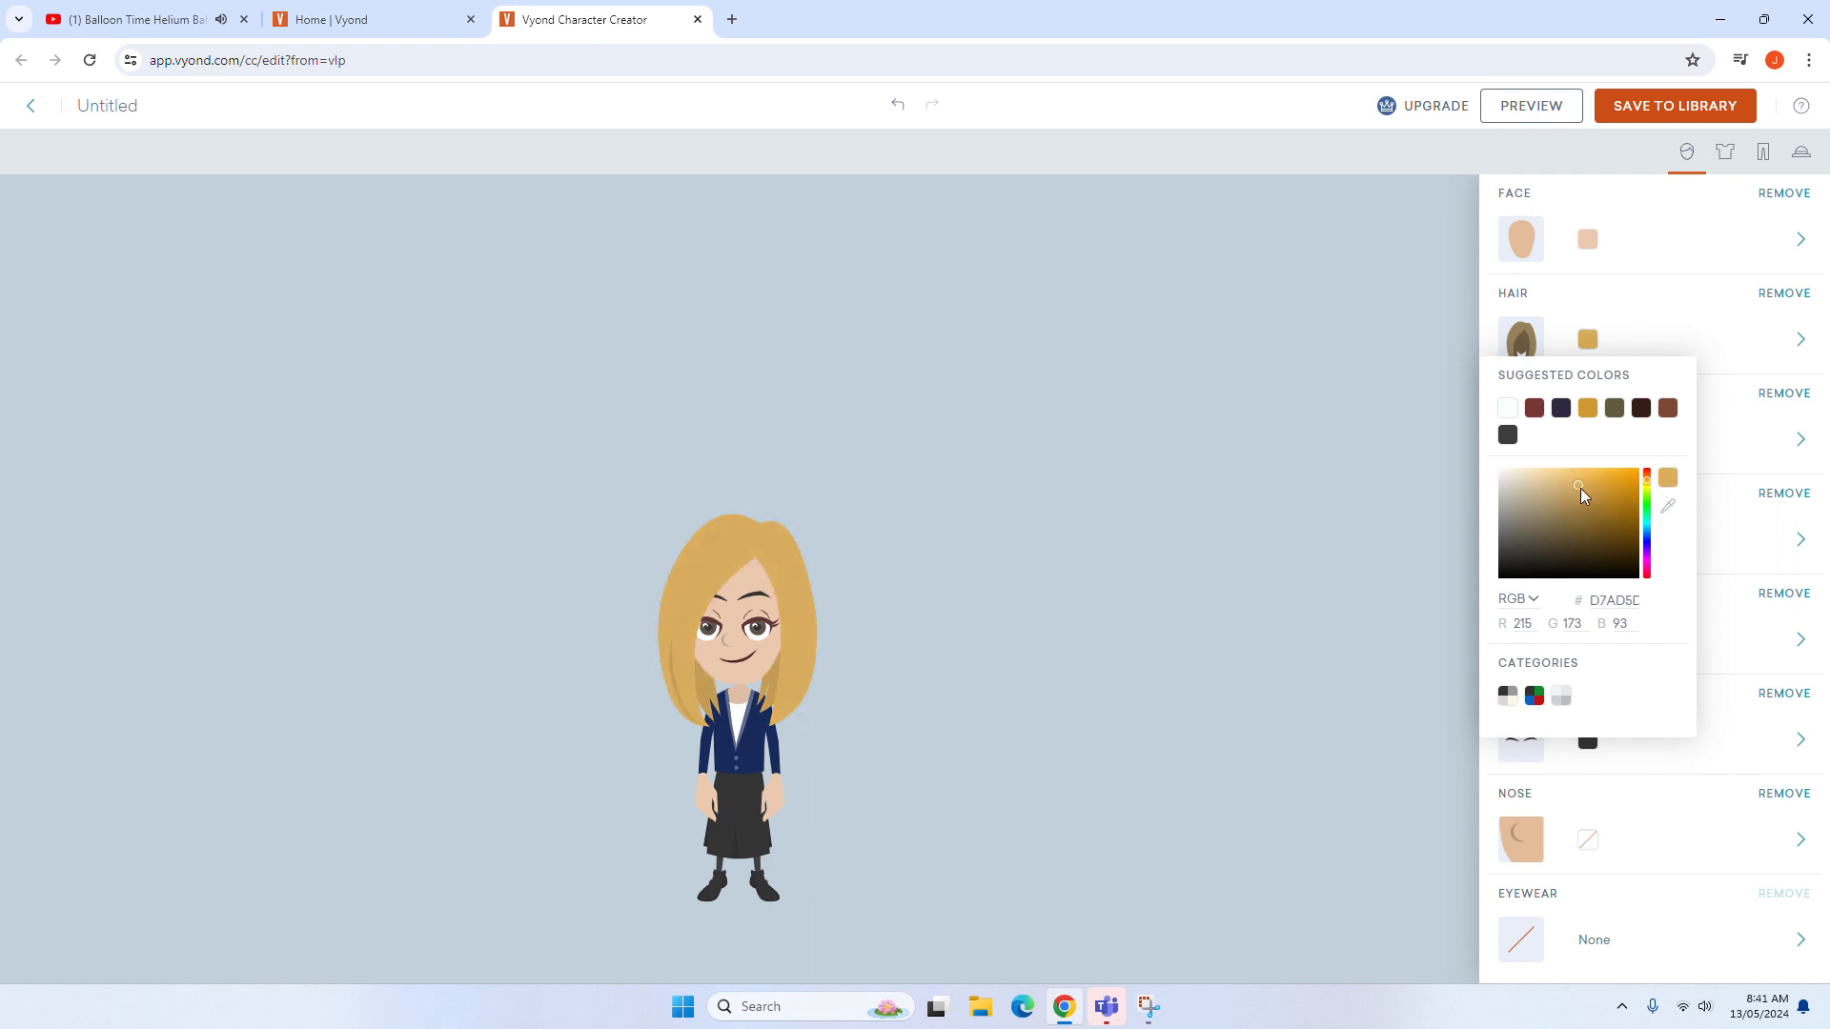
click(1572, 492)
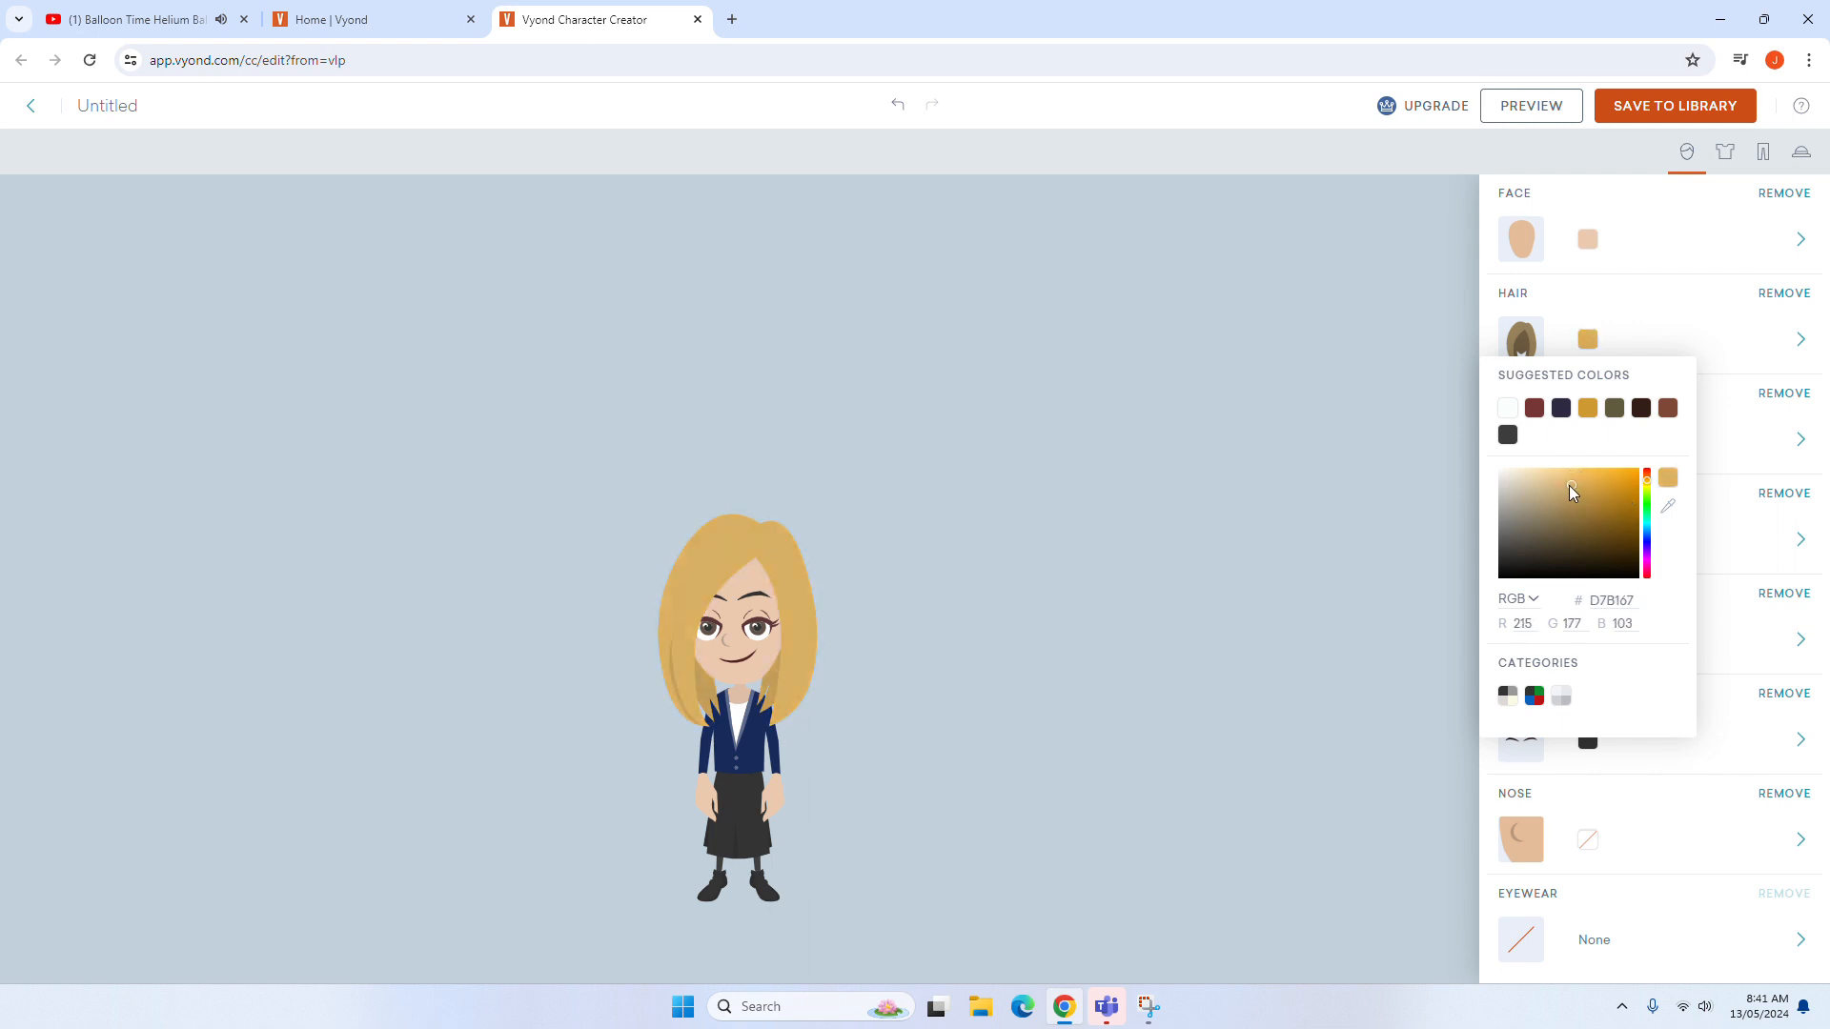
click(1350, 443)
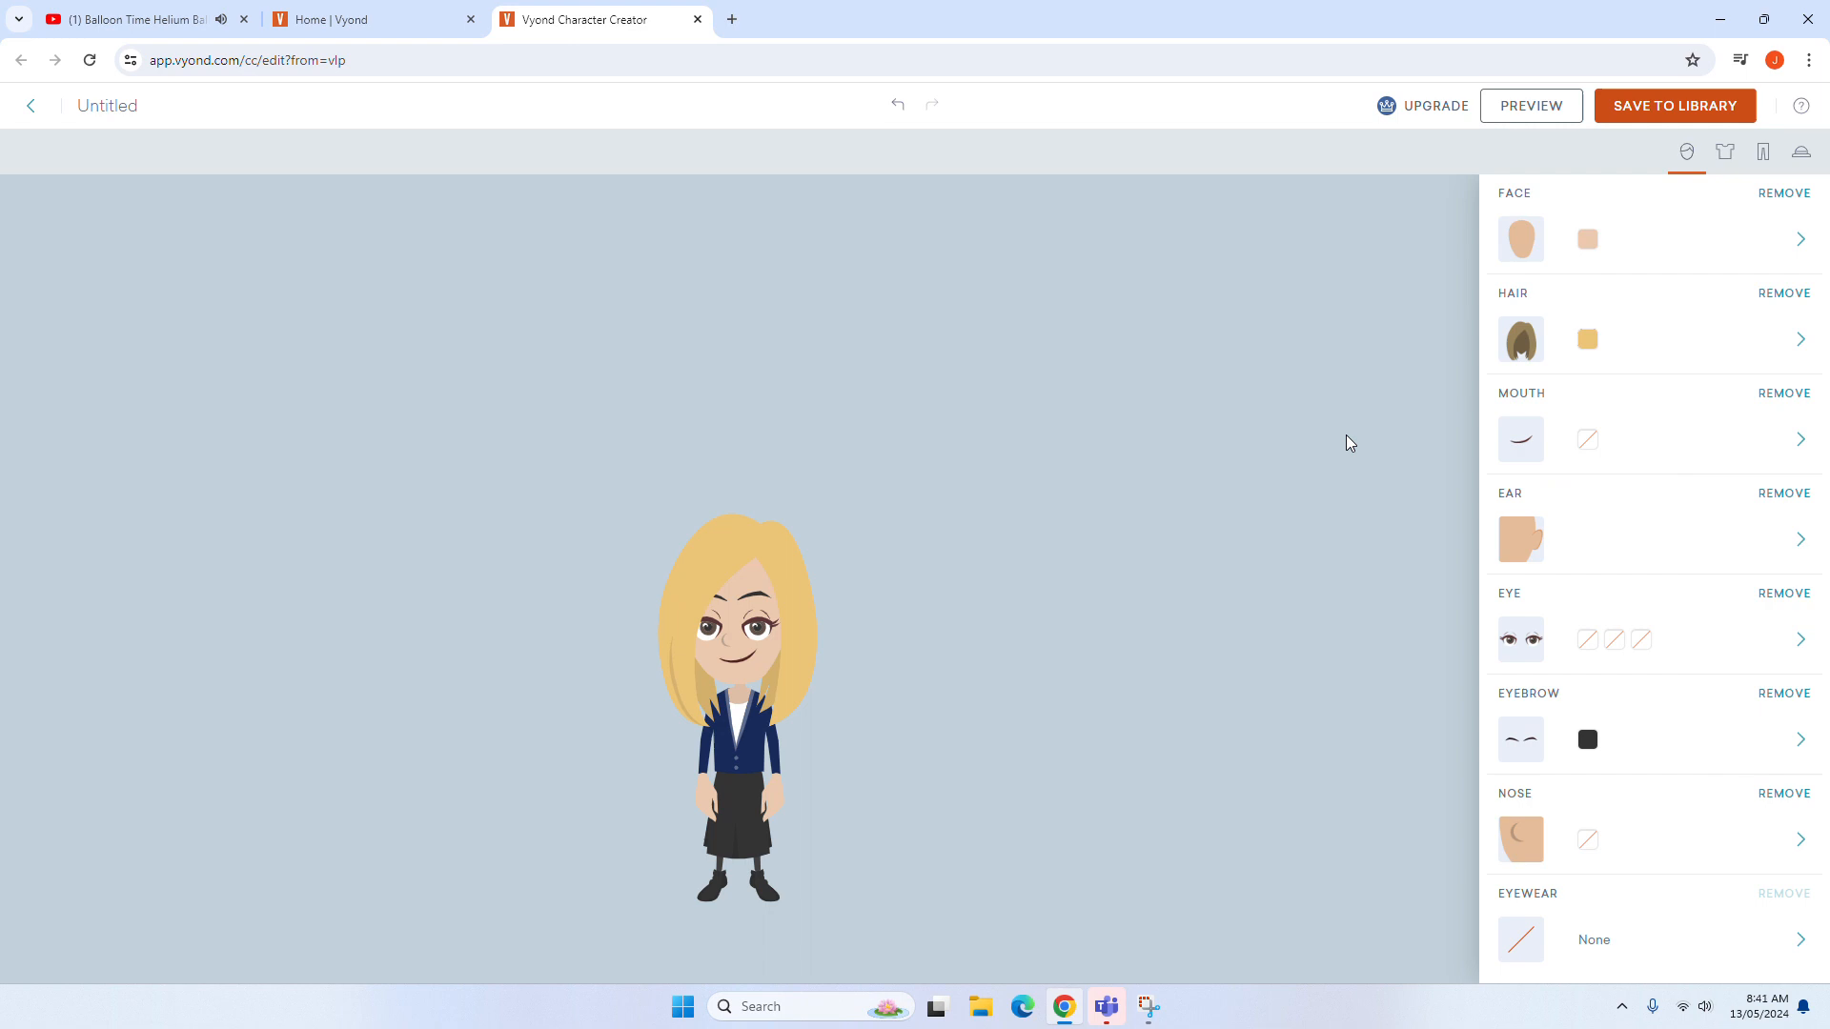
click(1586, 340)
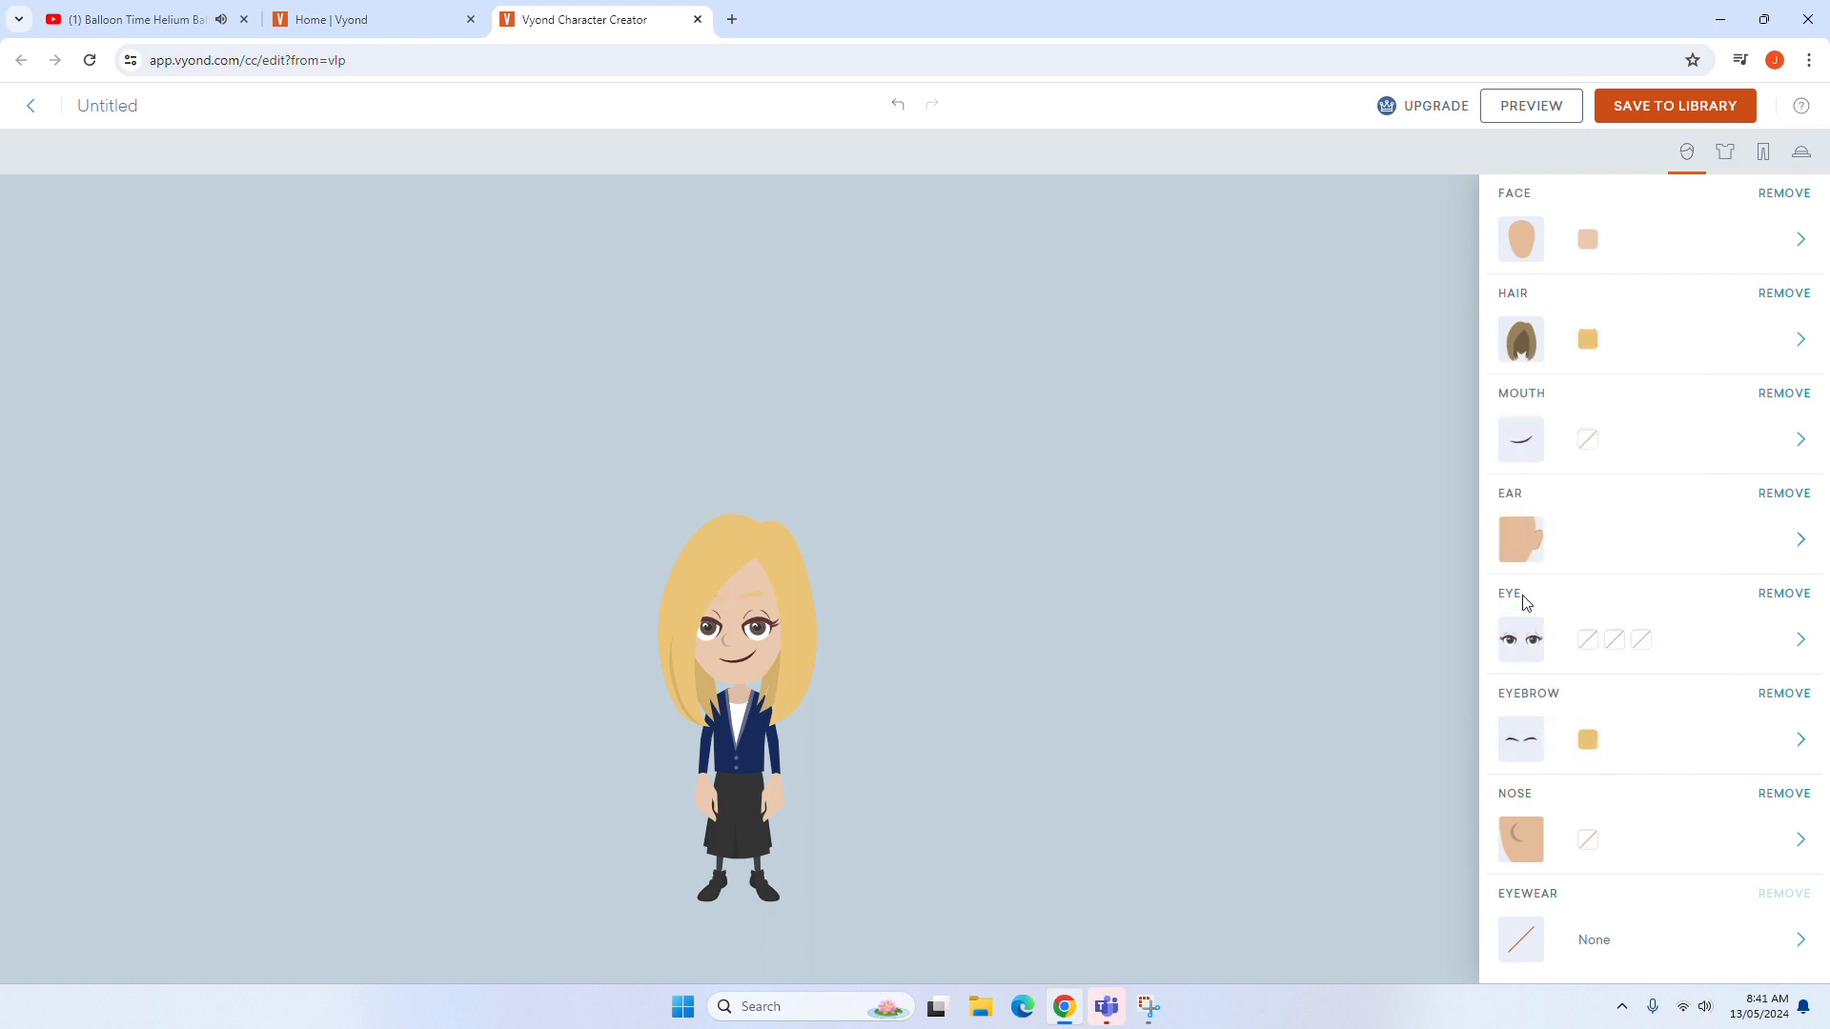
Step: Choose the green-eyed option from the EYE style grid
click(1800, 639)
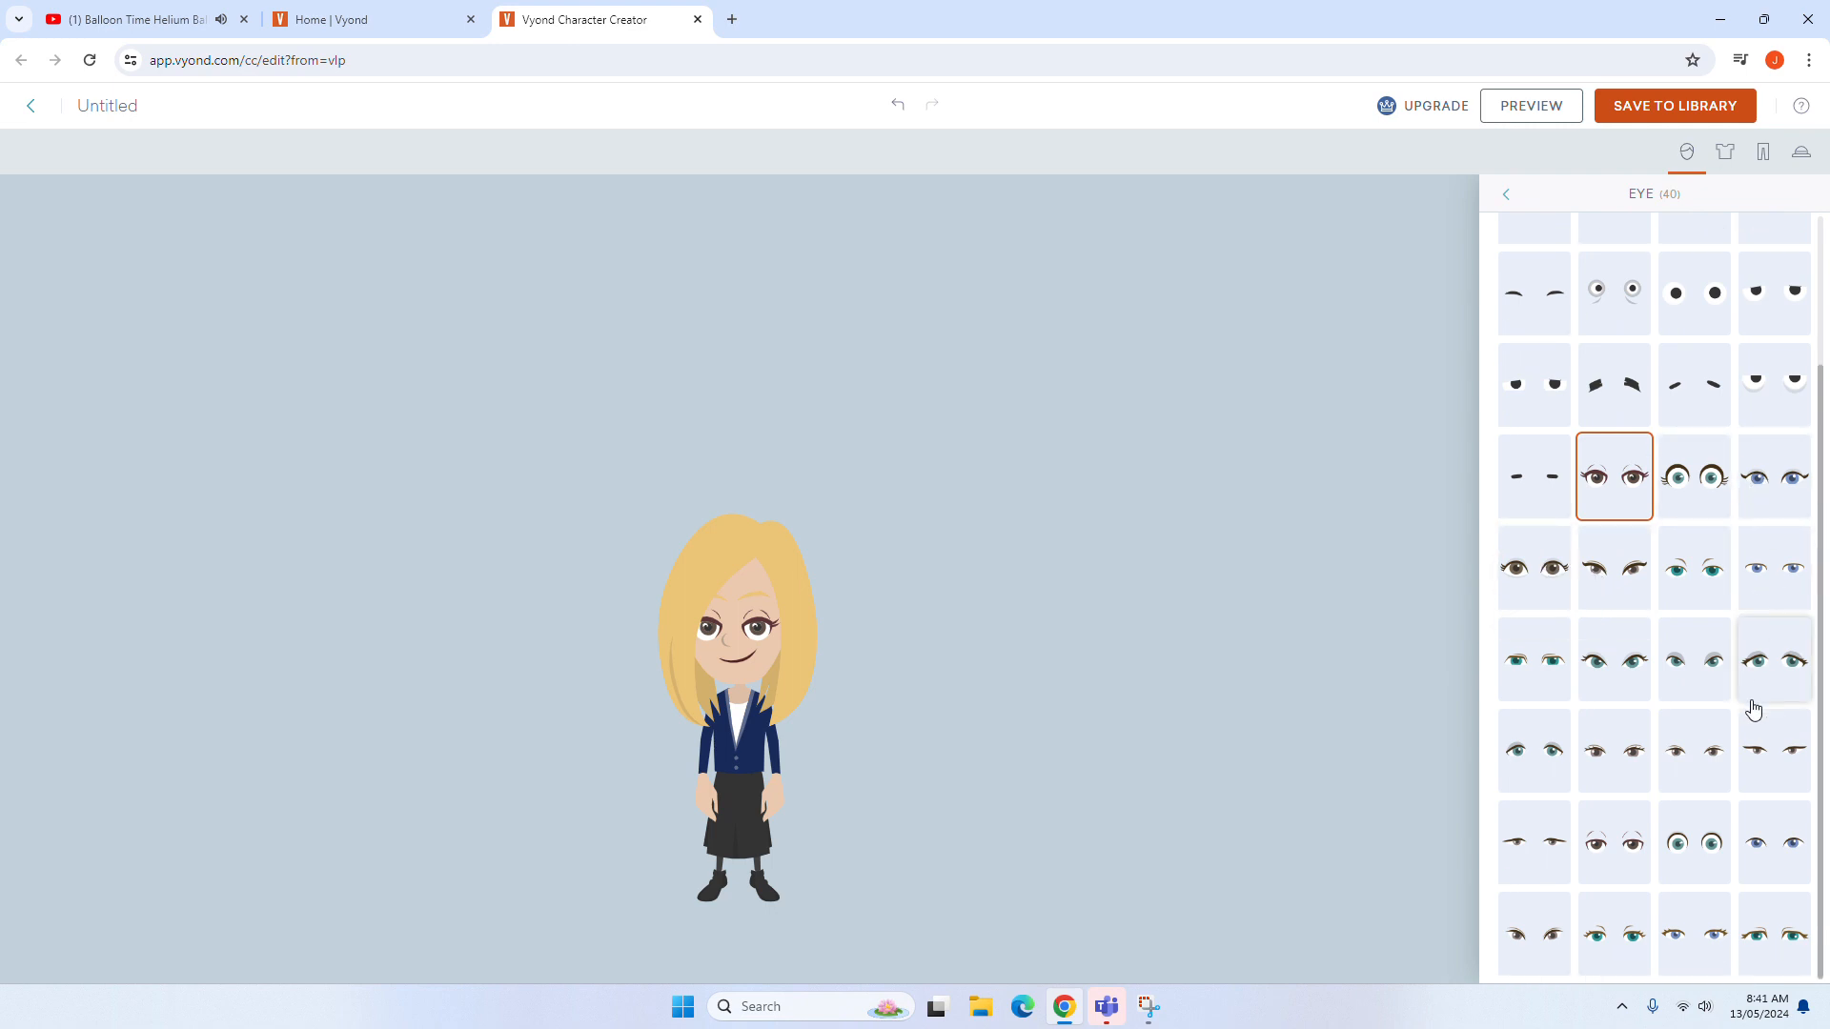
click(1694, 934)
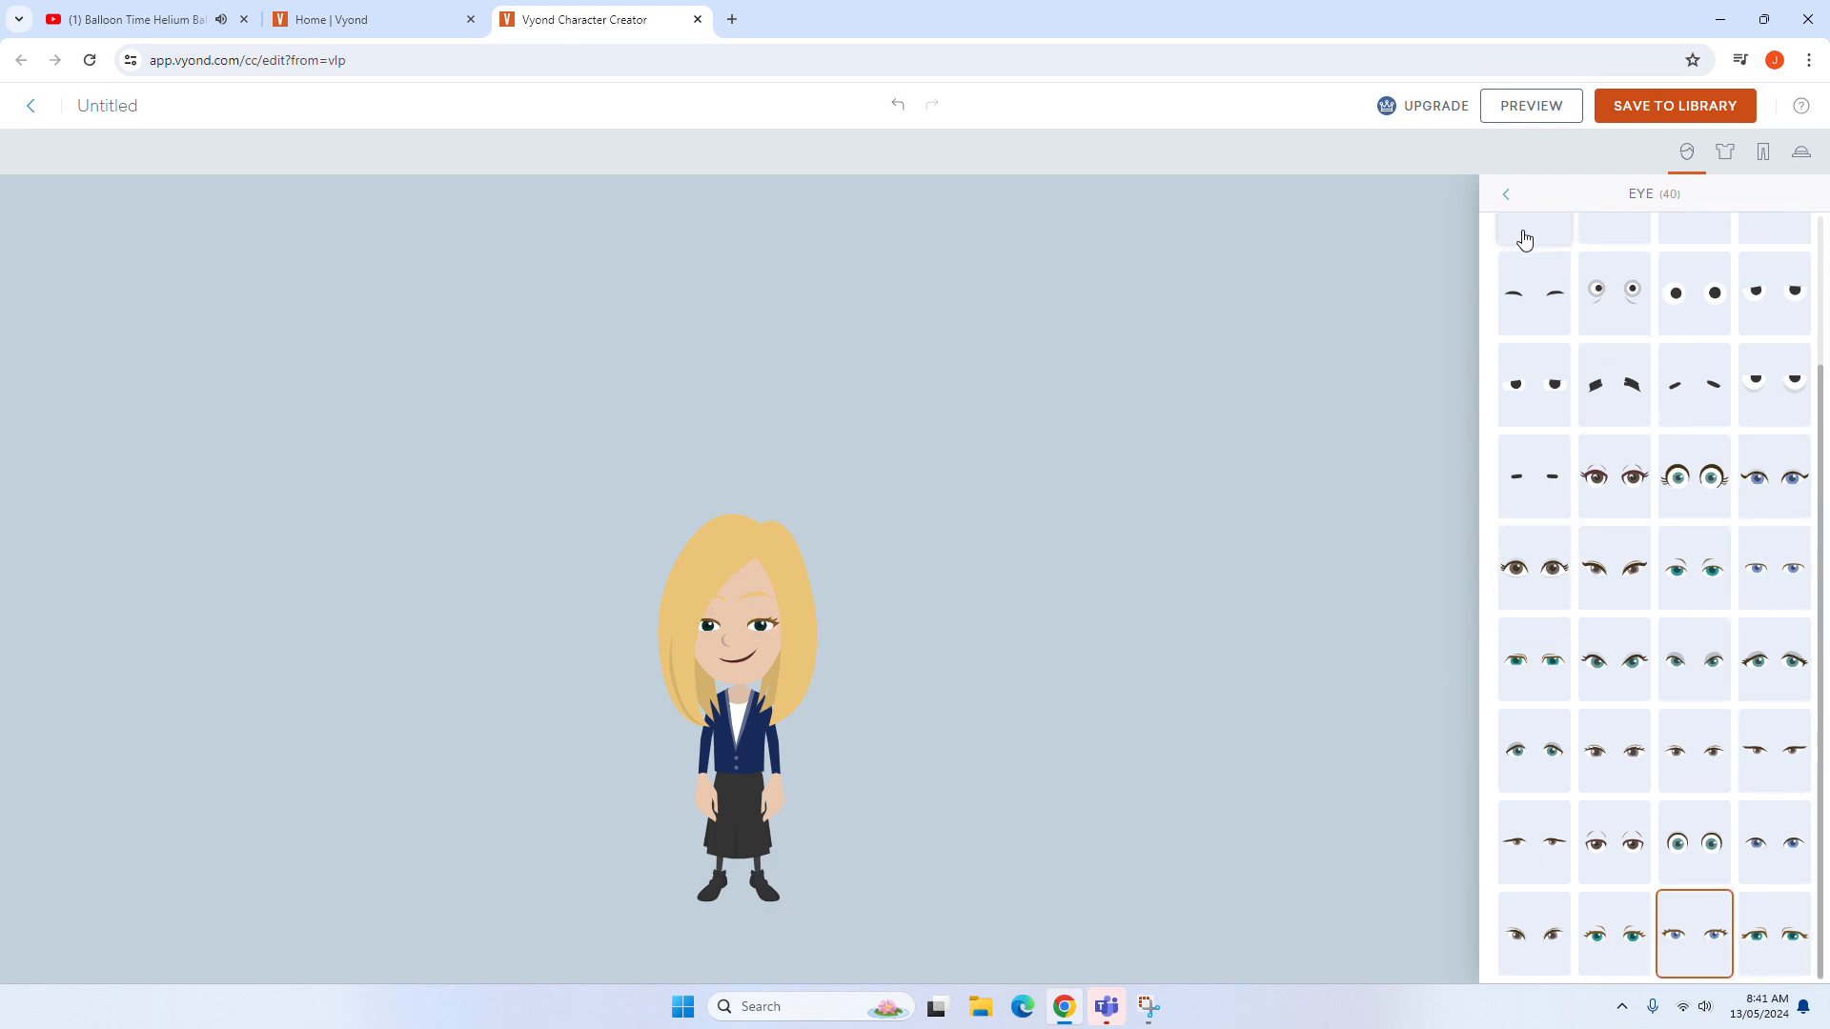
click(1506, 194)
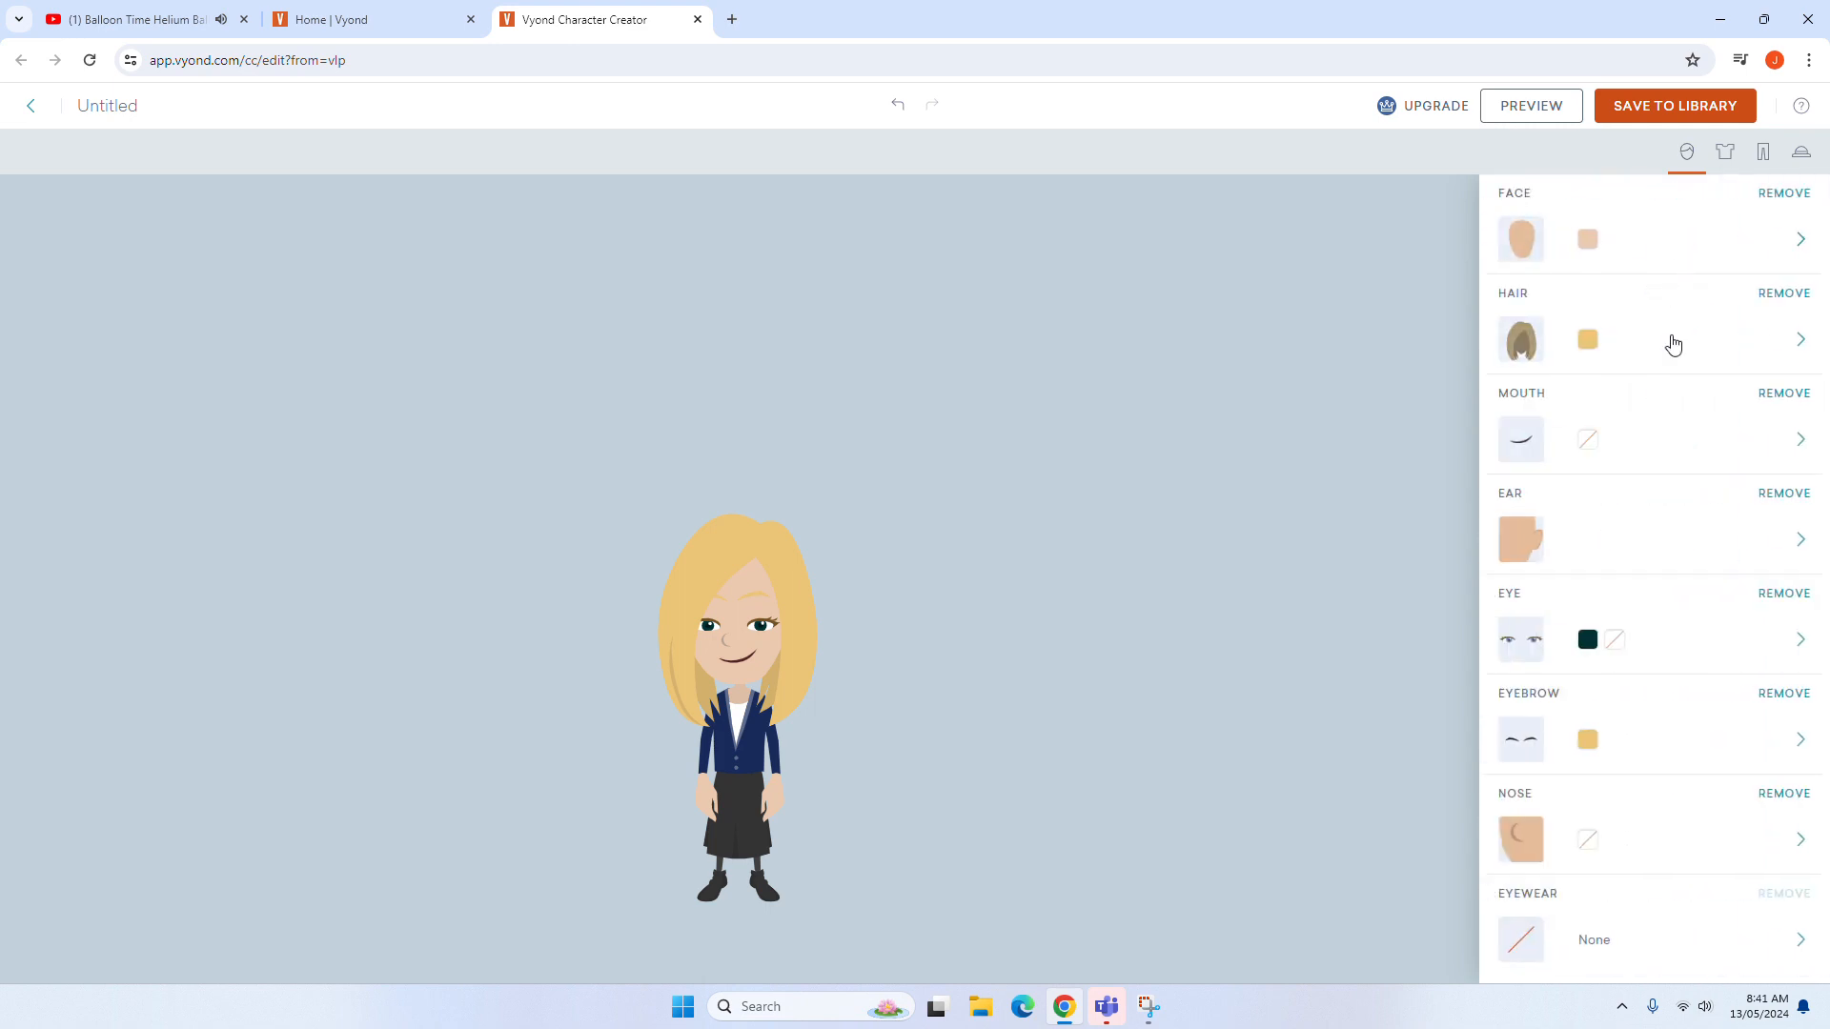
mouse_move(1721, 178)
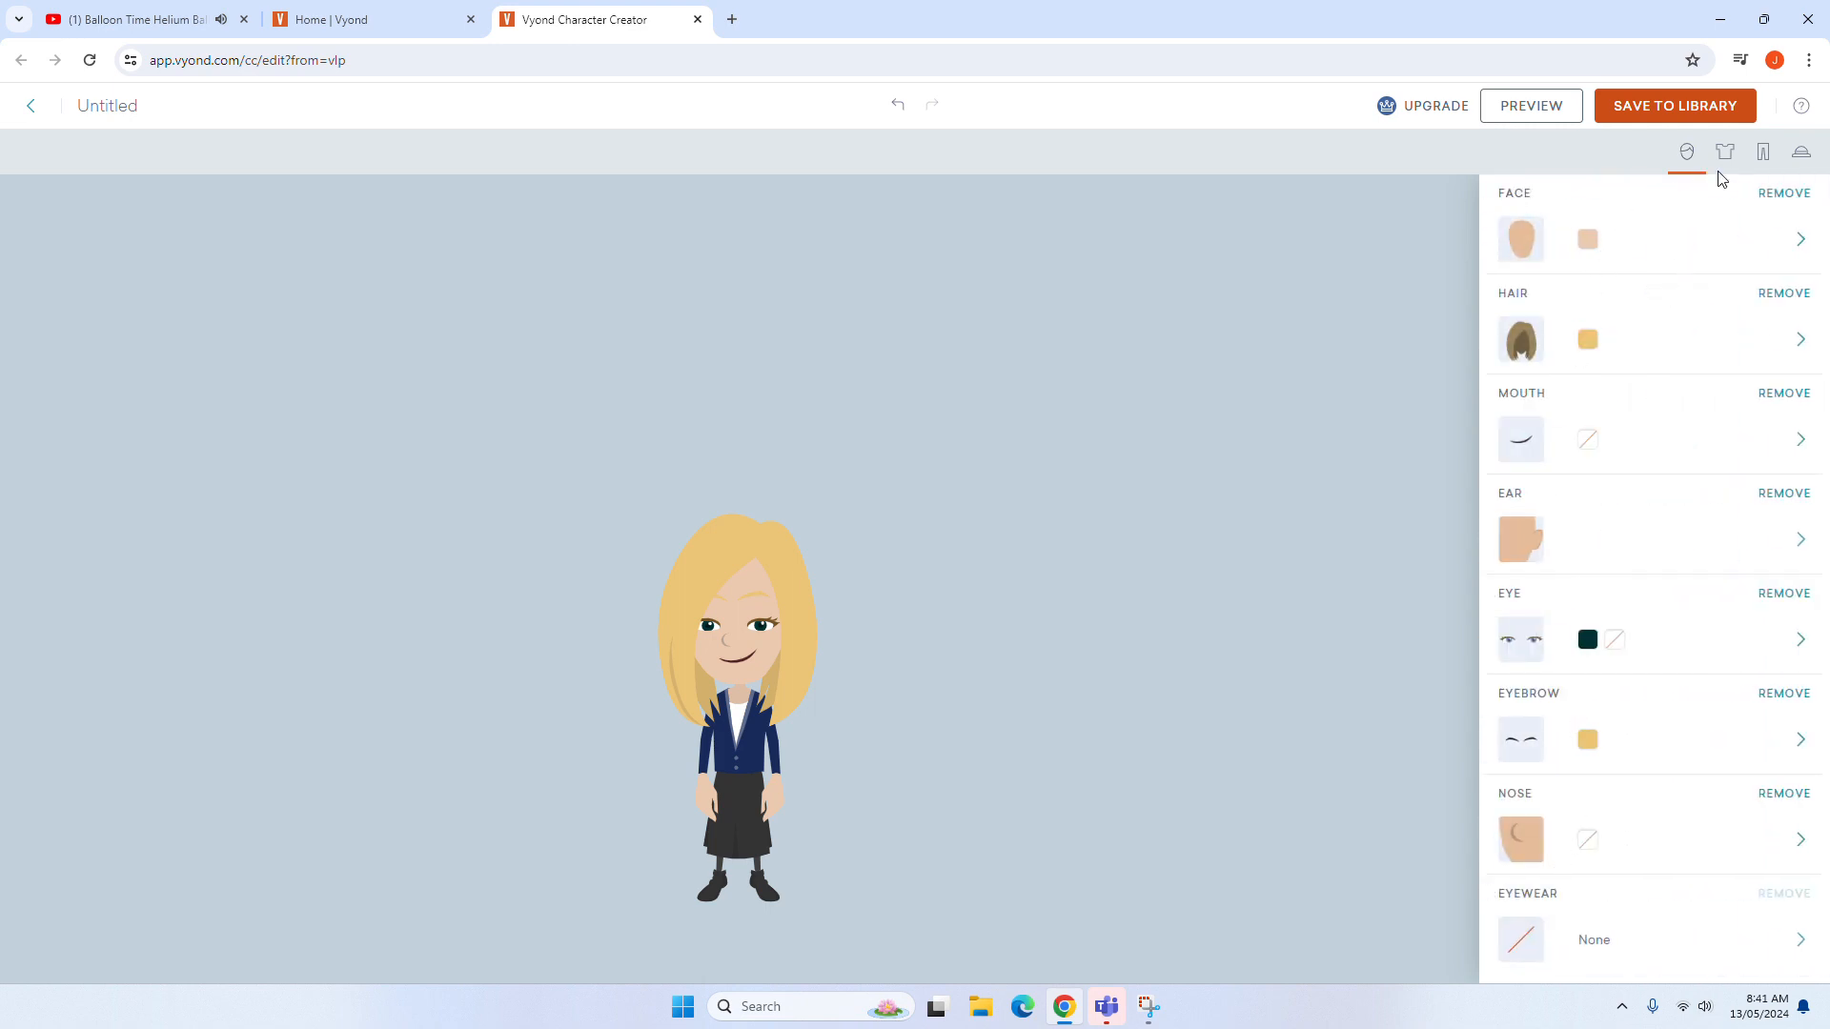
Step: Dress the character in the denim overalls top and bring up its colour choices
click(1725, 152)
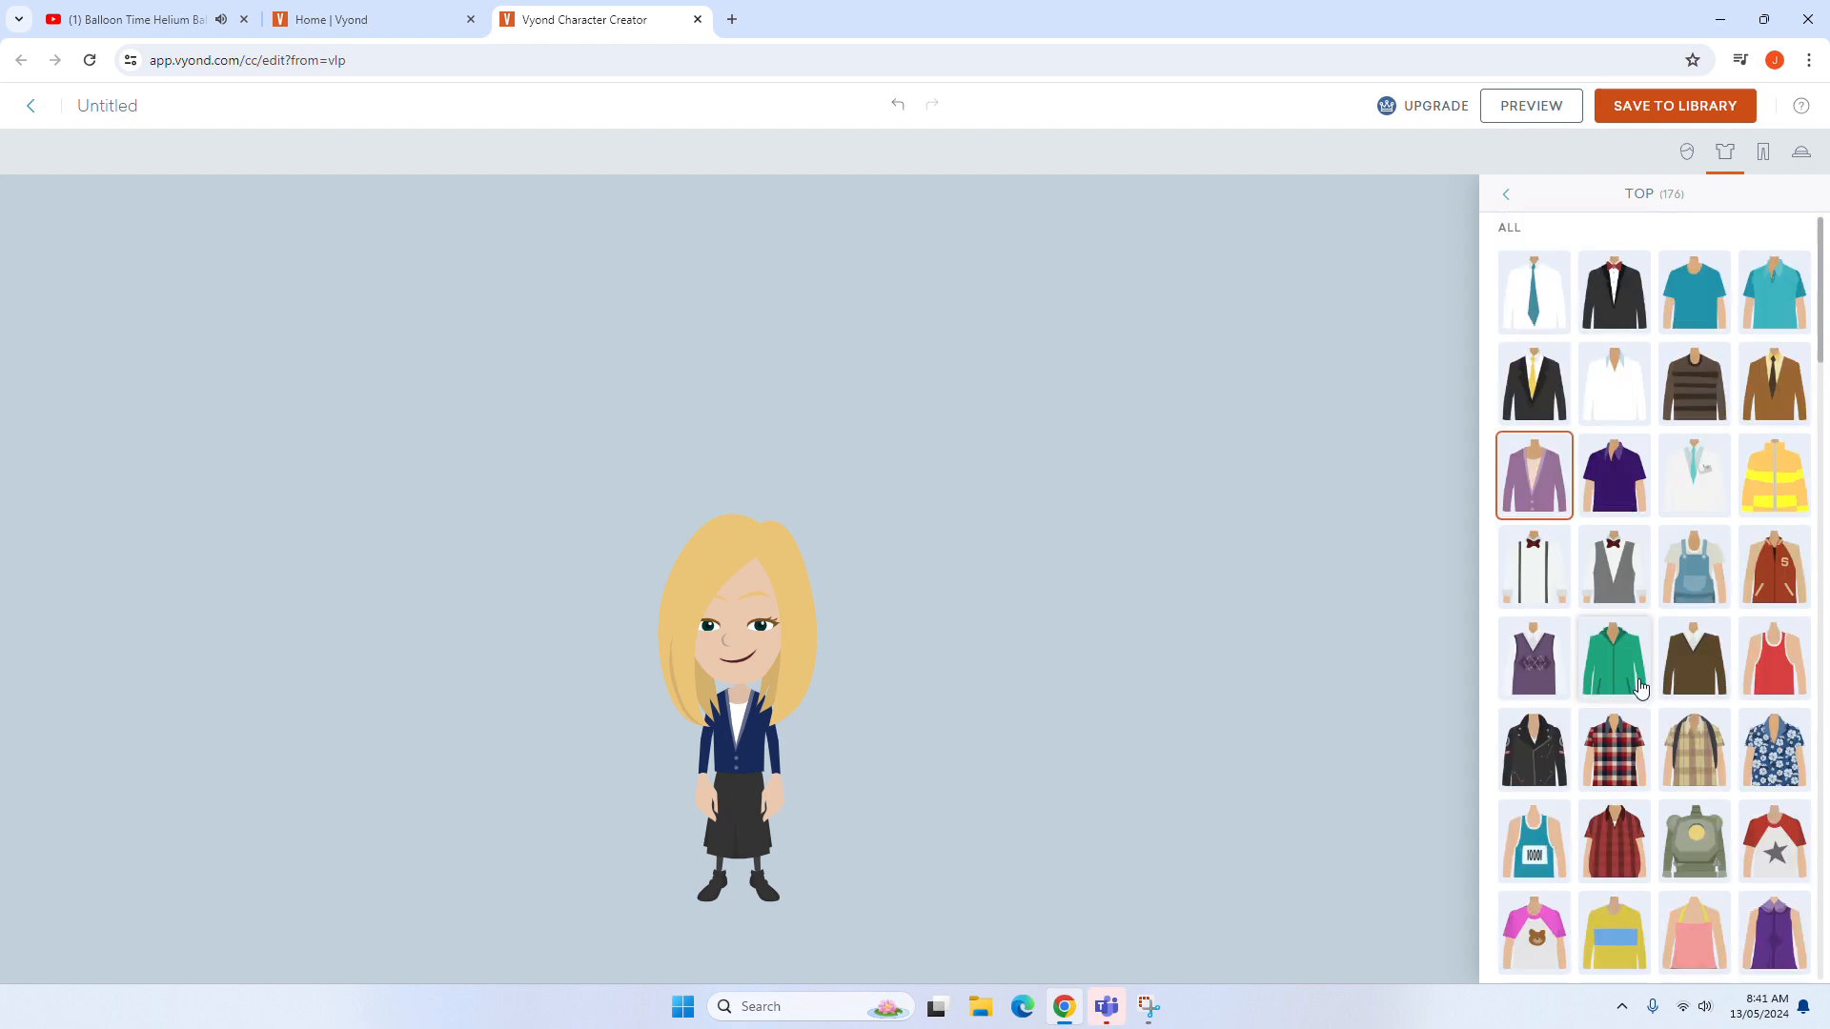
scroll(down, 3)
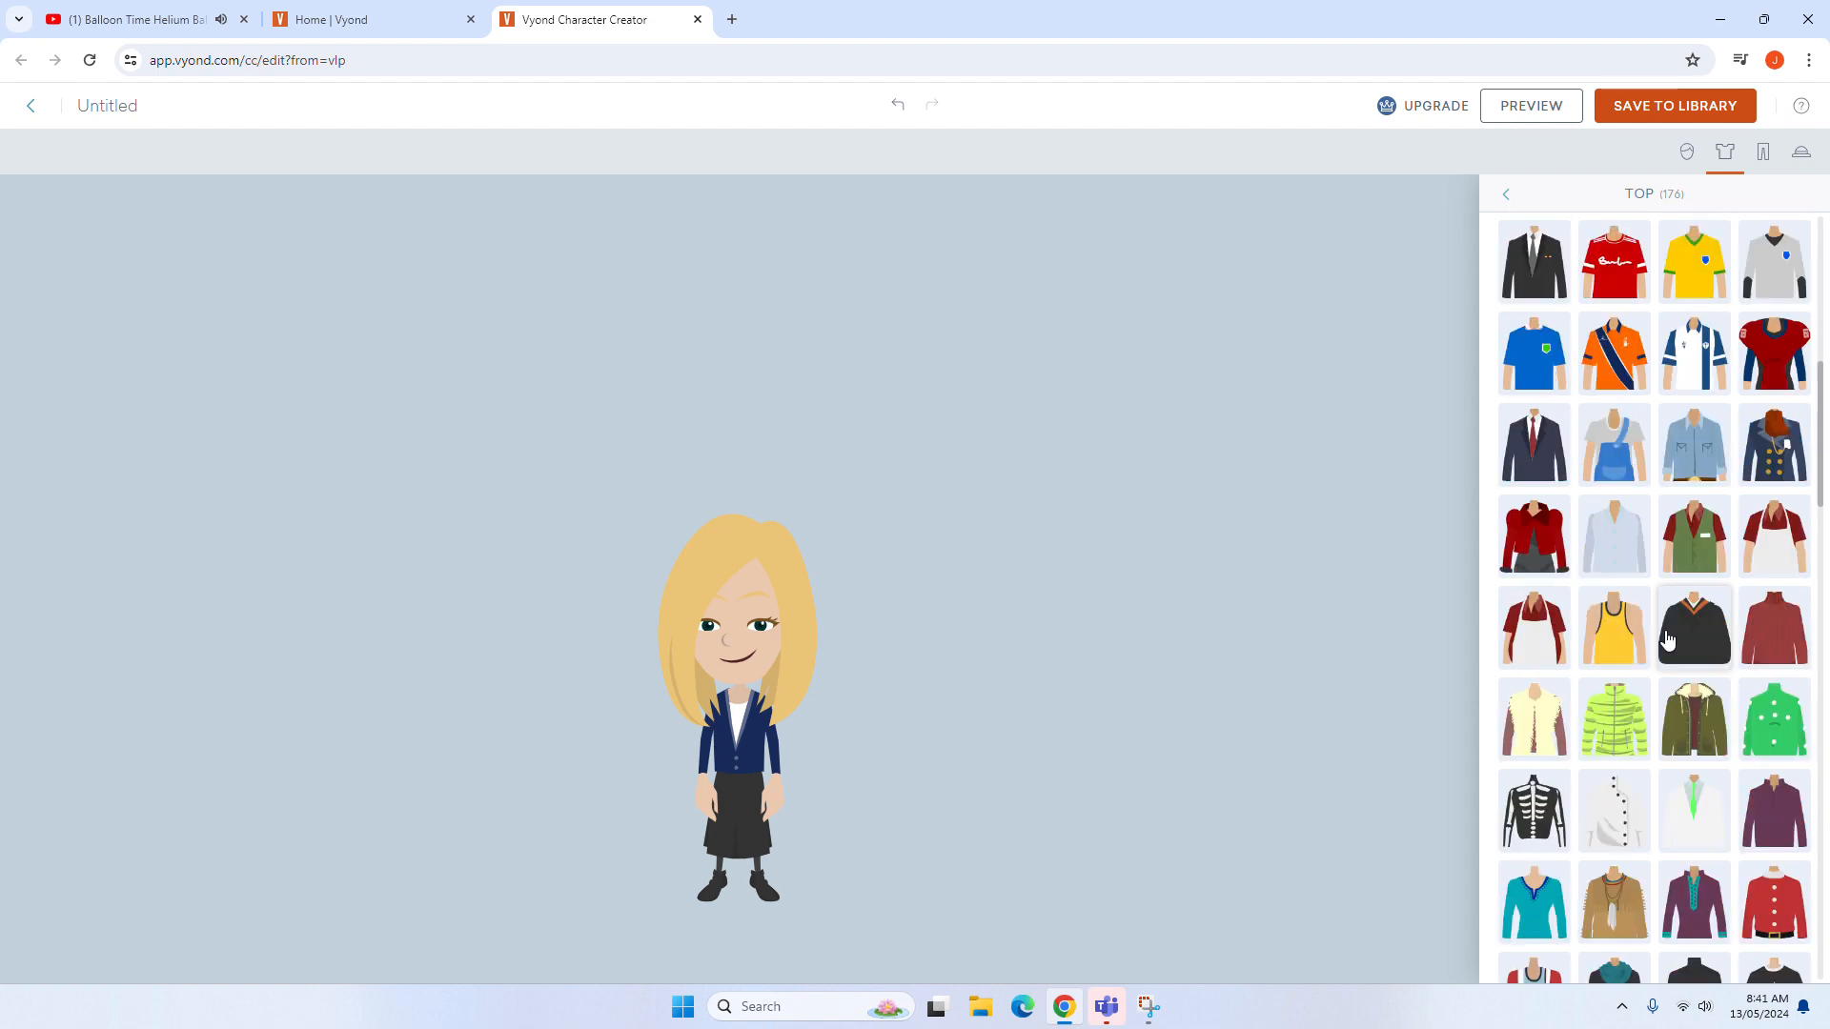
scroll(down, 3)
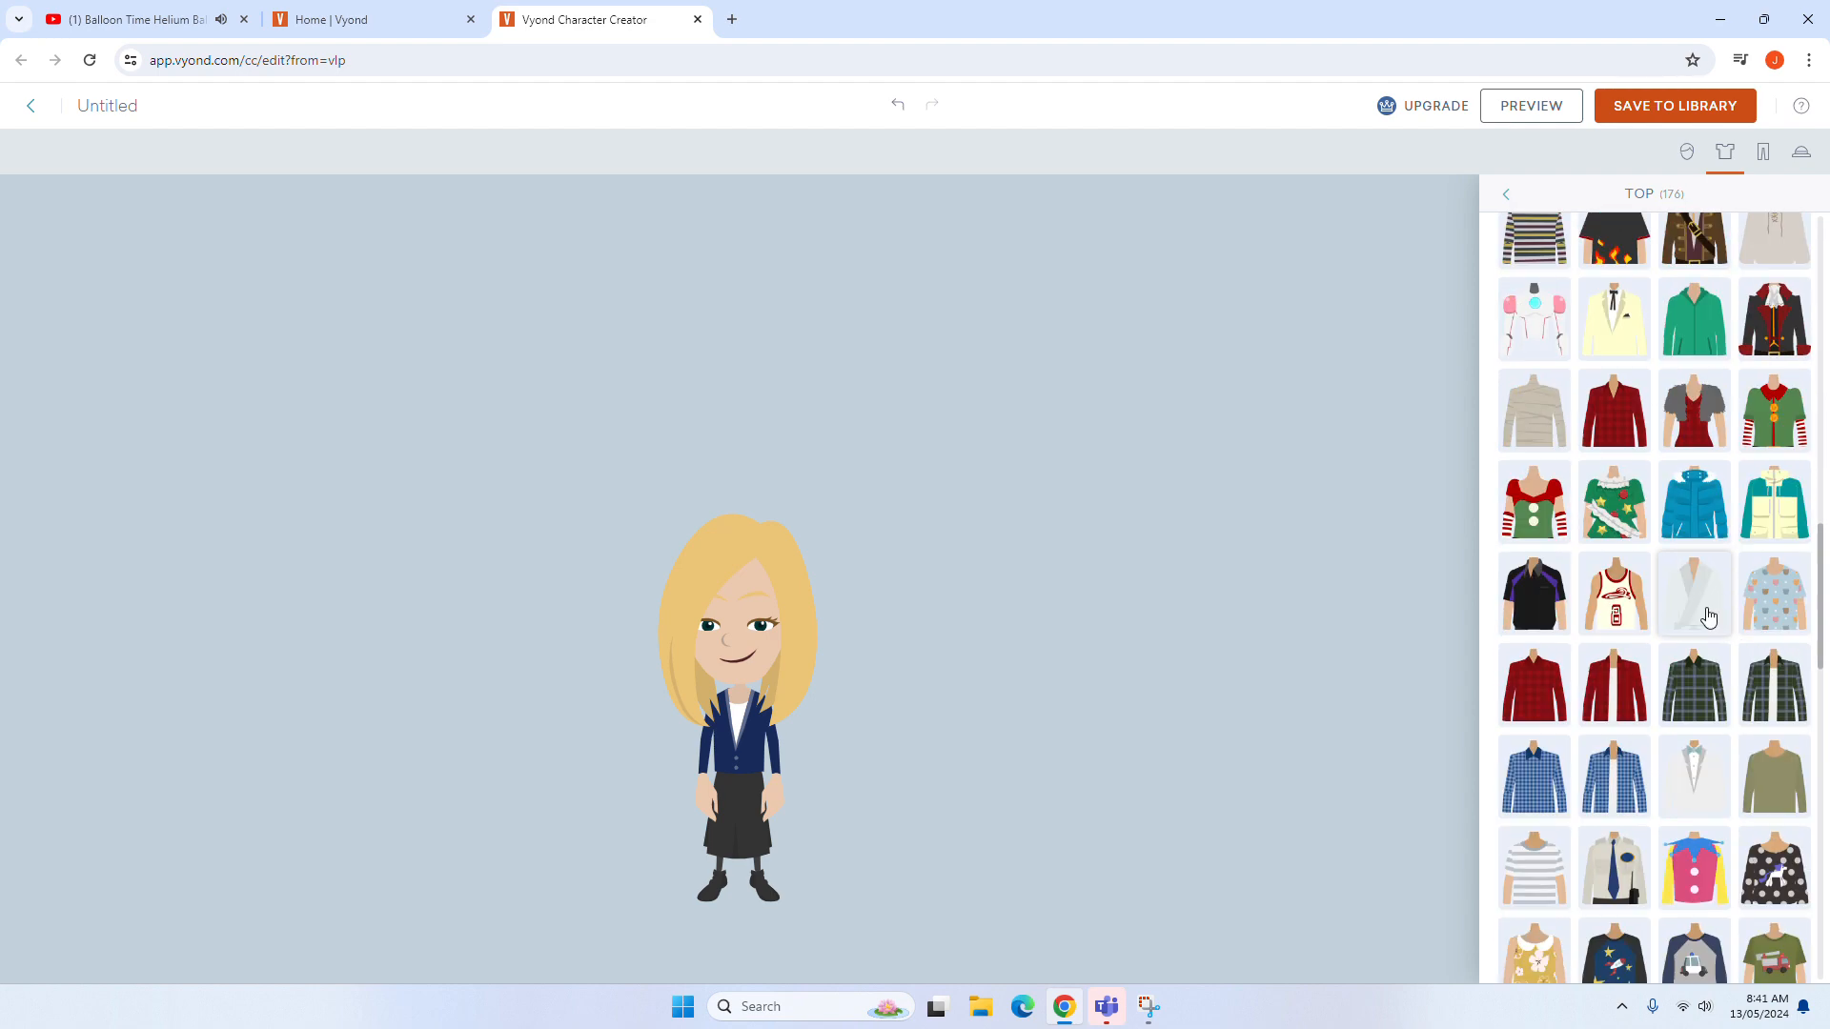
scroll(down, 3)
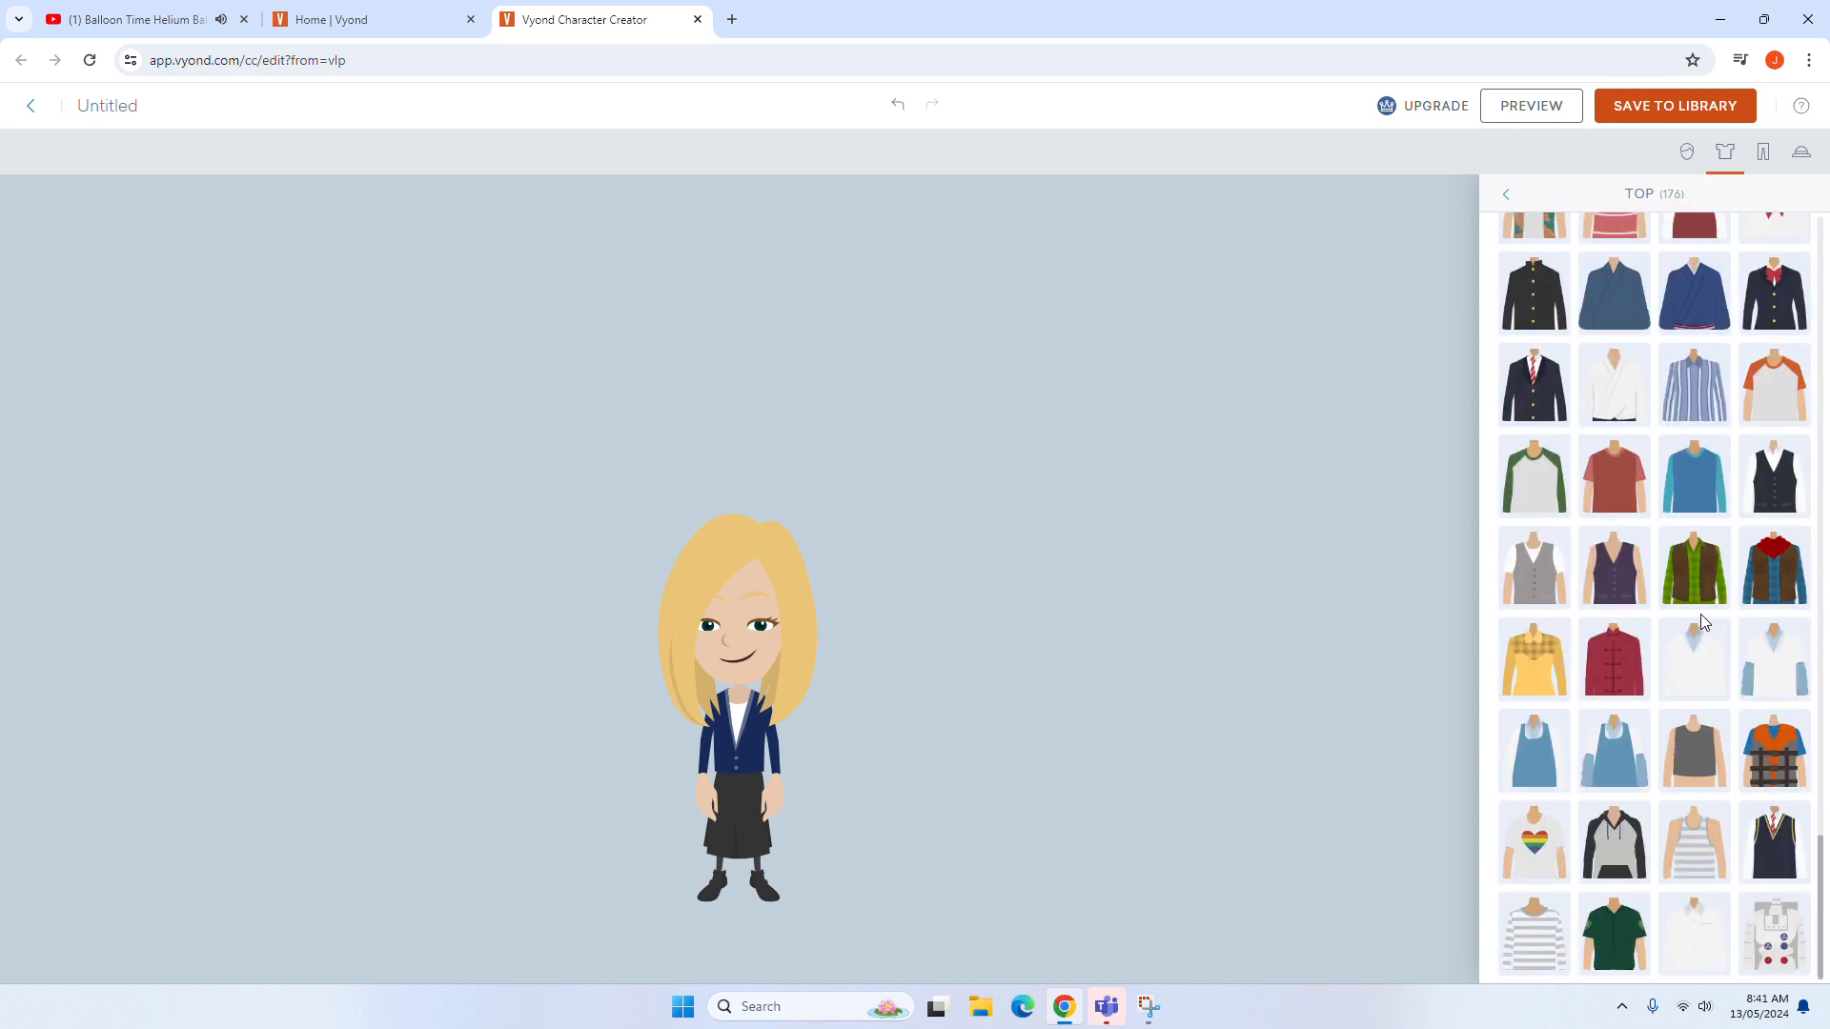
scroll(down, 3)
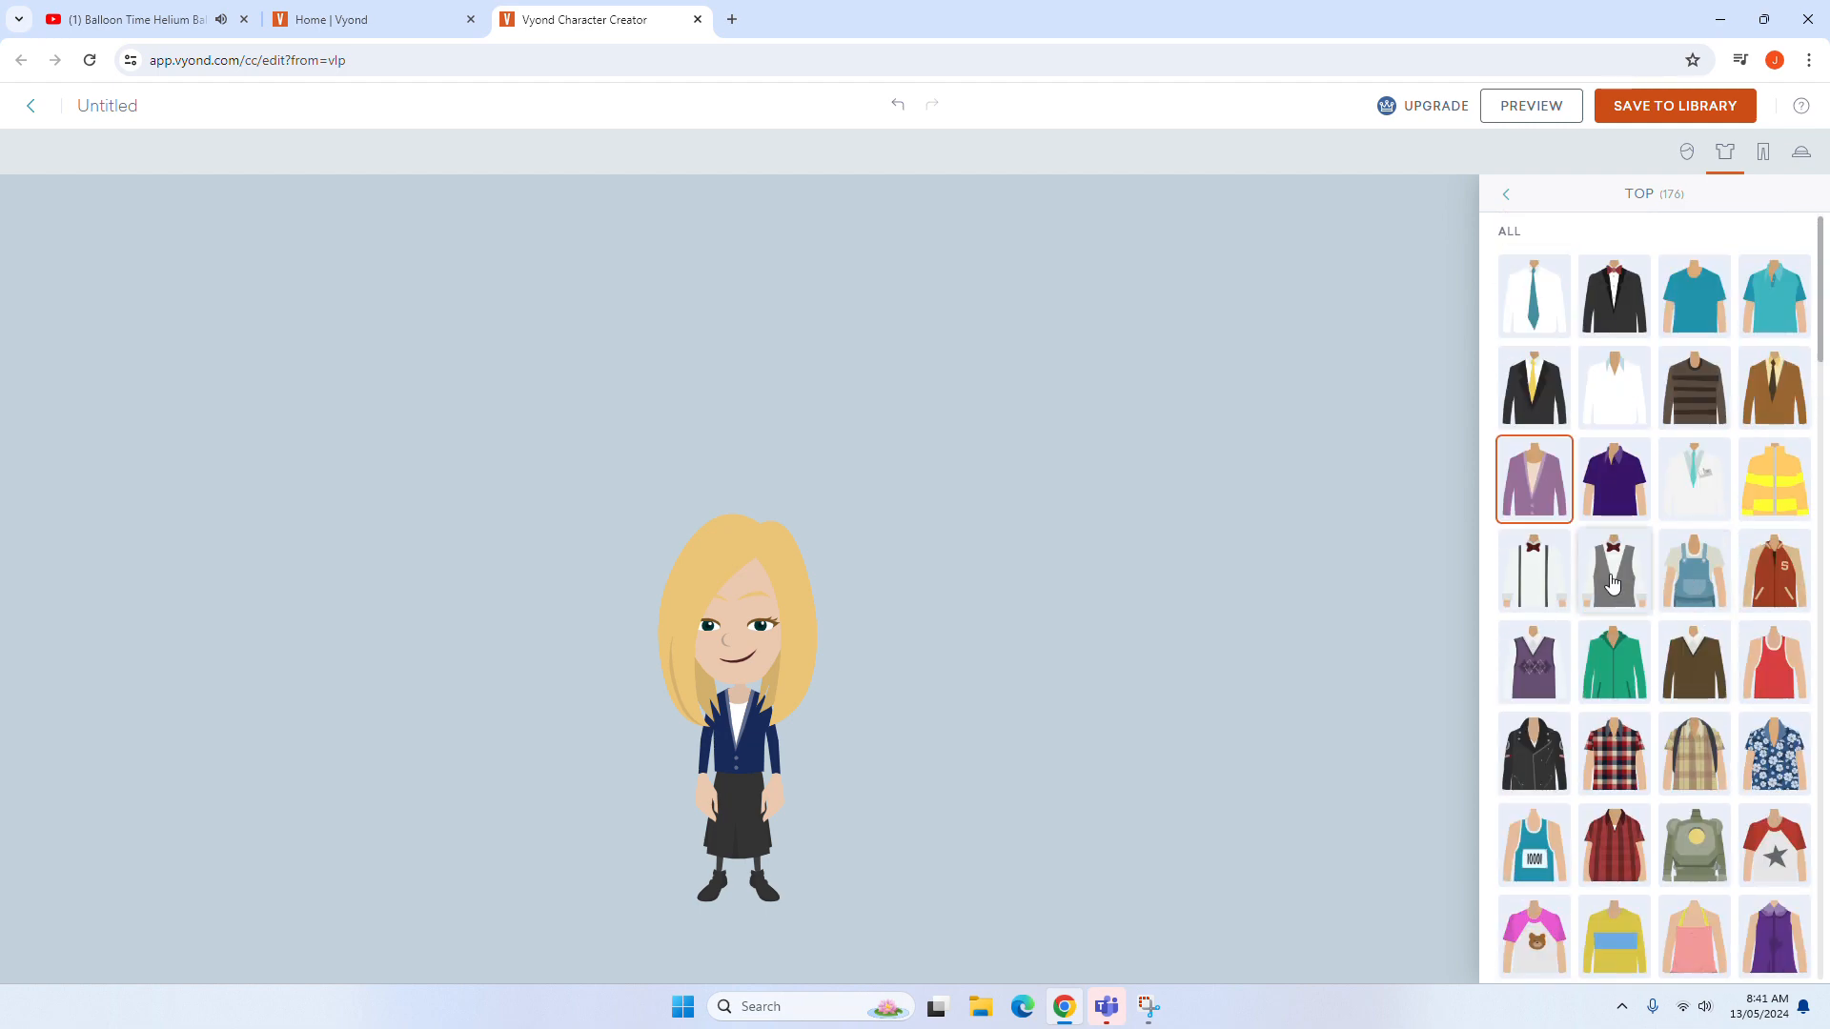
click(1694, 571)
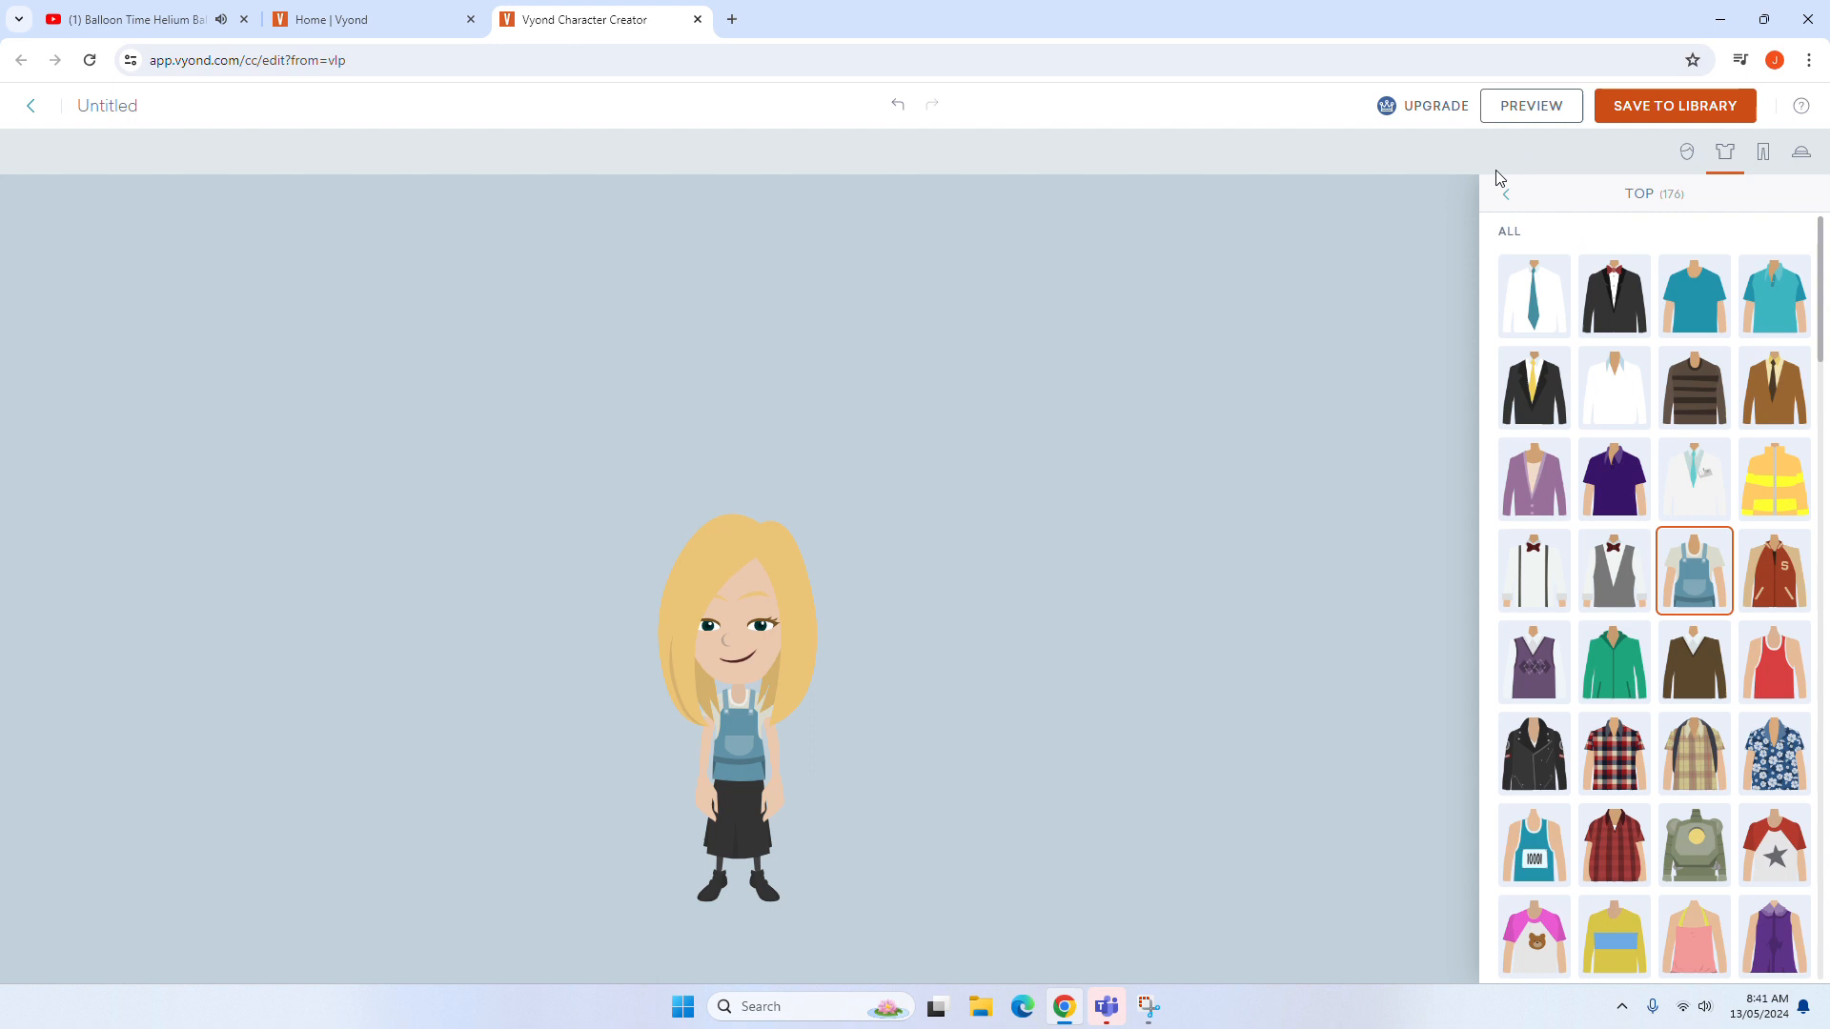
click(1694, 571)
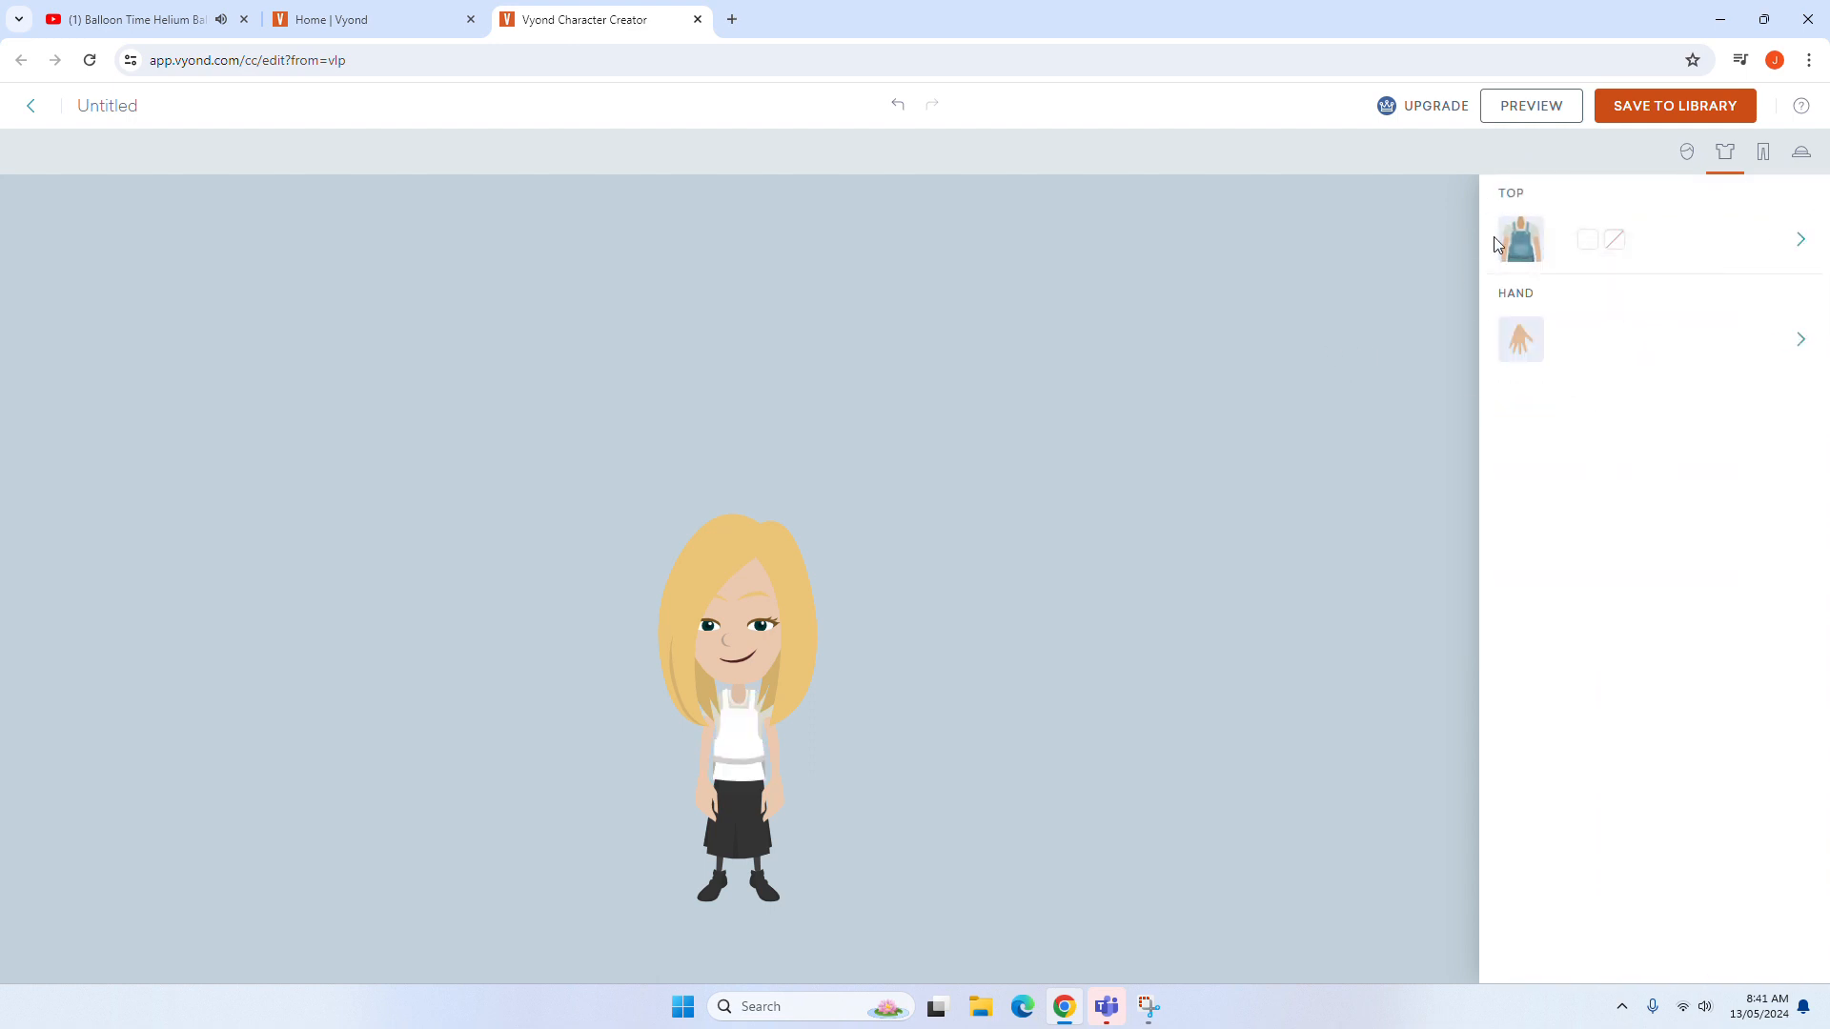
click(1519, 239)
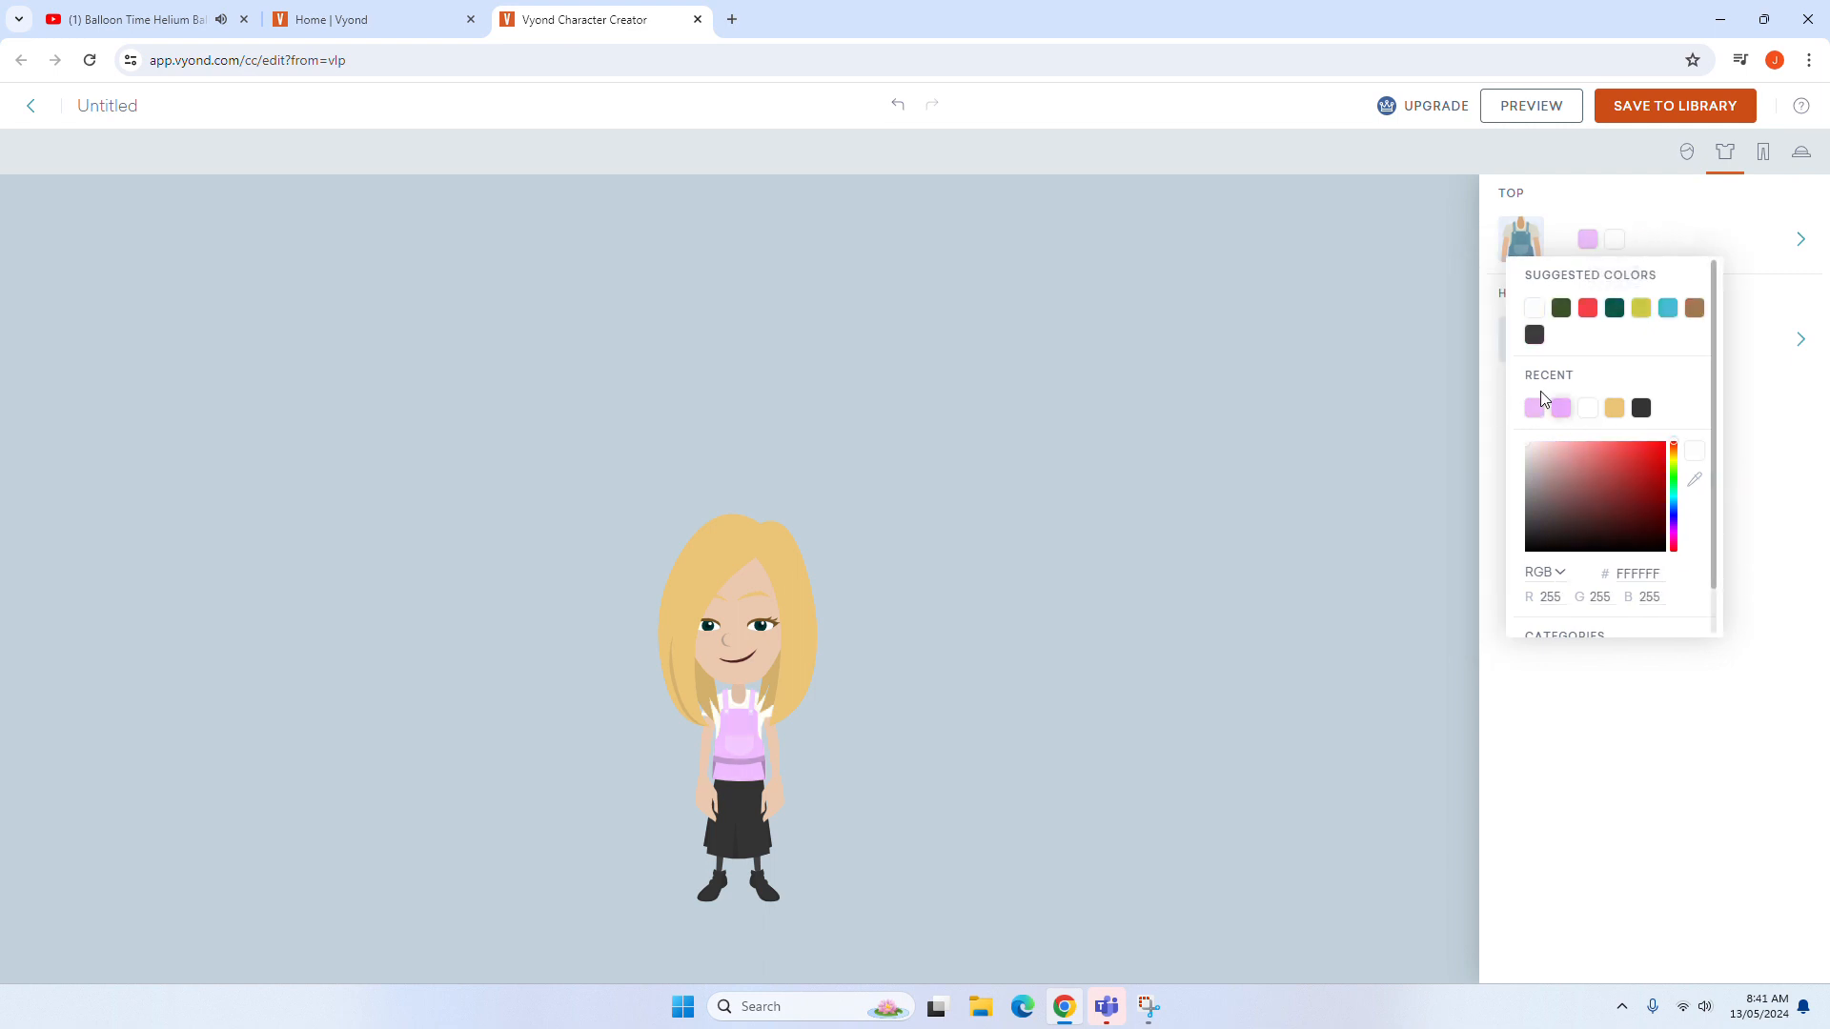
Step: Give the character the yellow knee-length shorts, recolored pink to match the top
click(1762, 151)
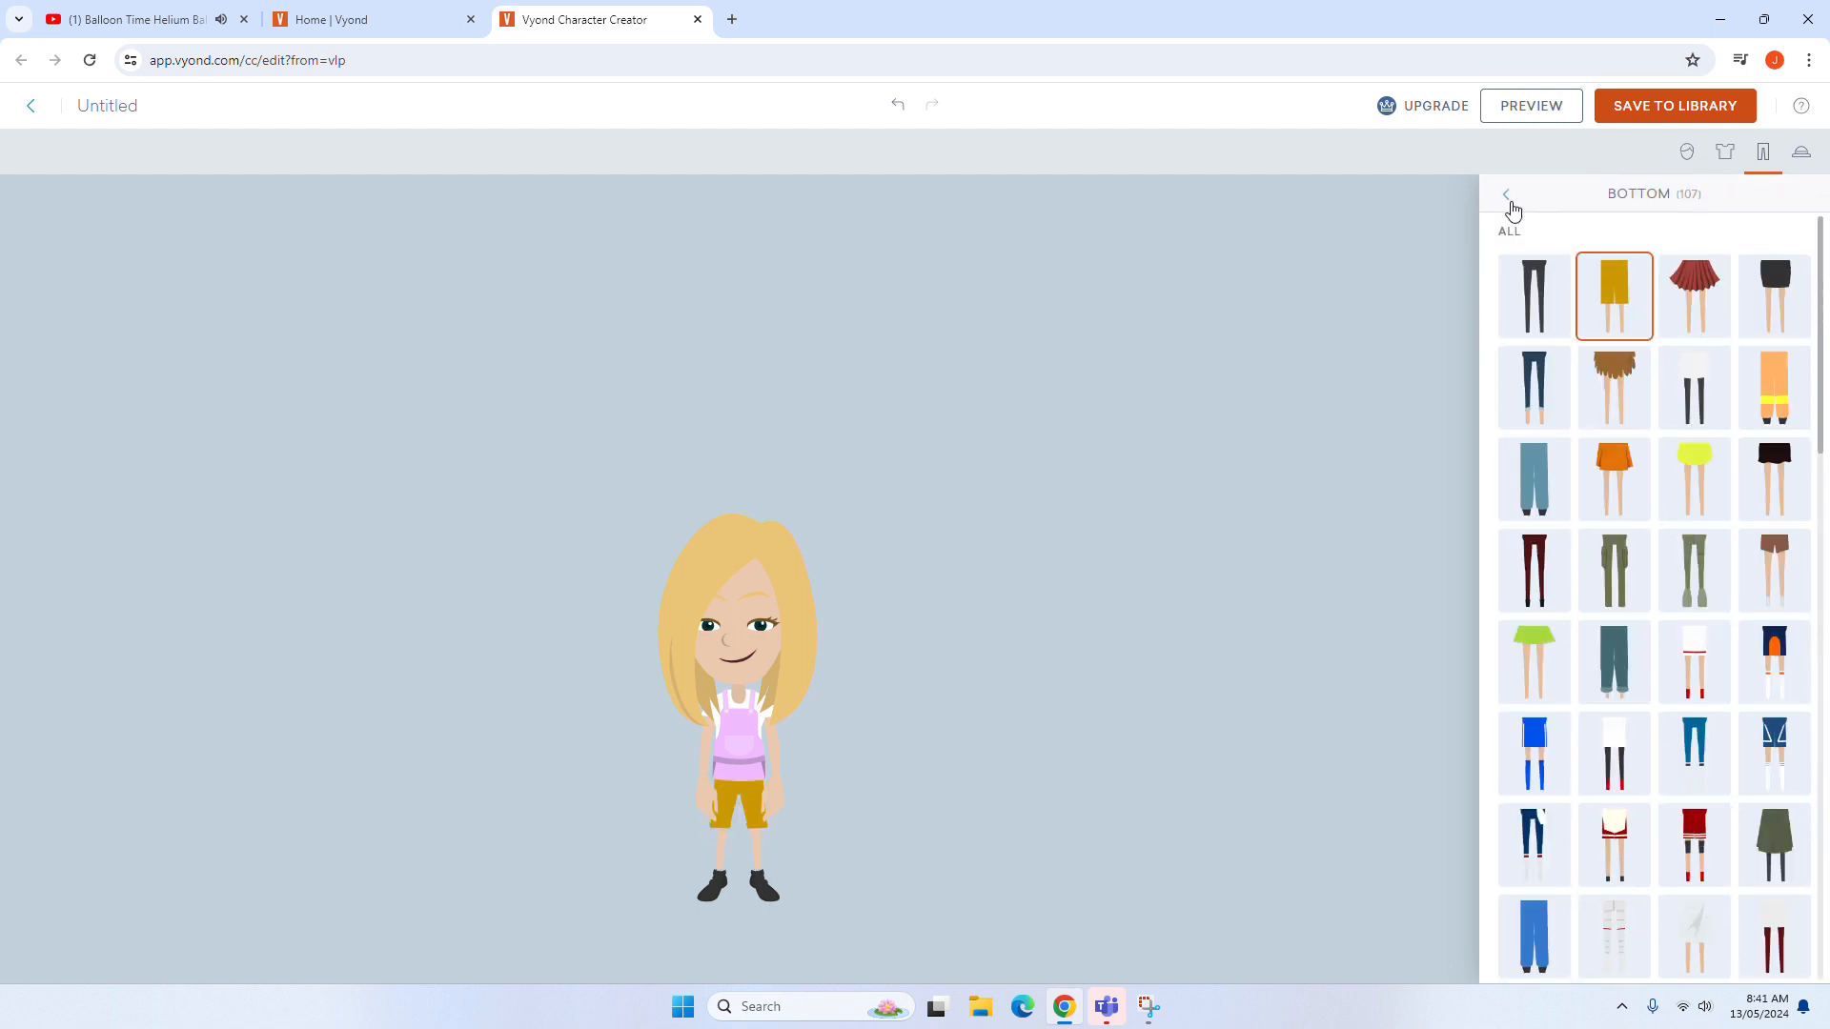
click(1507, 193)
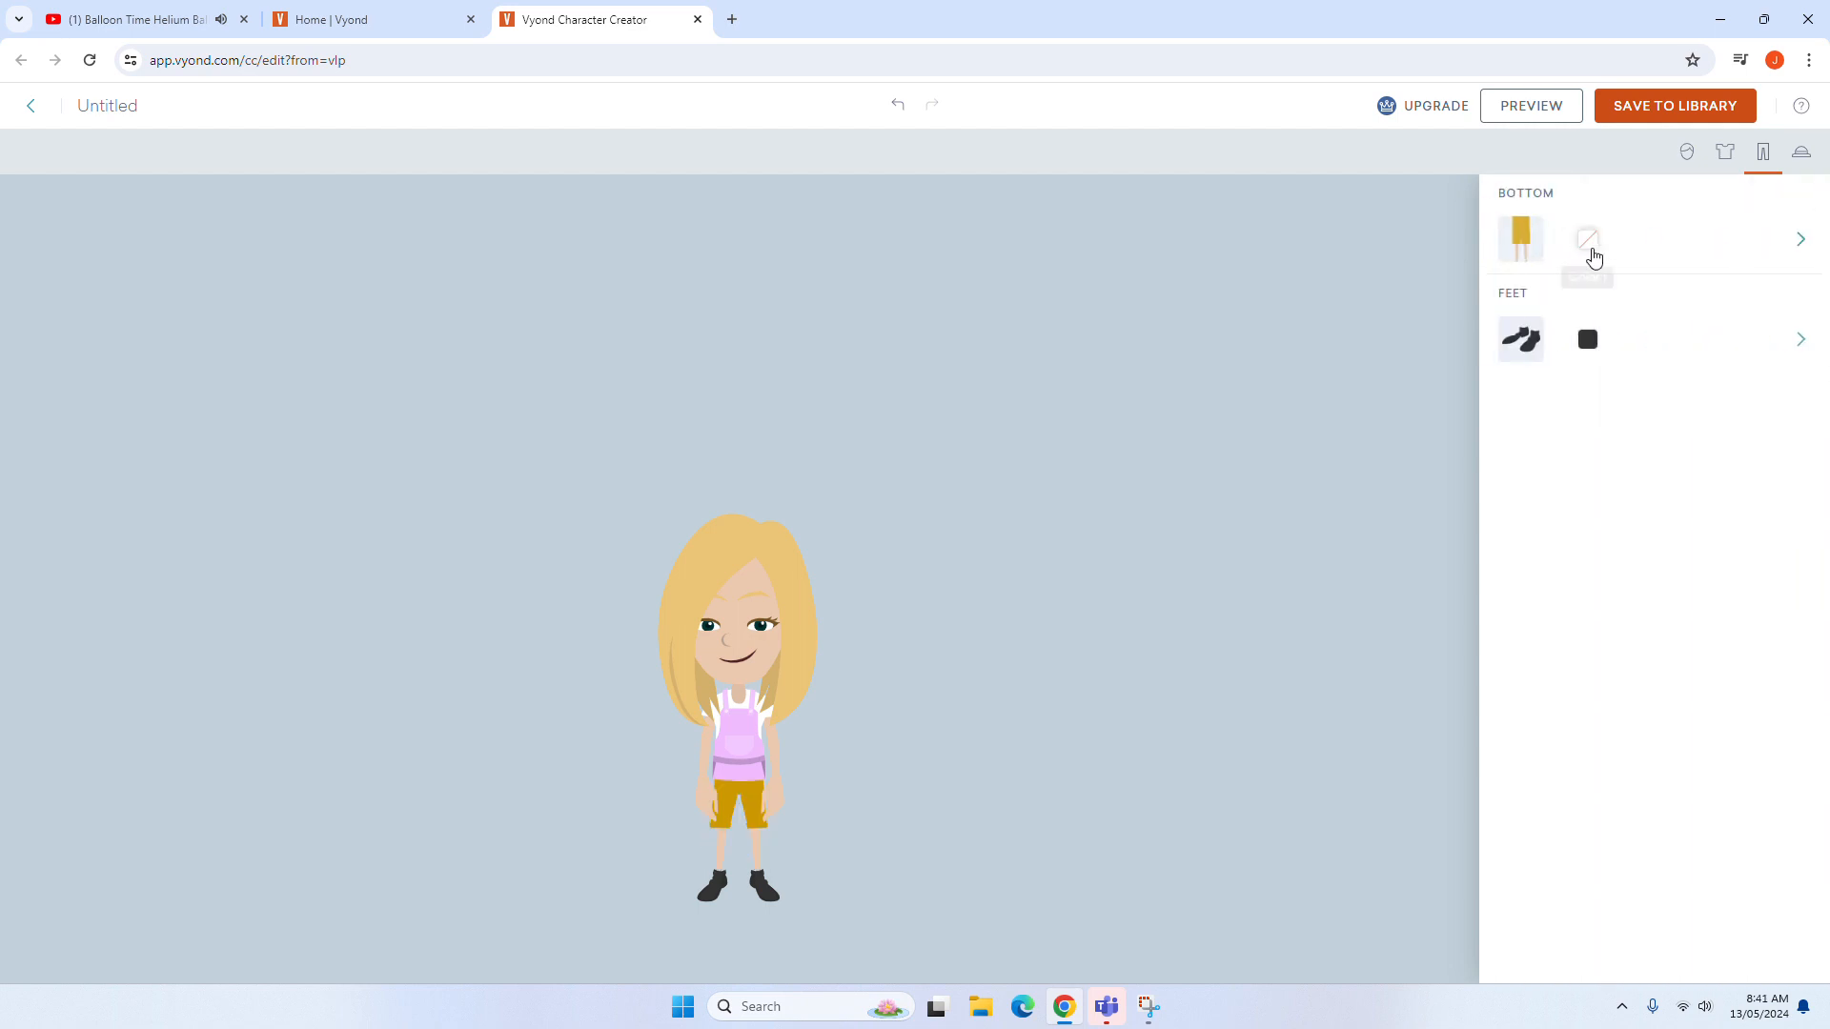
click(1586, 240)
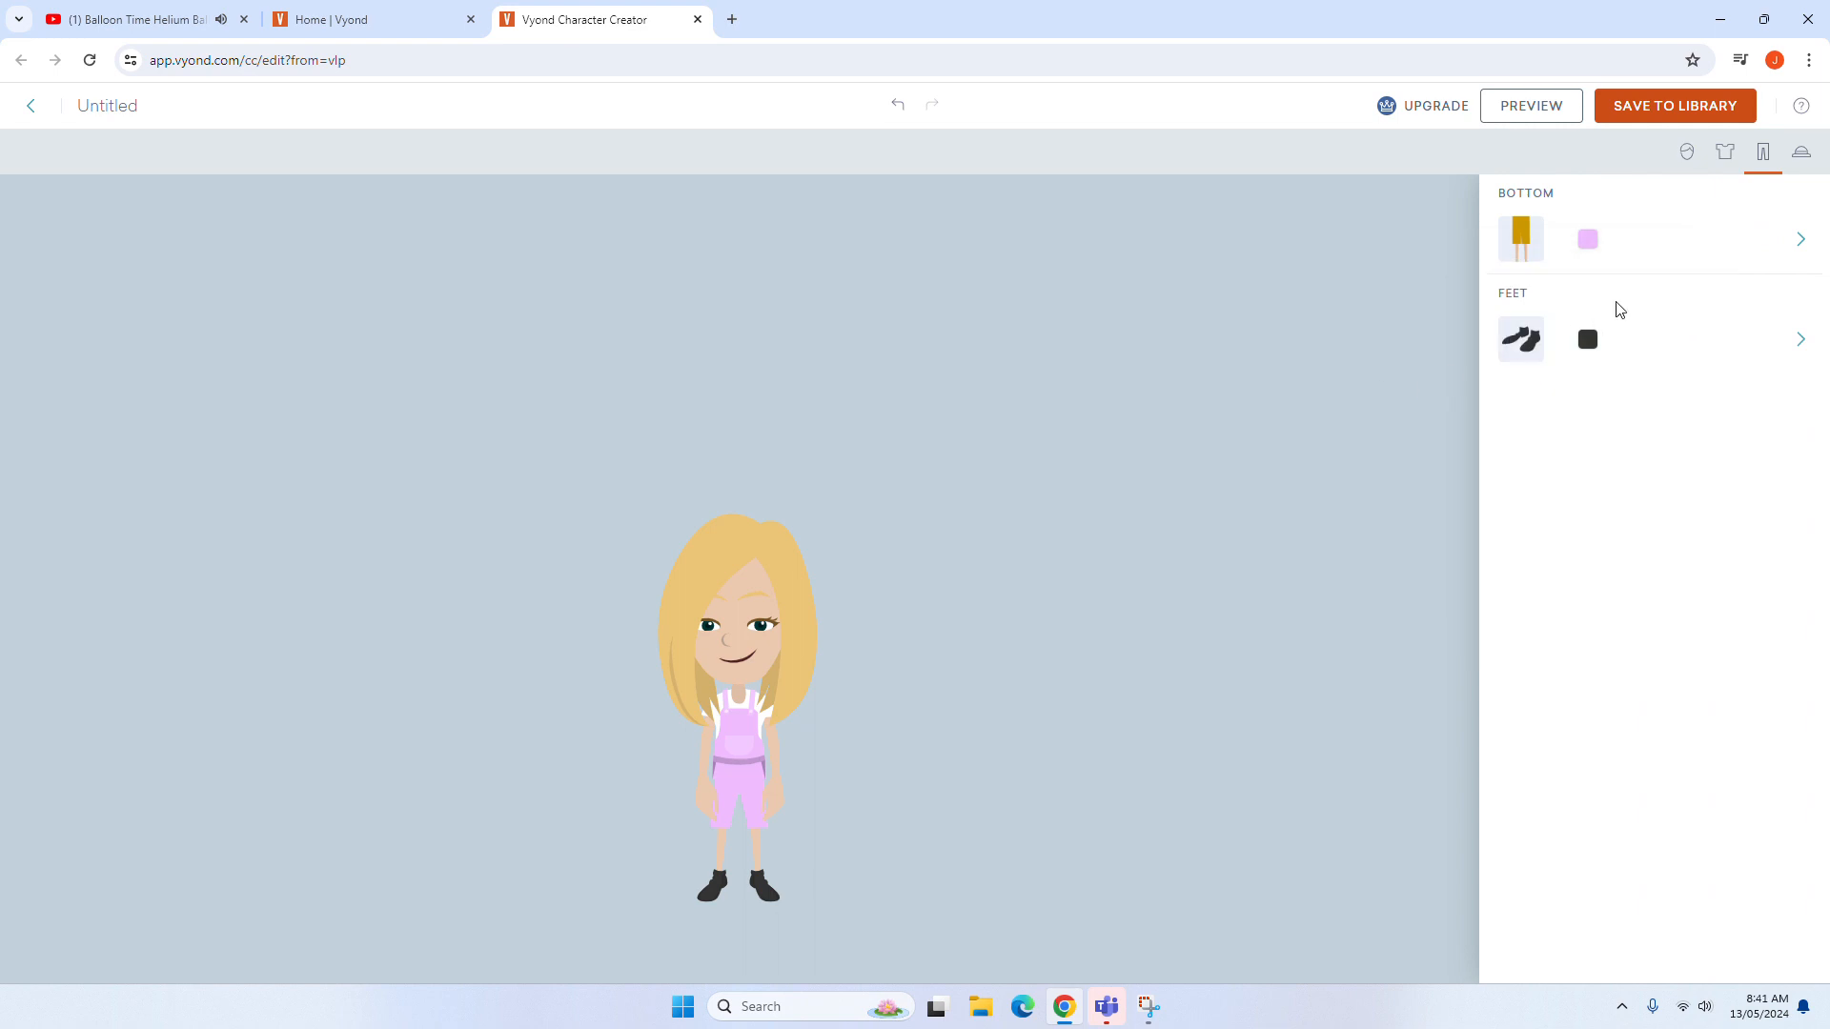
click(1800, 340)
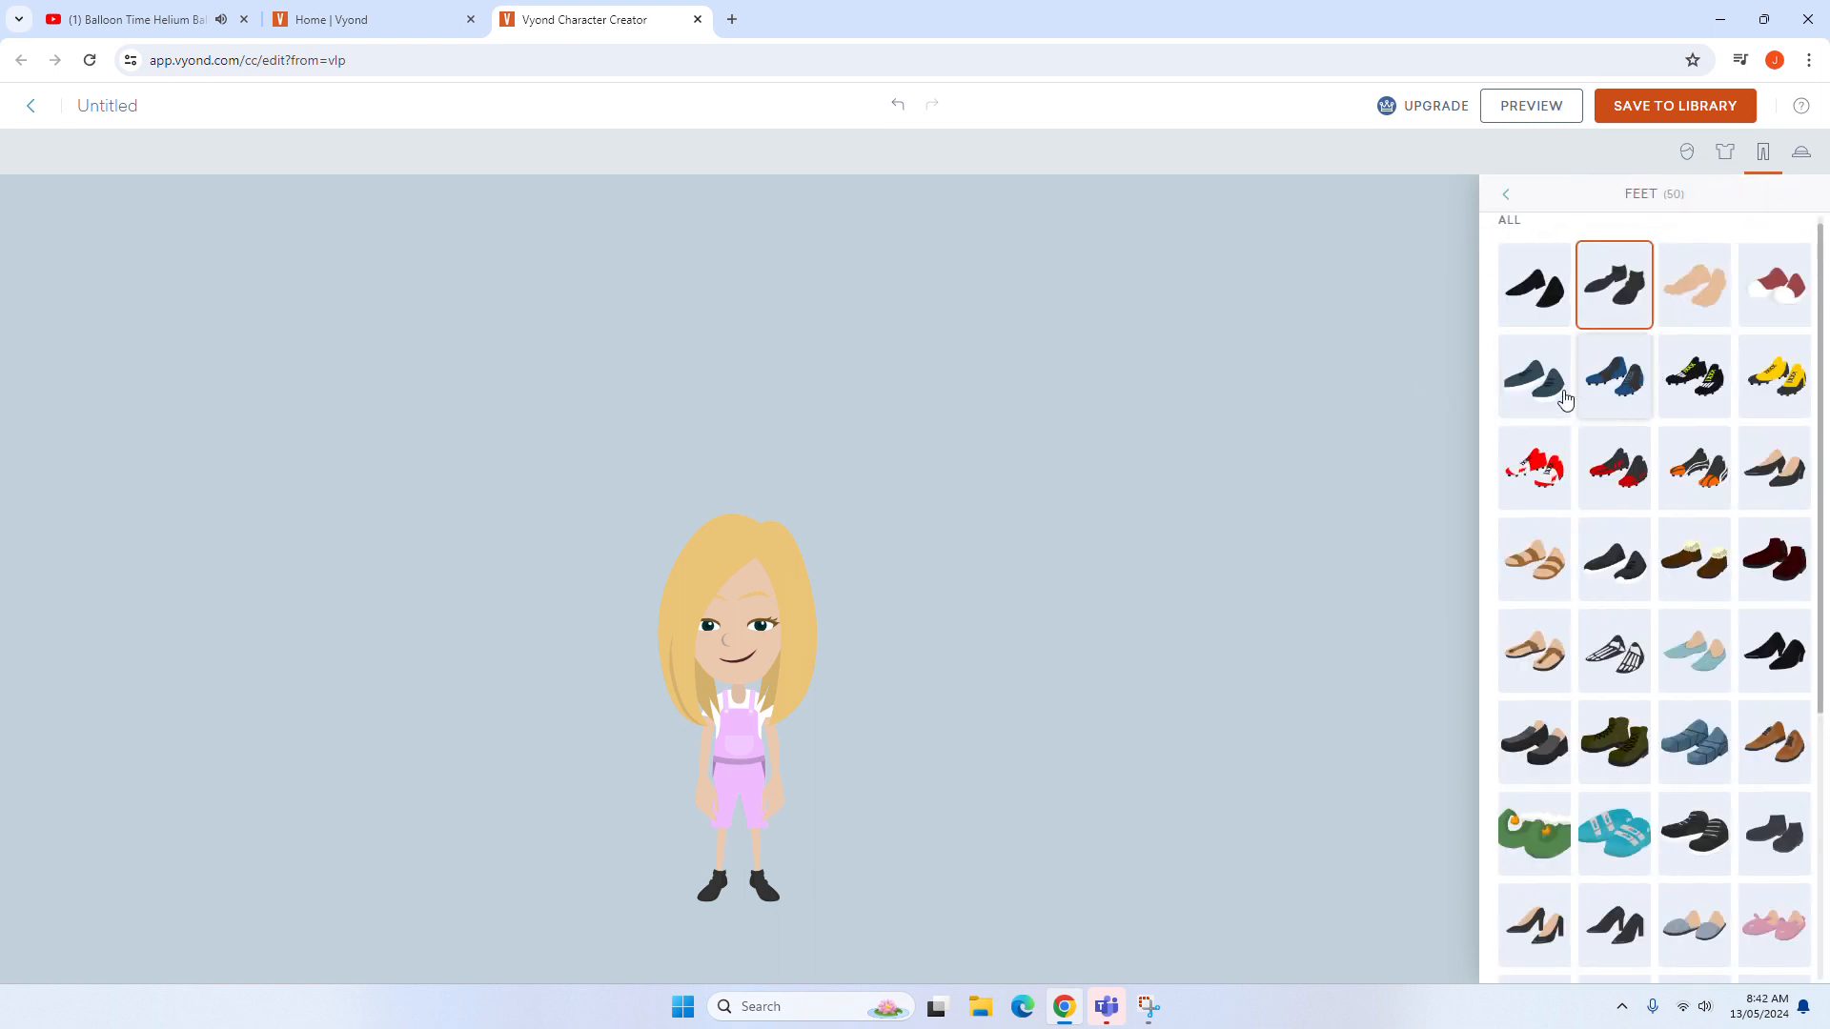
Step: Put sneakers on the character and bring up their colour choices
click(1614, 376)
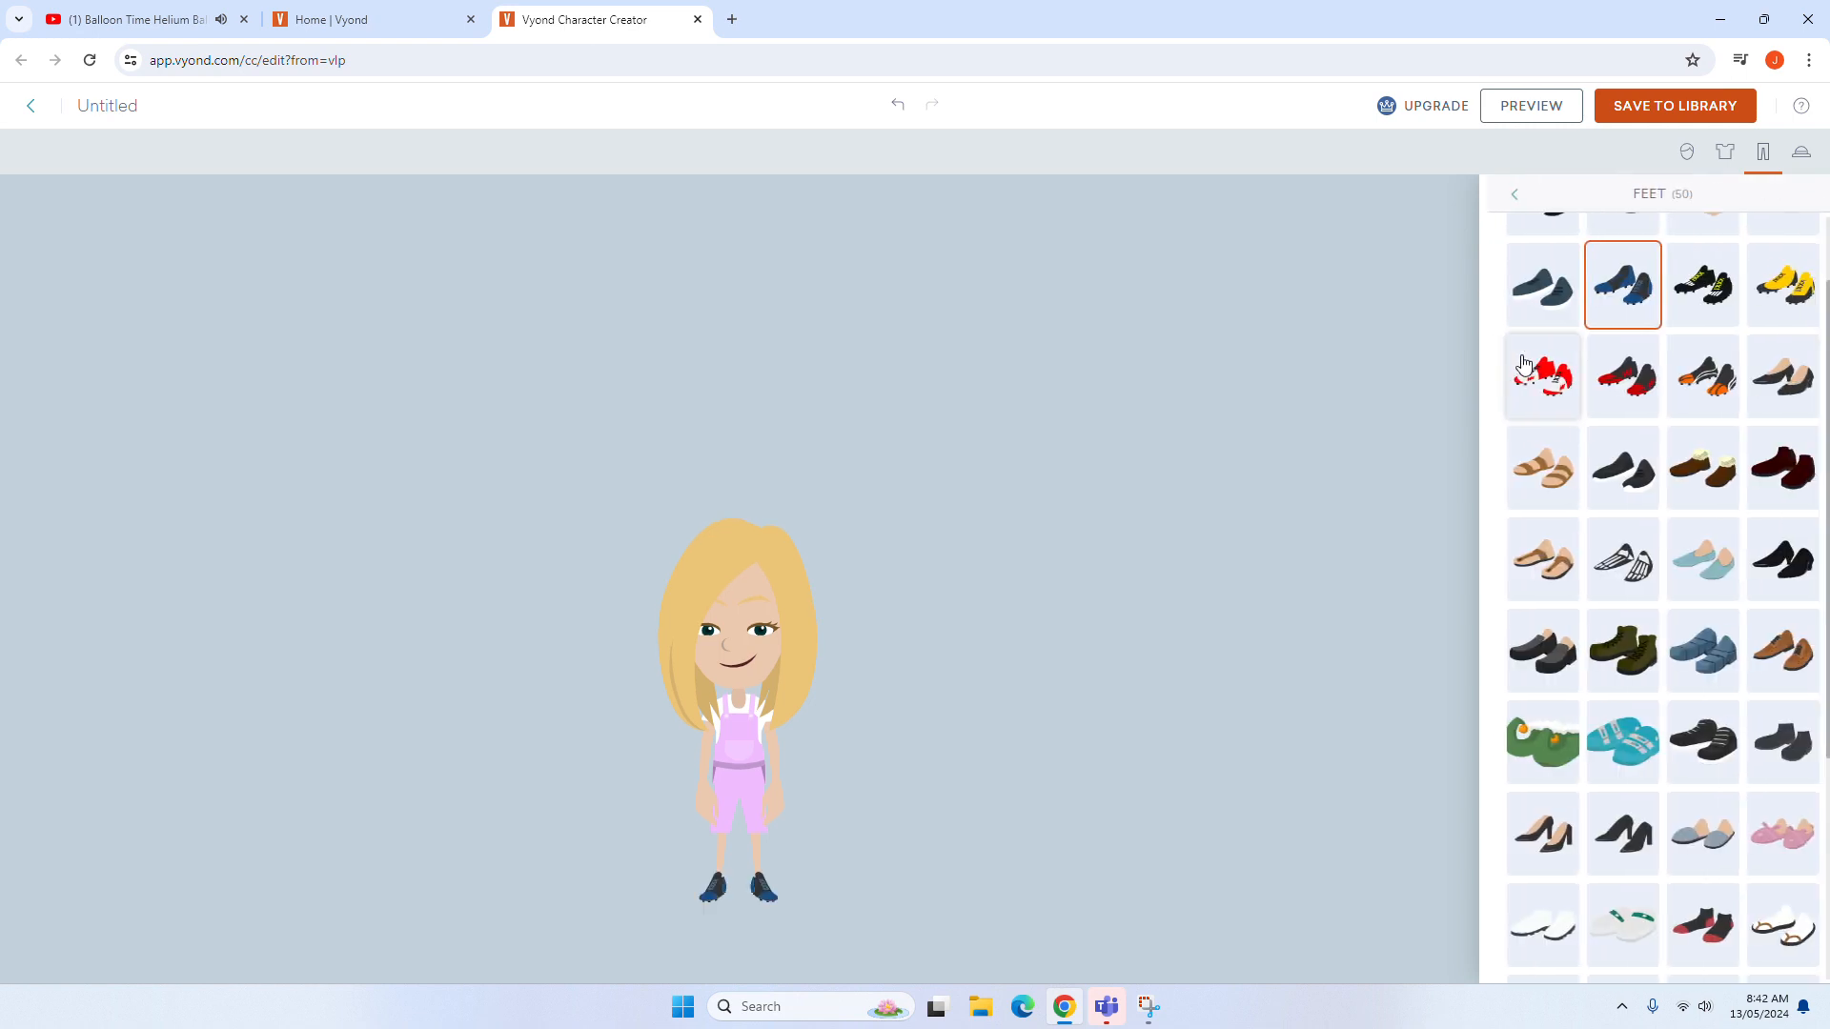
click(1512, 193)
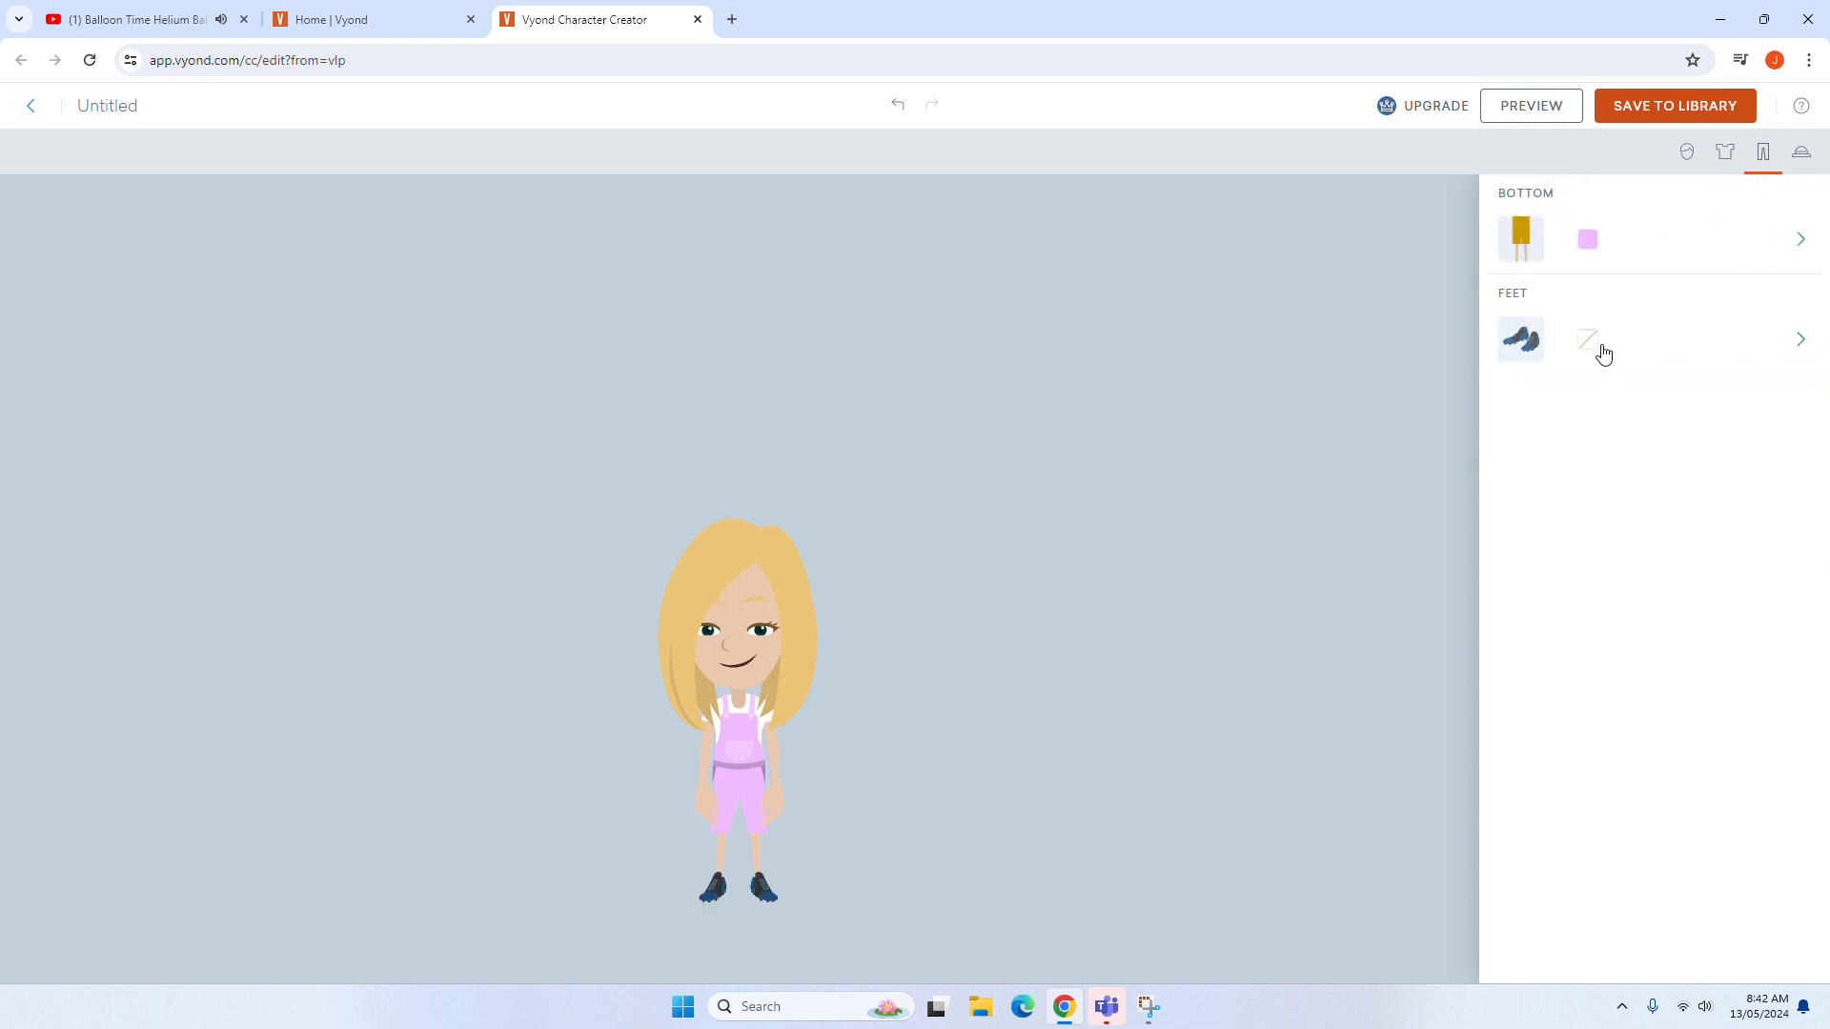
click(1586, 339)
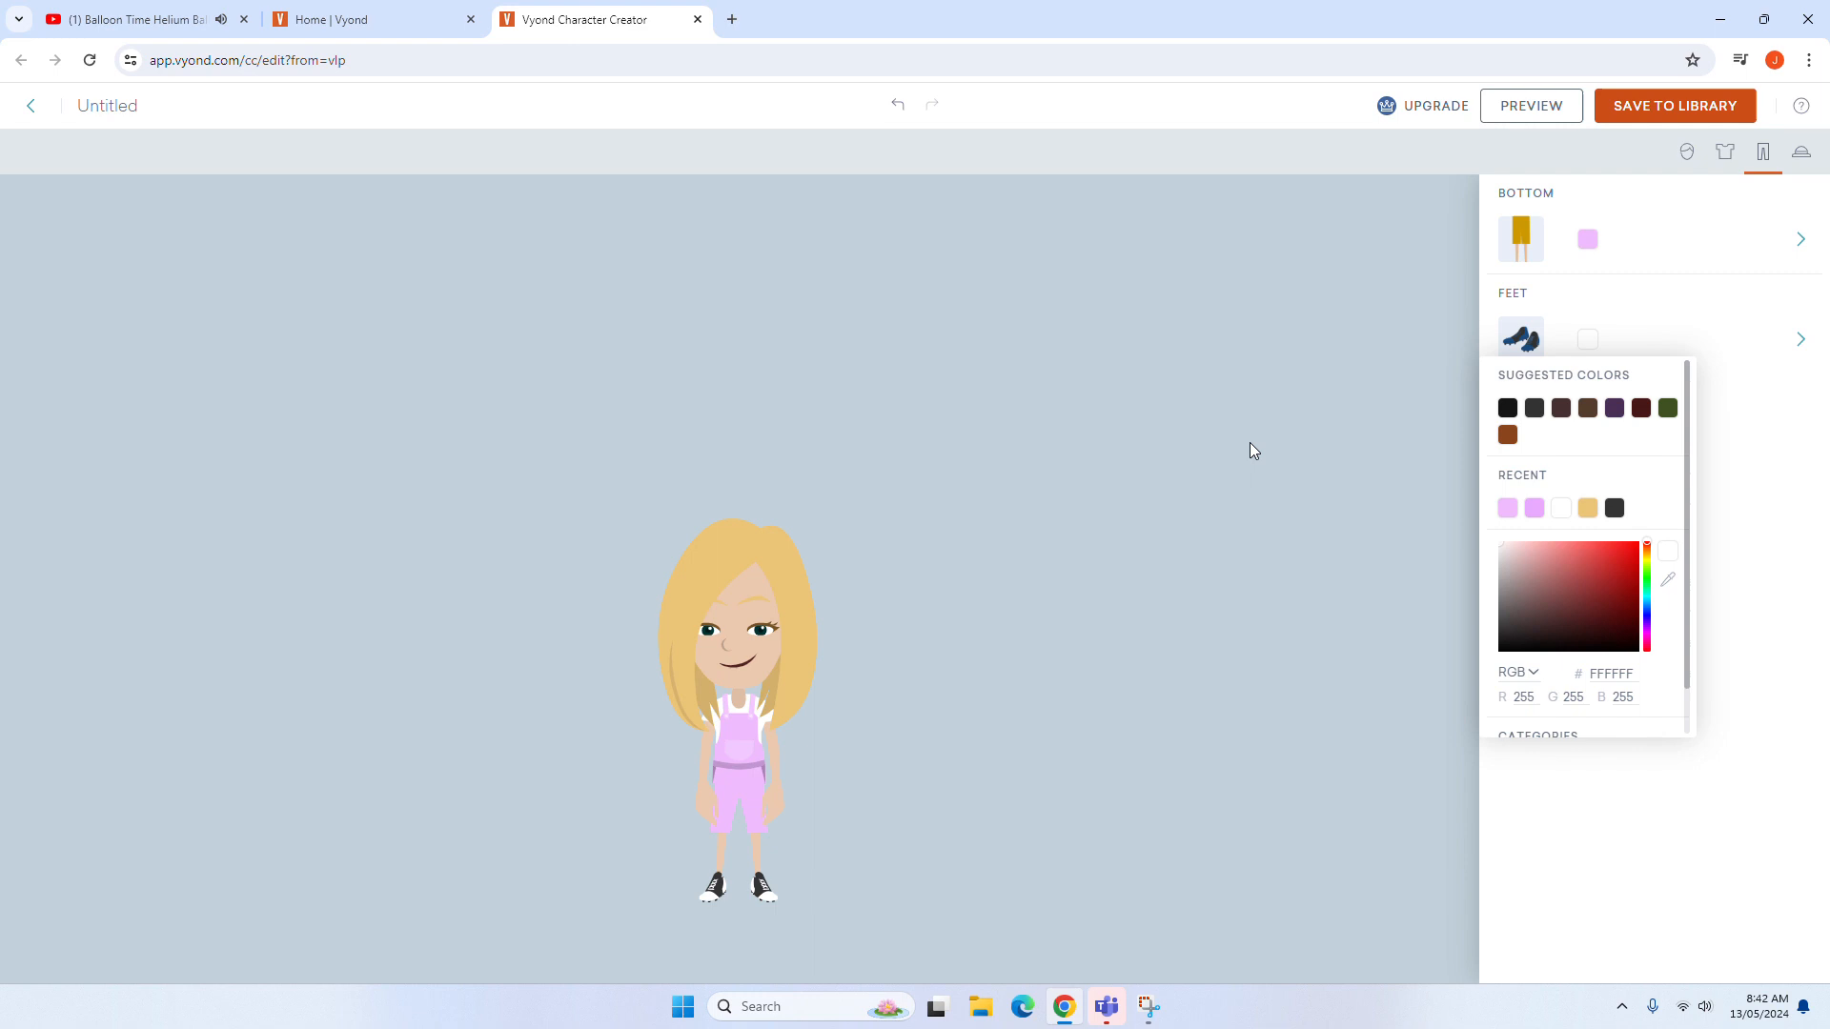
Step: Name the character 'Stacy' and save her to the library
click(108, 105)
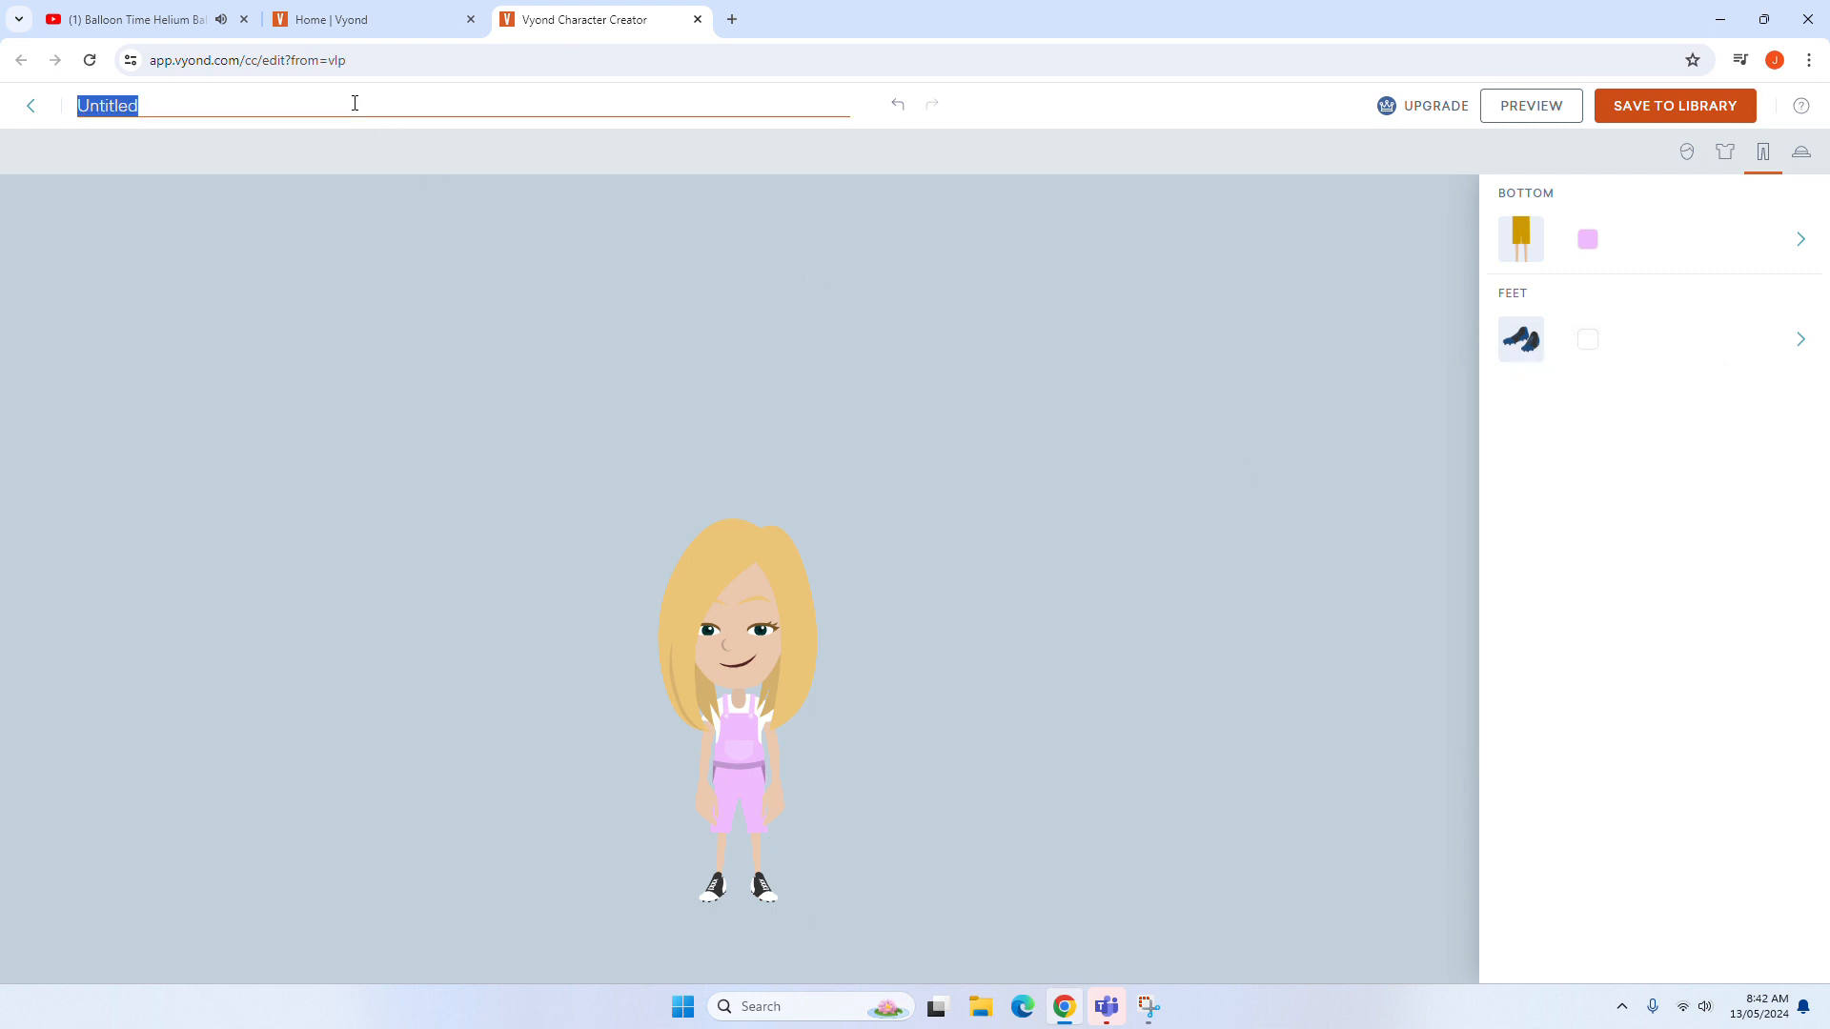
text(Stacy)
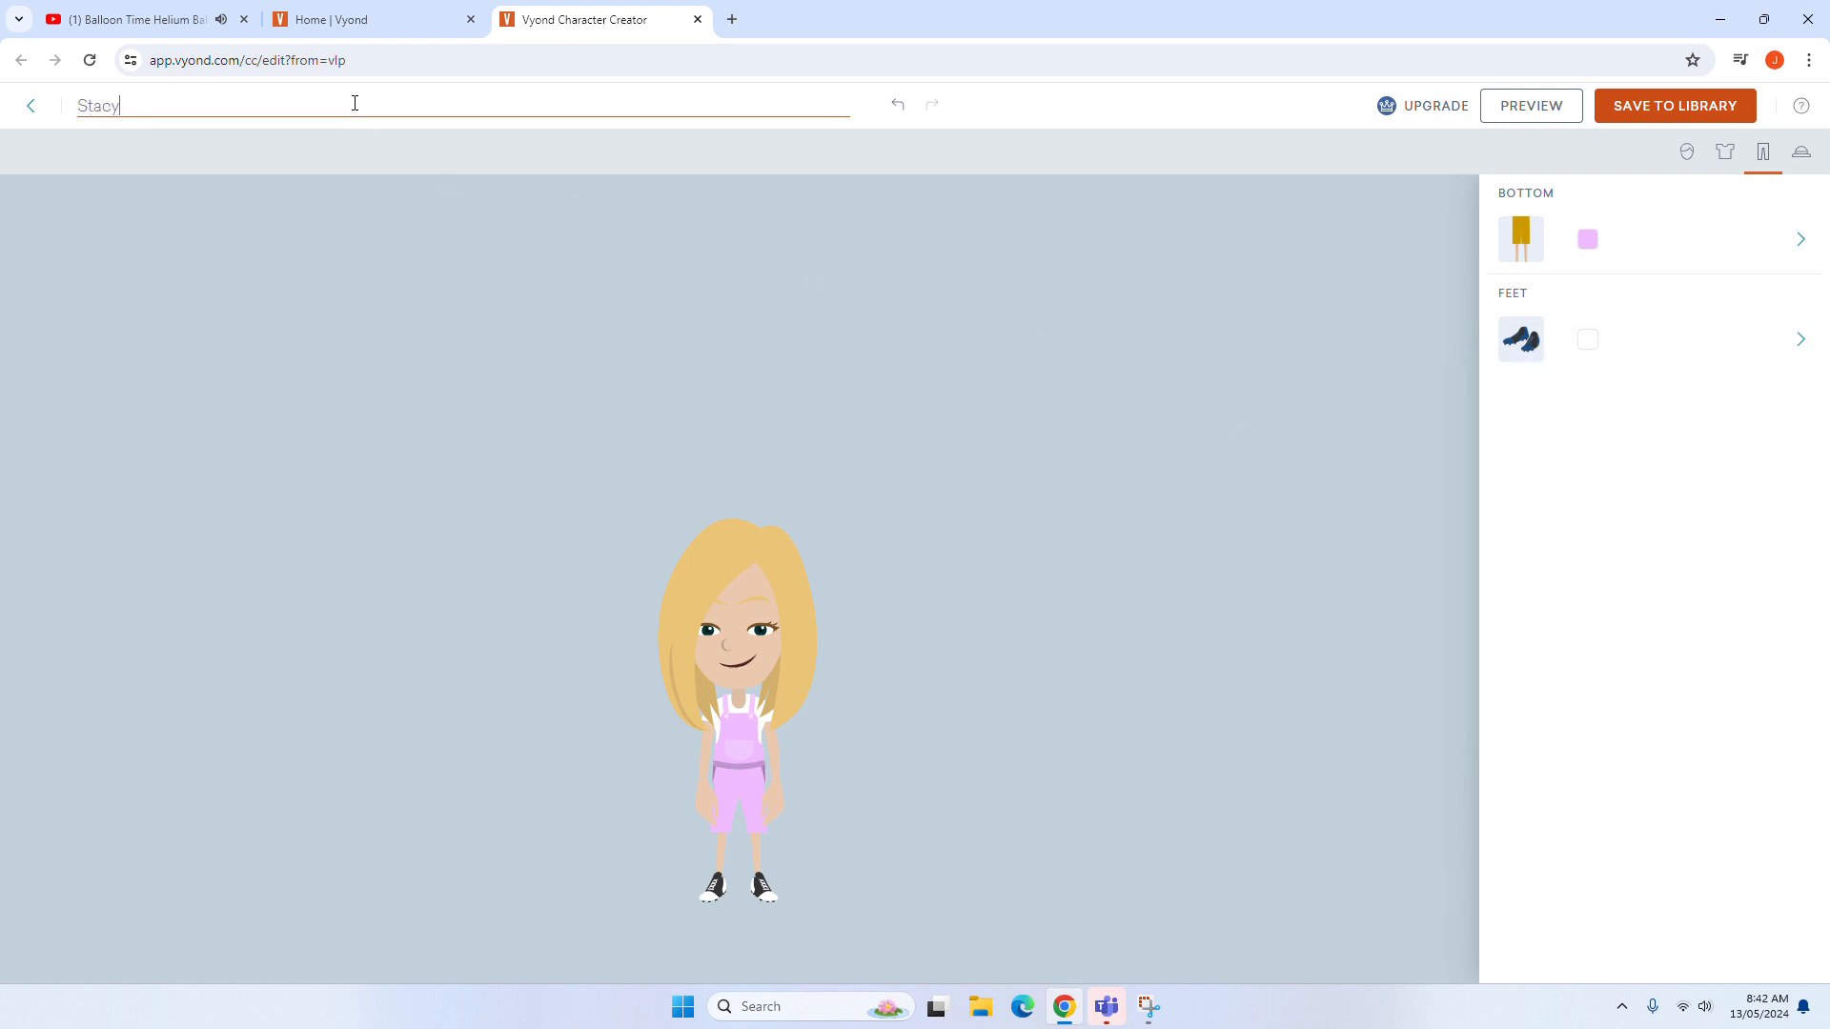
click(1674, 105)
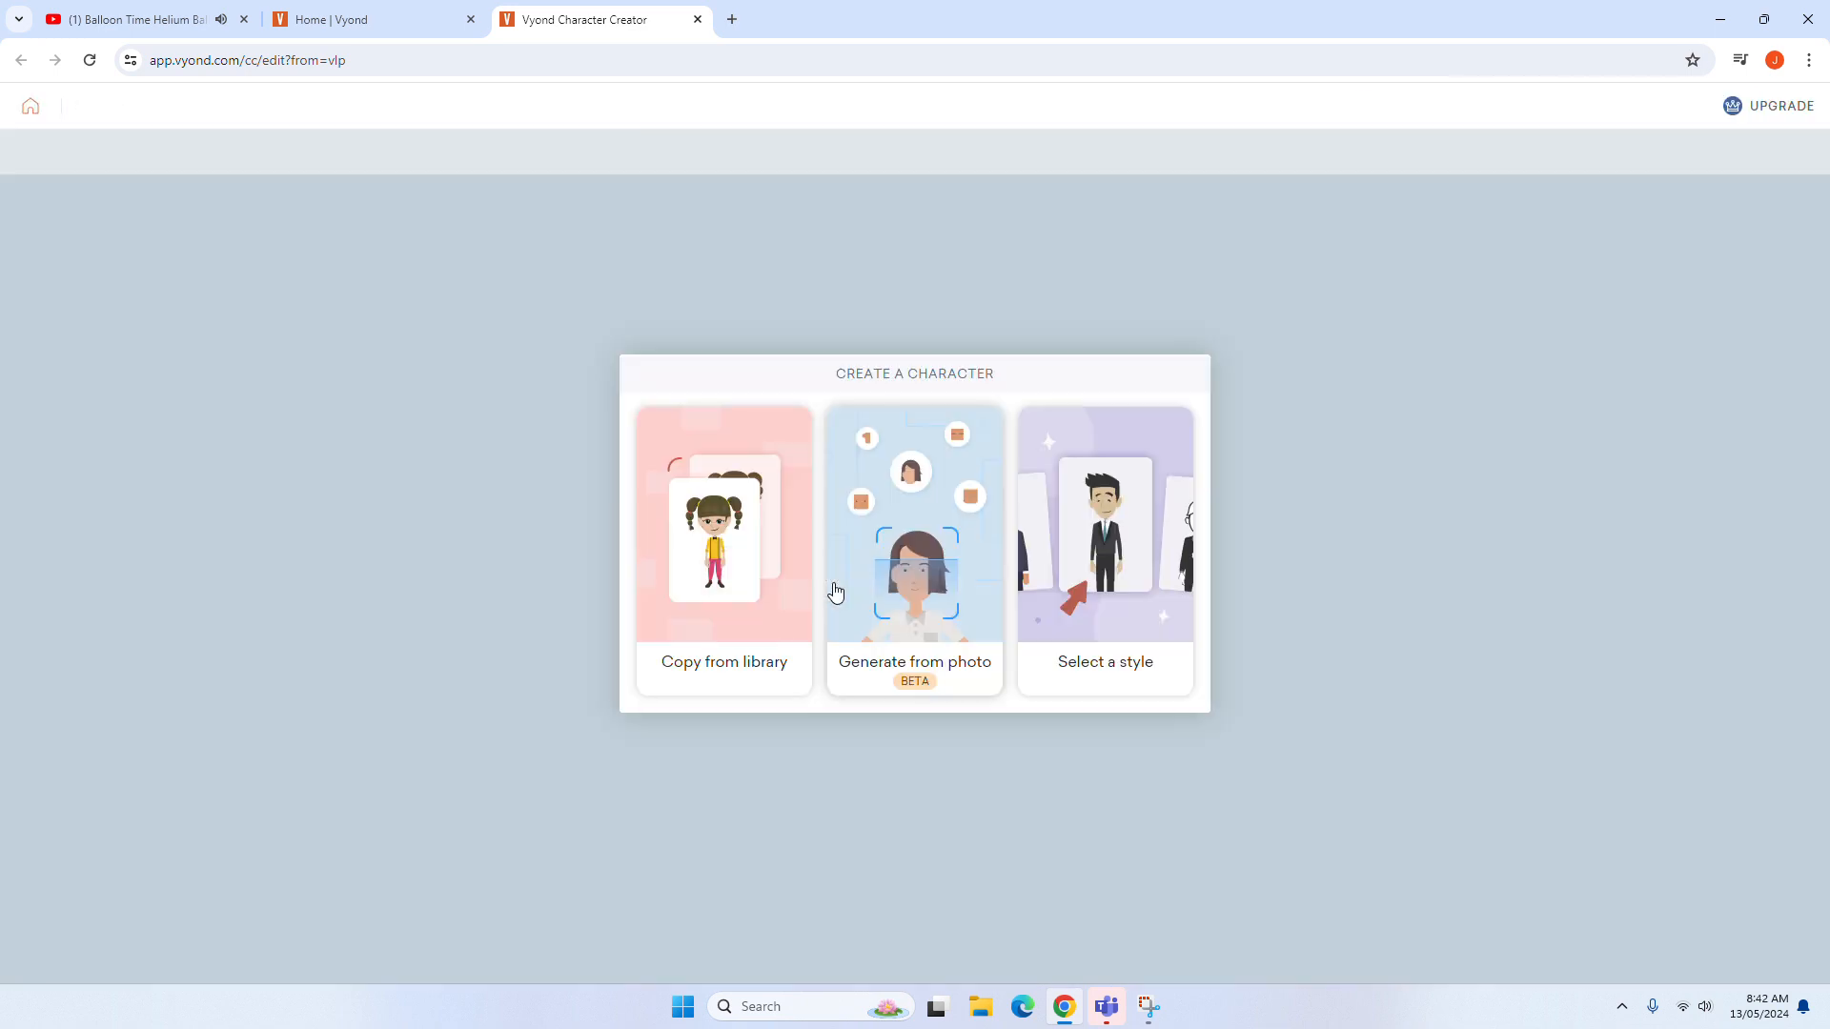
Step: Return to the Vyond home page and start a second character from a style
click(128, 19)
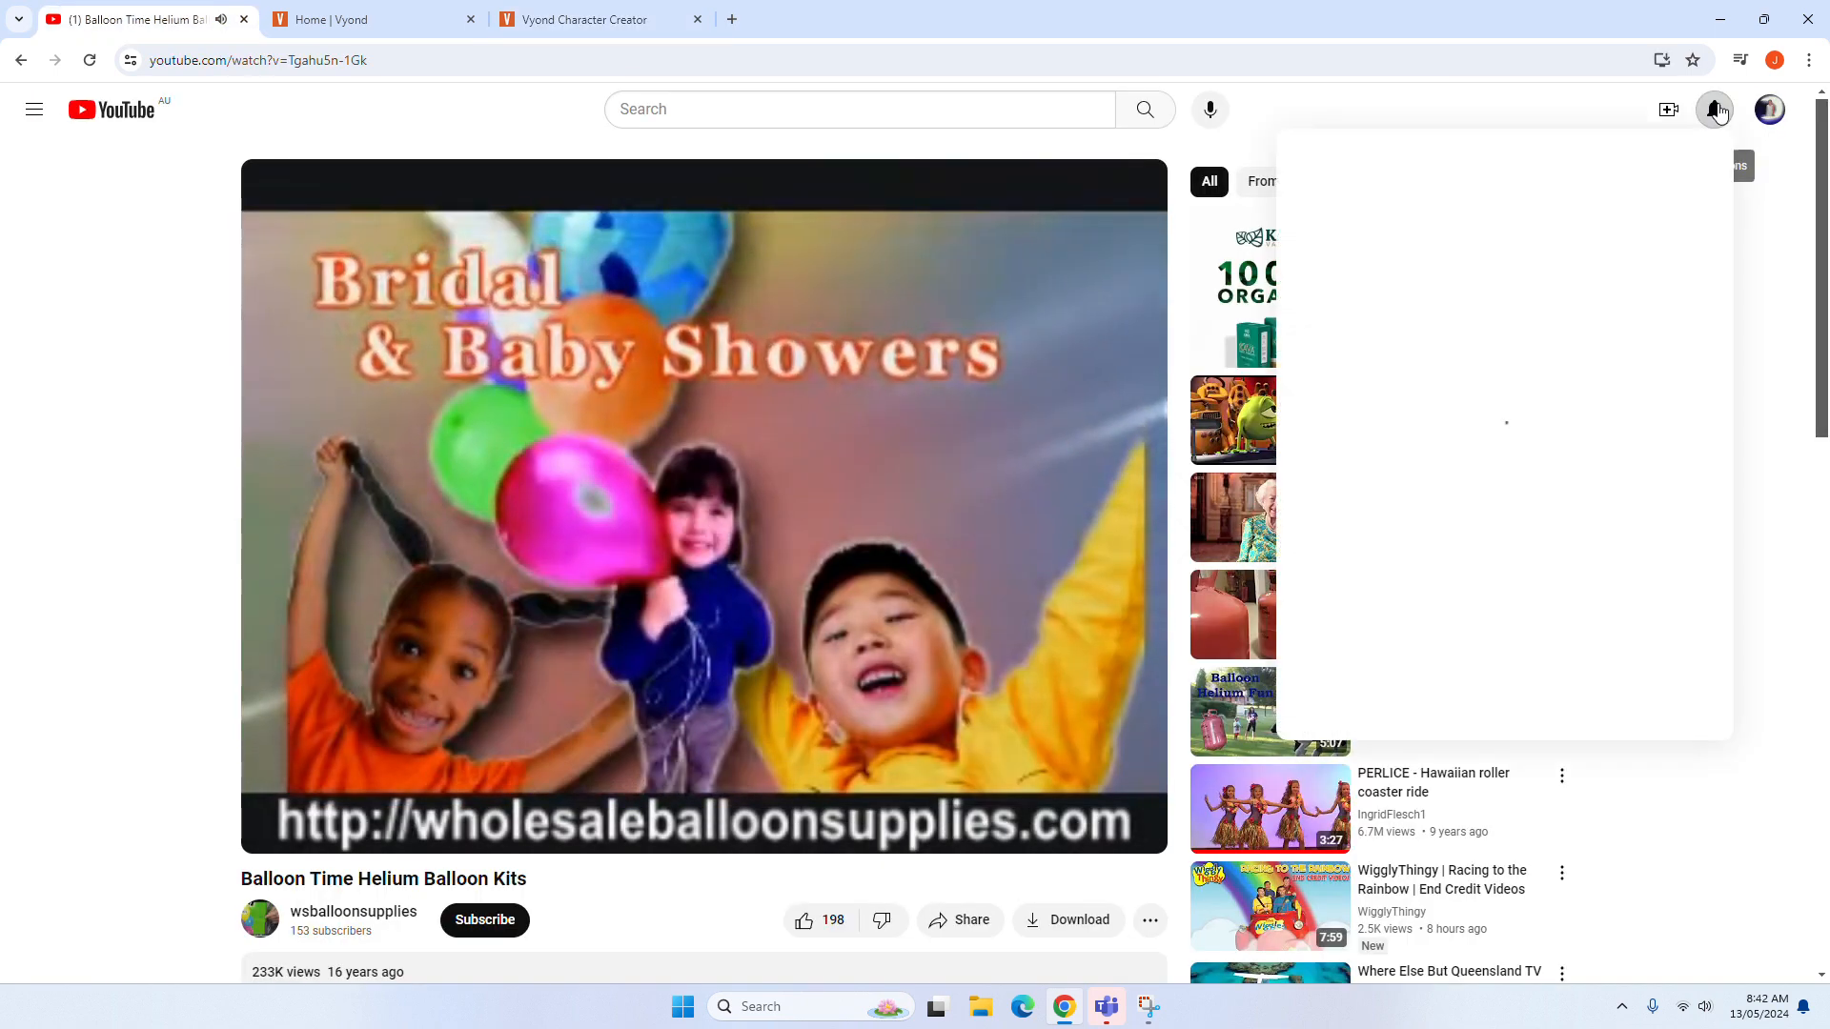
click(371, 20)
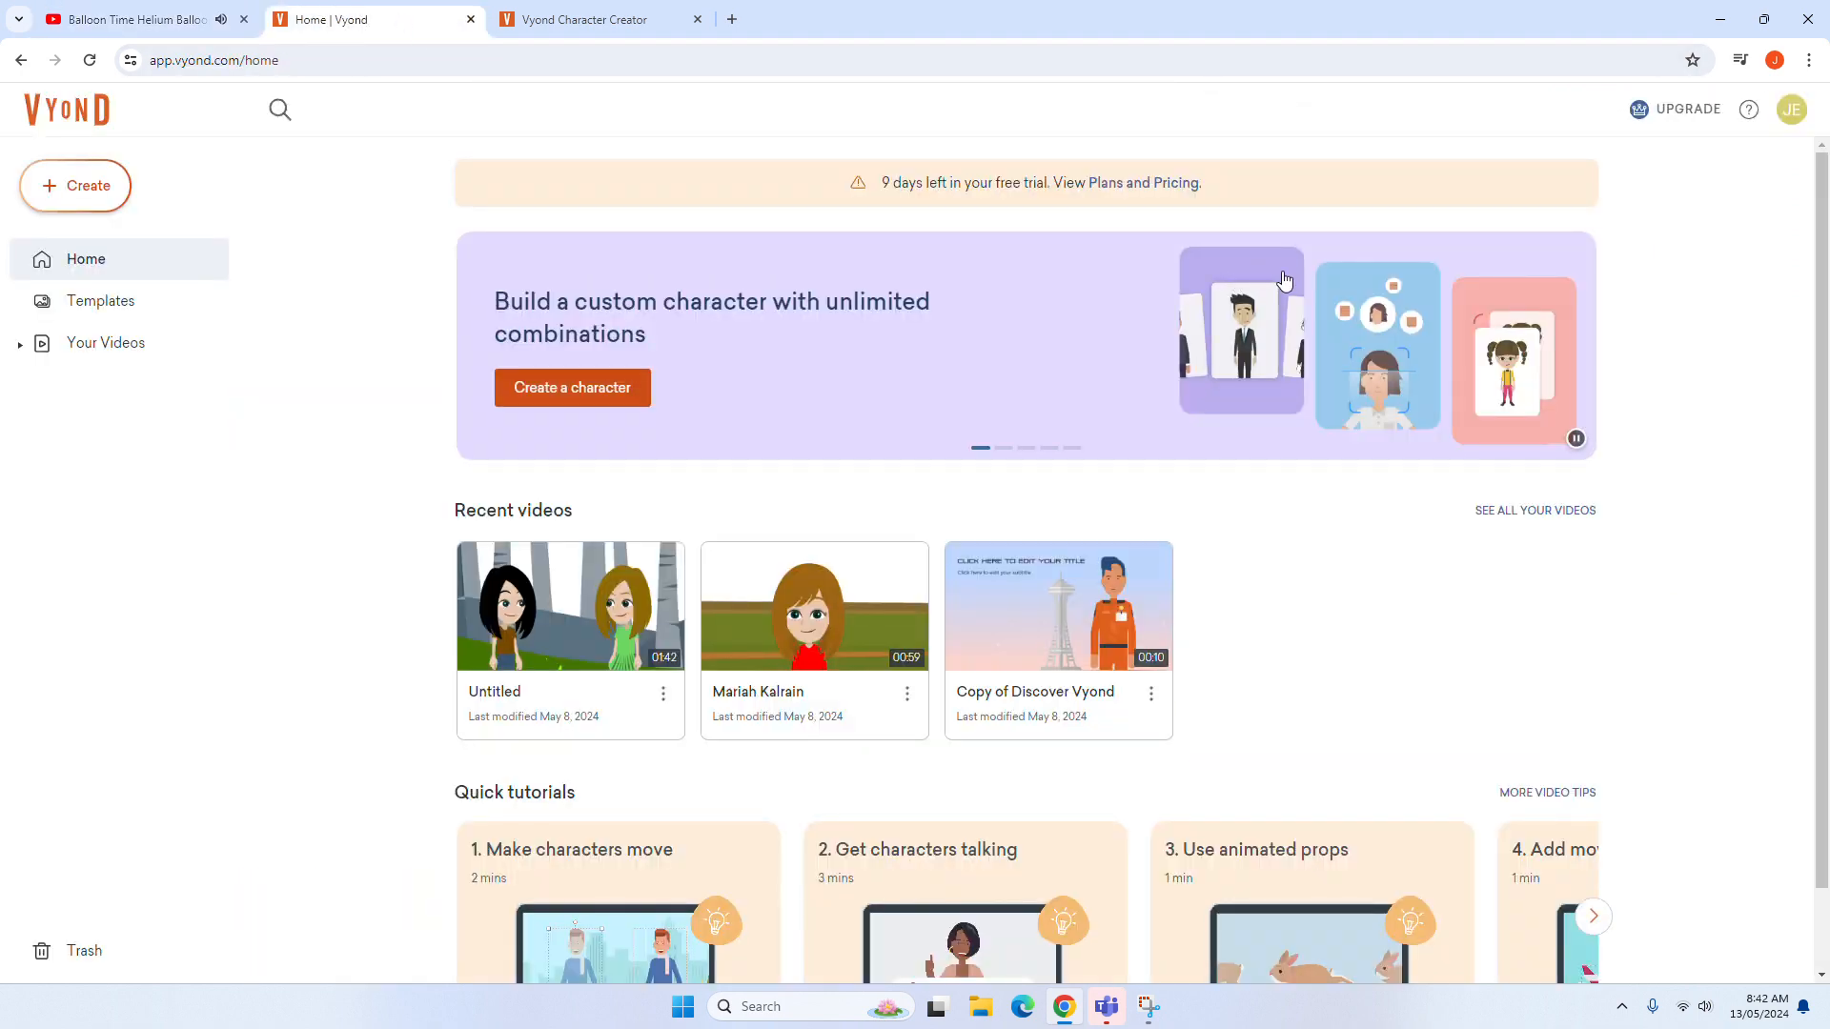
click(573, 388)
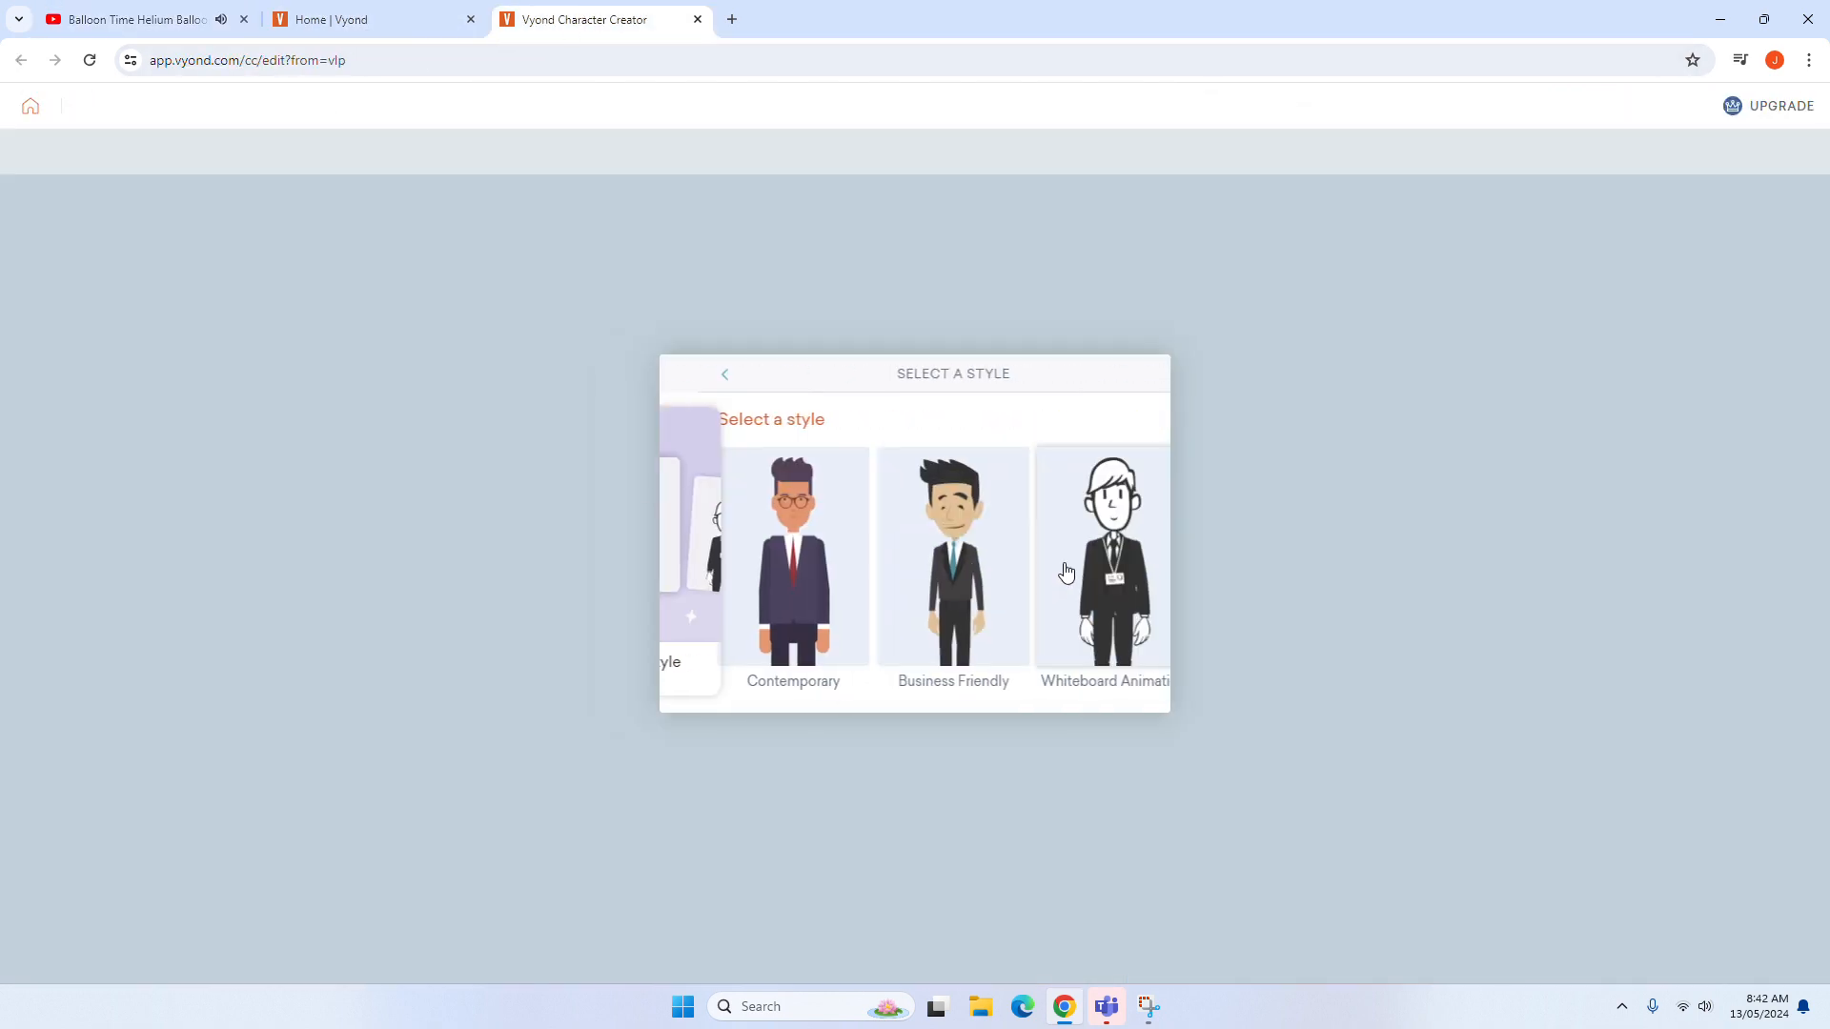
click(792, 556)
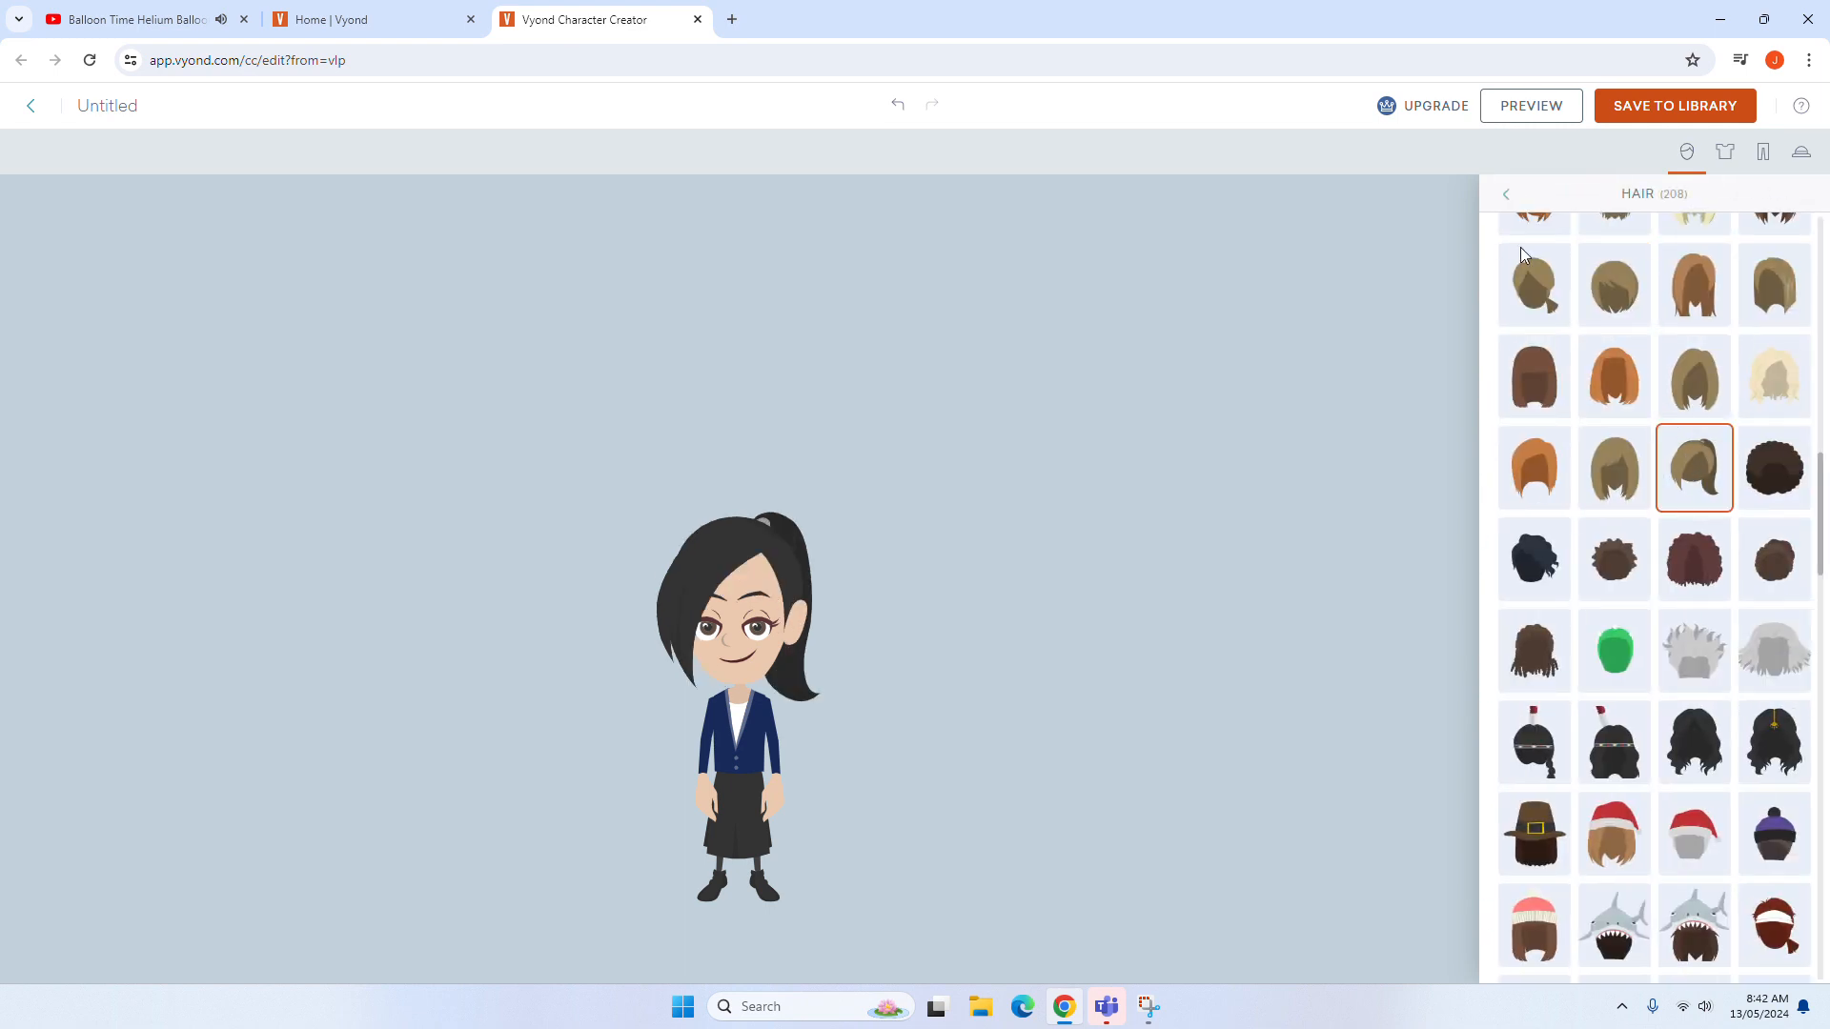
Step: Recolor the second character's ponytail light brown, then switch to the YouTube tab
click(1507, 193)
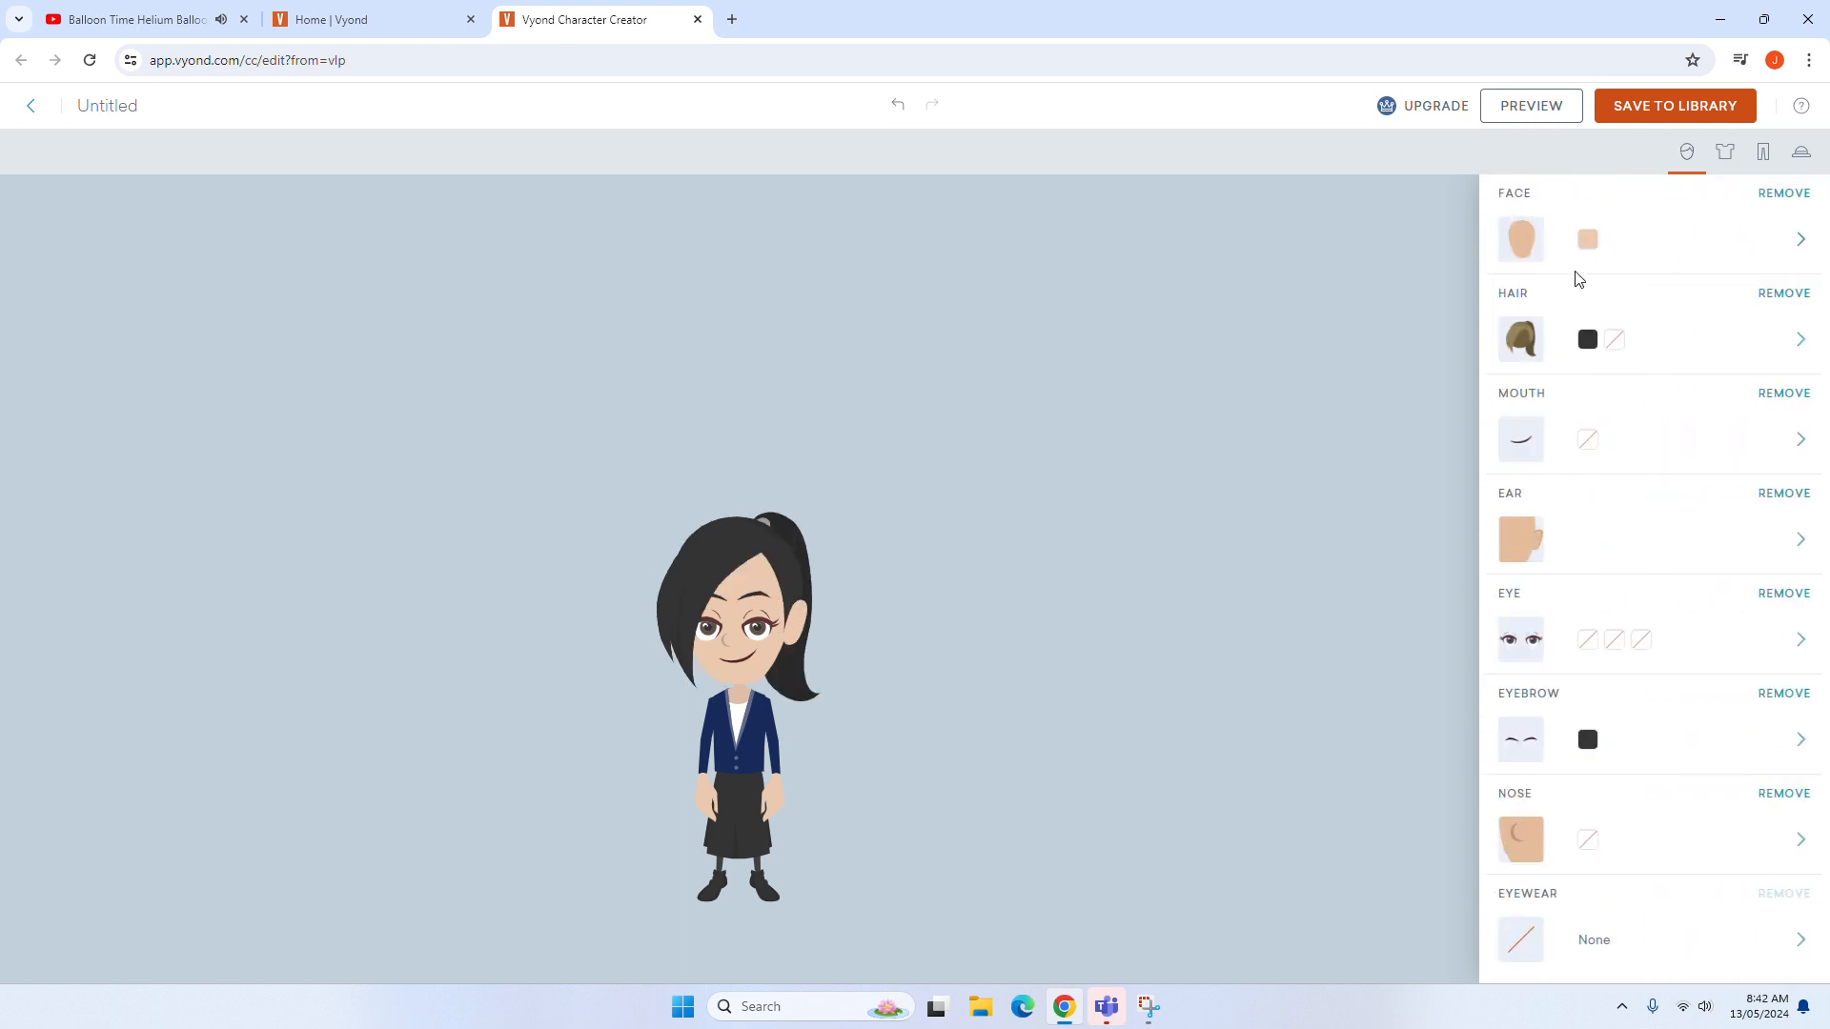
click(1586, 339)
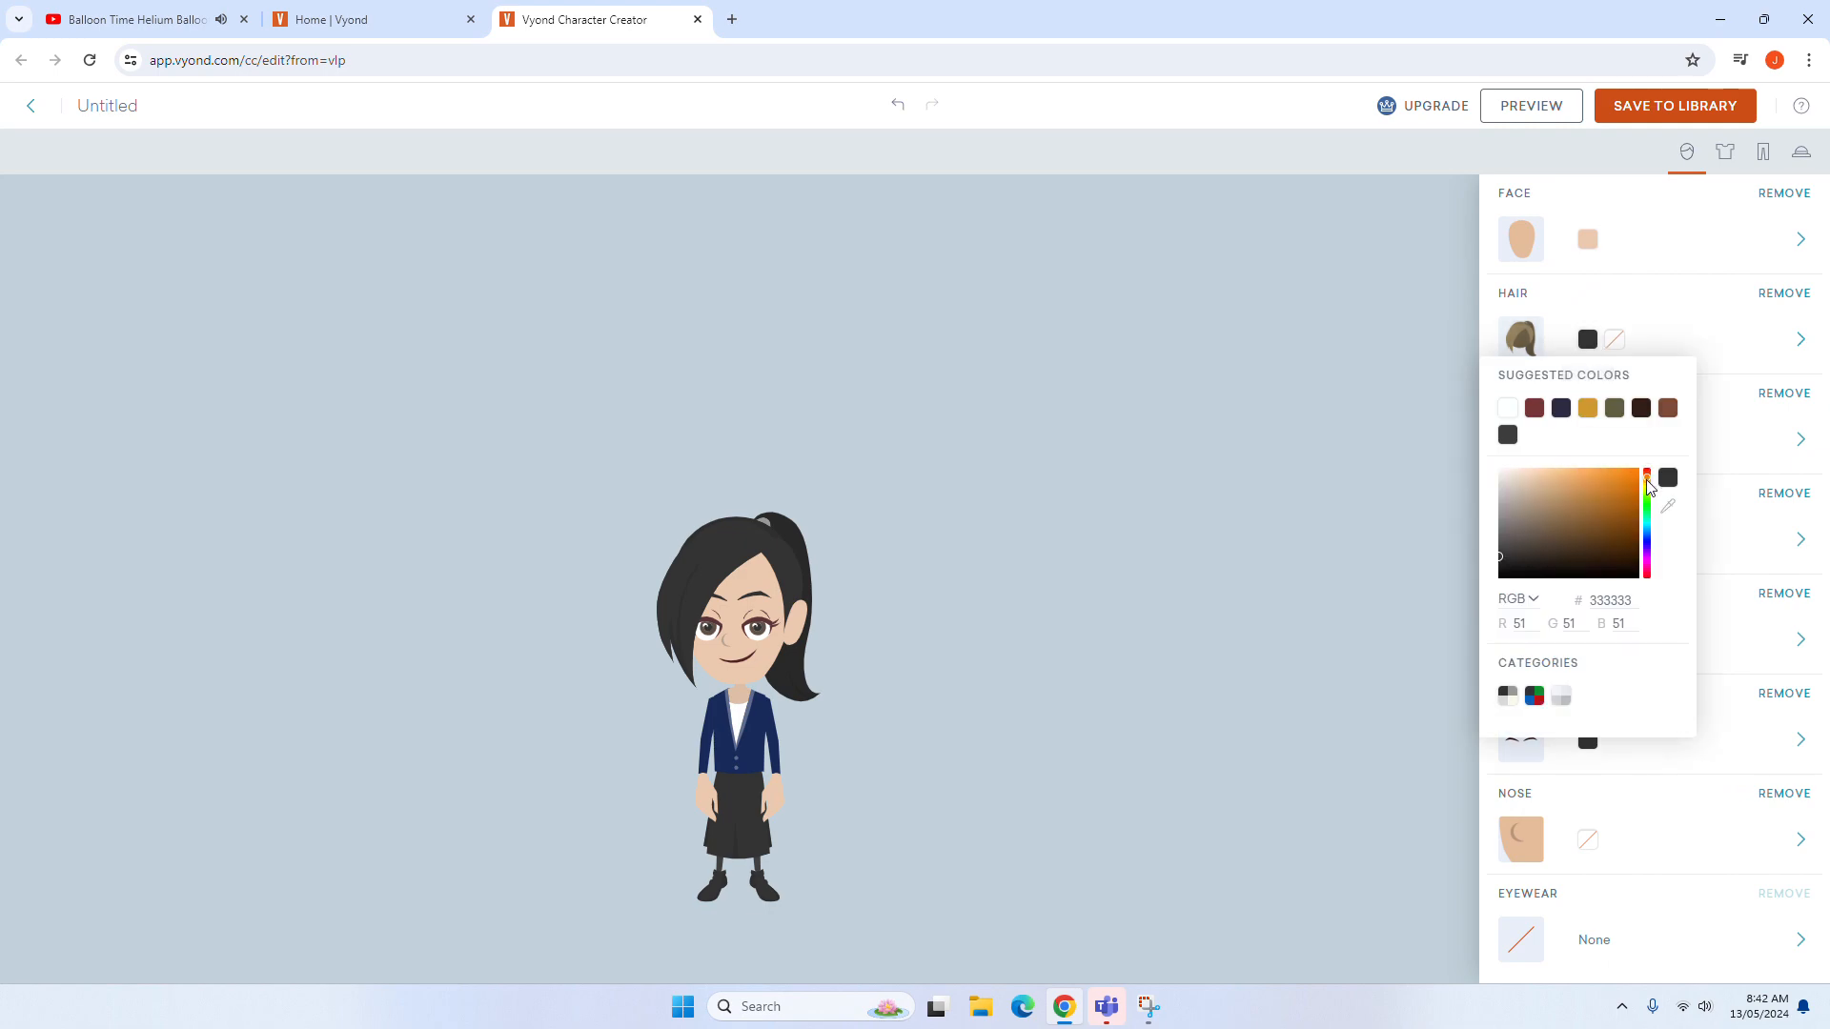
click(1601, 513)
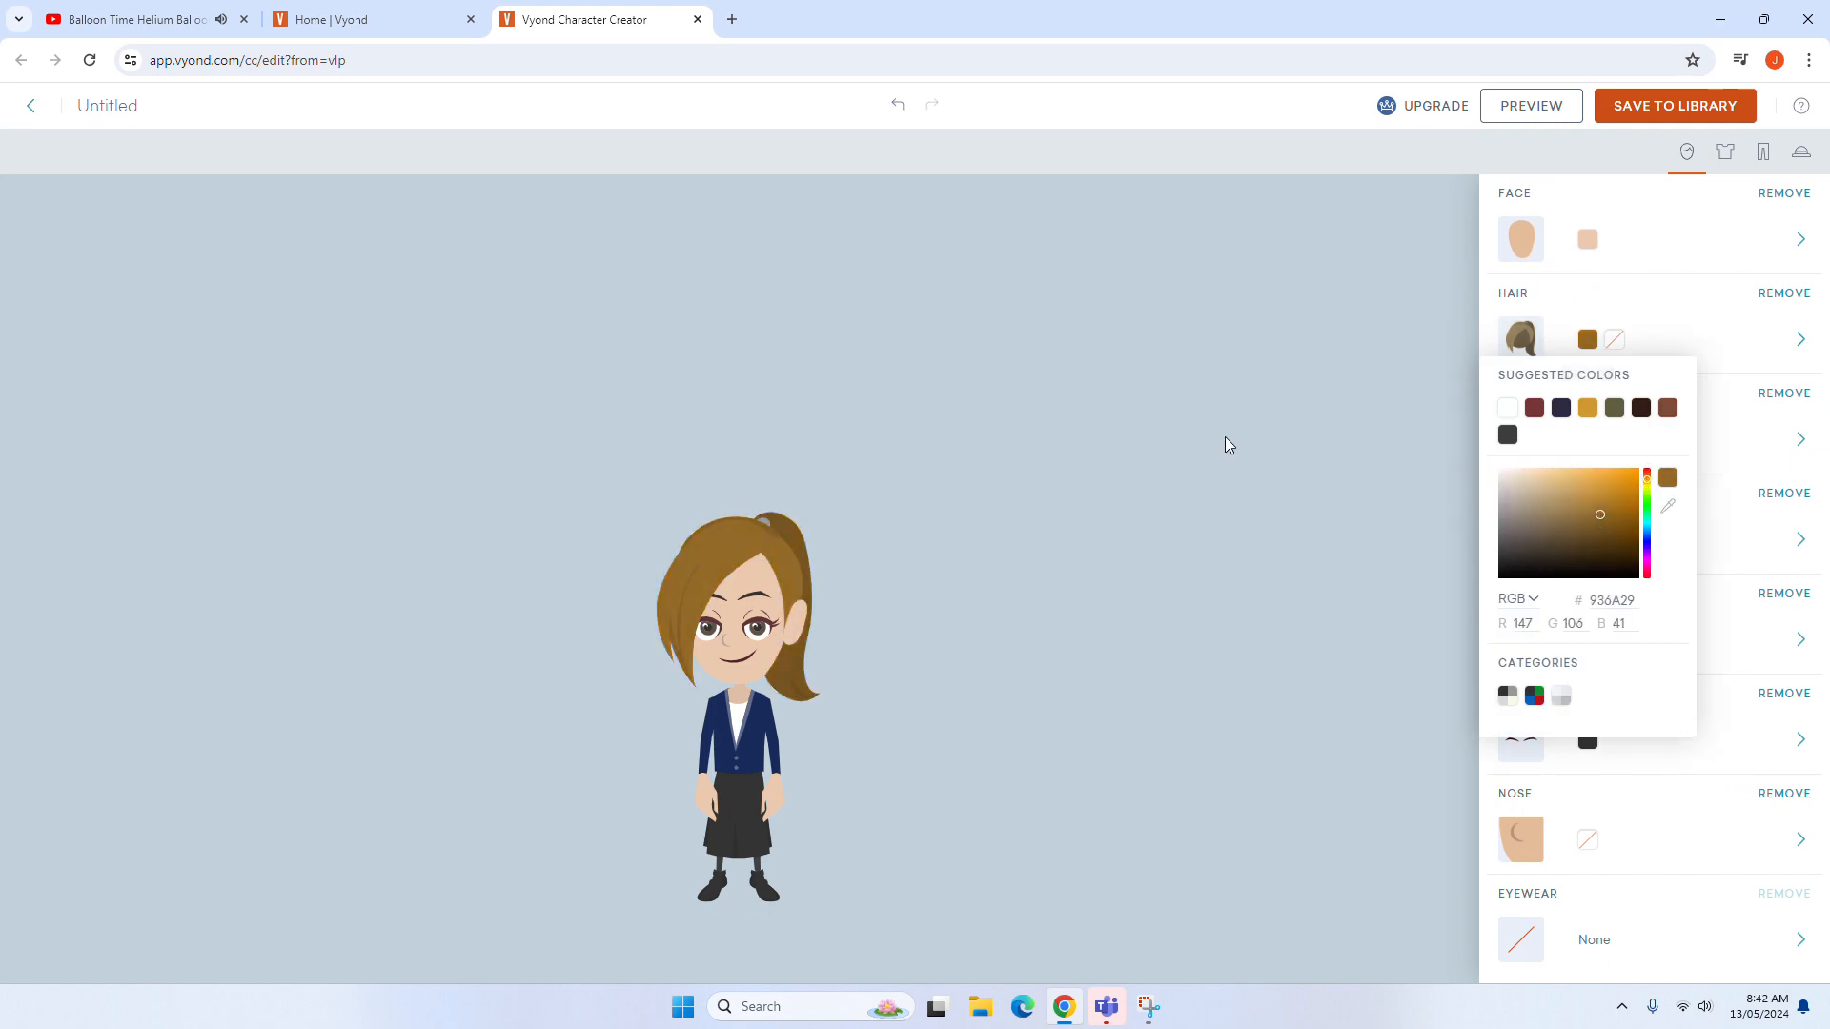
click(131, 20)
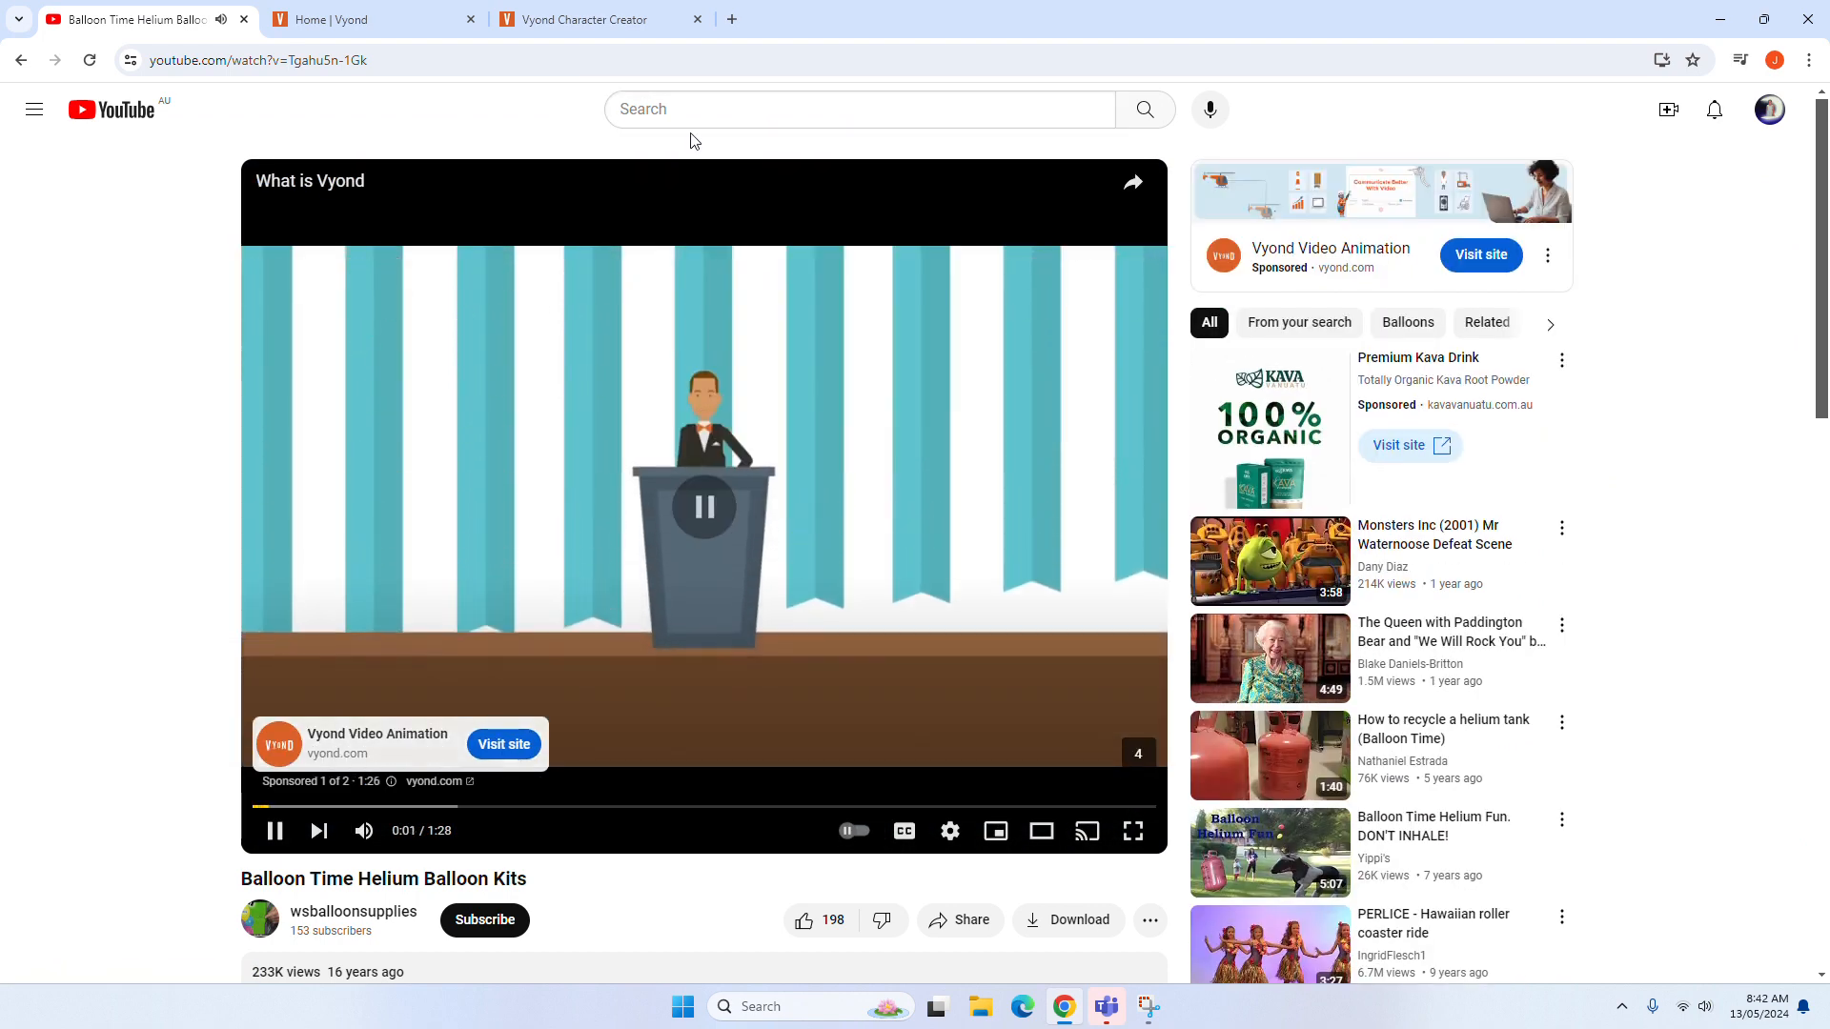
Step: Try YouTube searches 'the wiggle' and 'sydney', then open the 'aussie home loans ad 2006' video
click(853, 109)
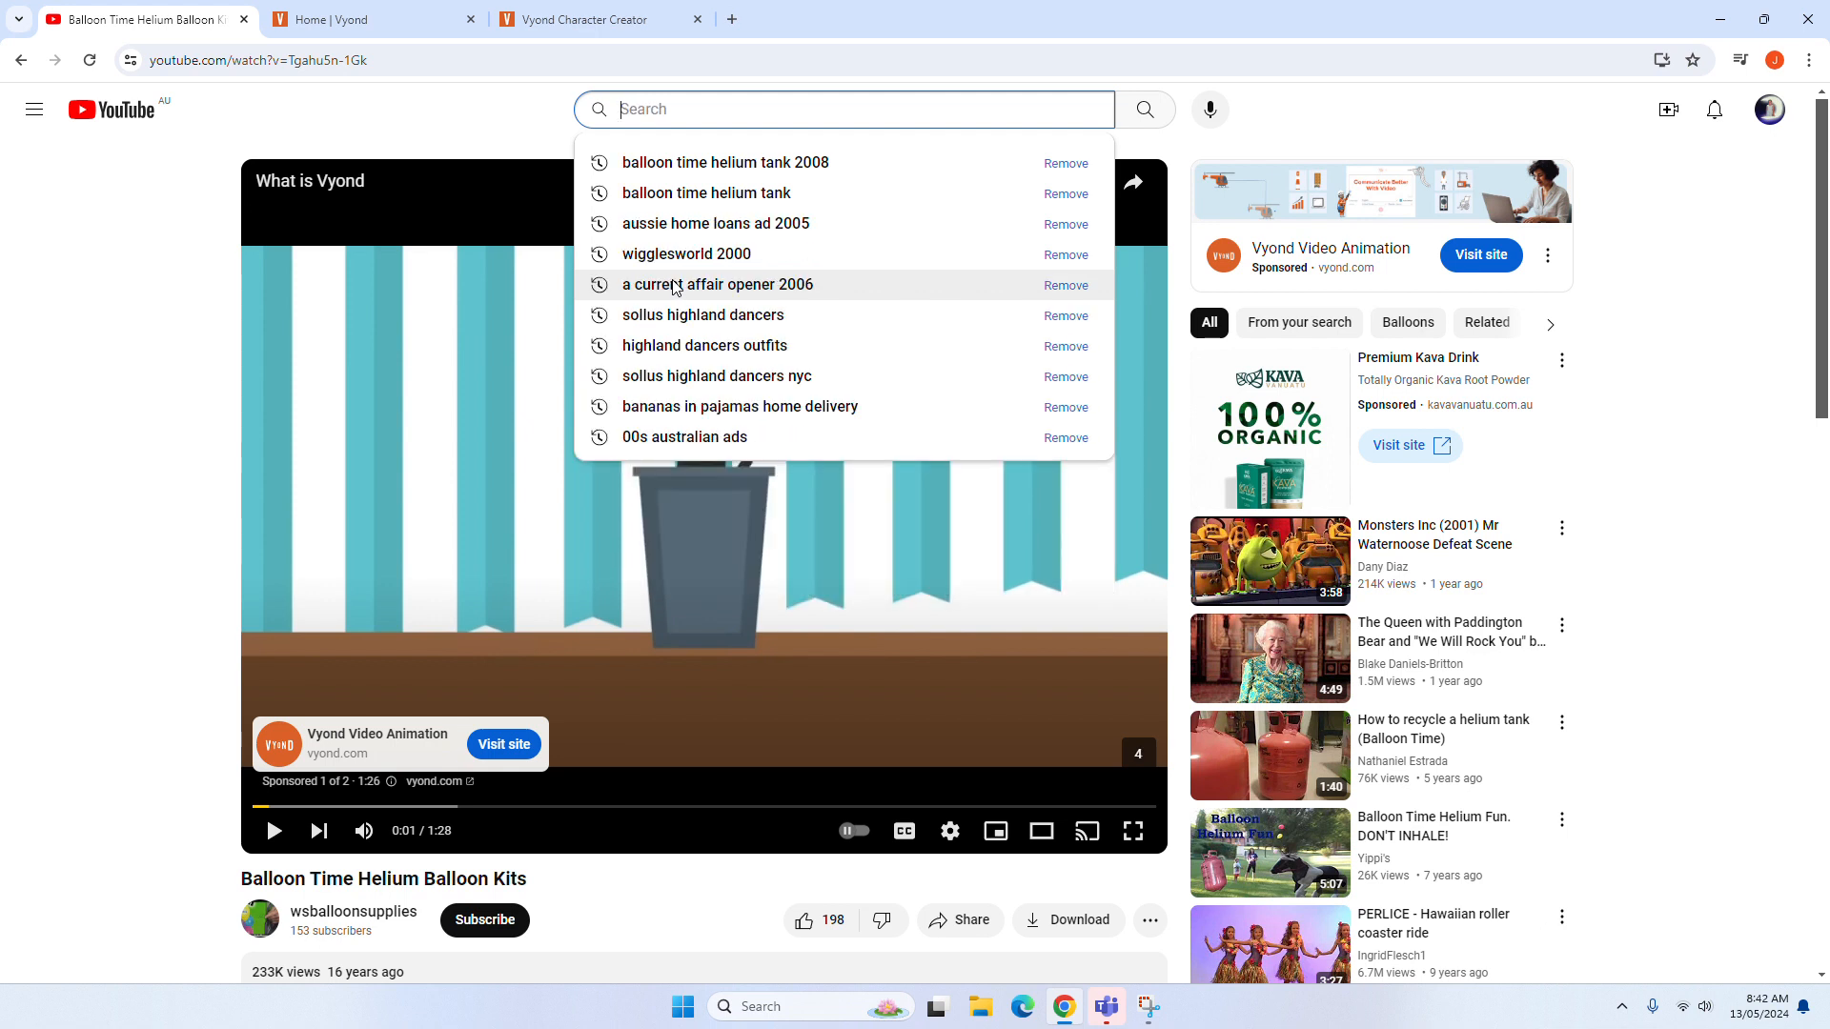
text(the wiggles)
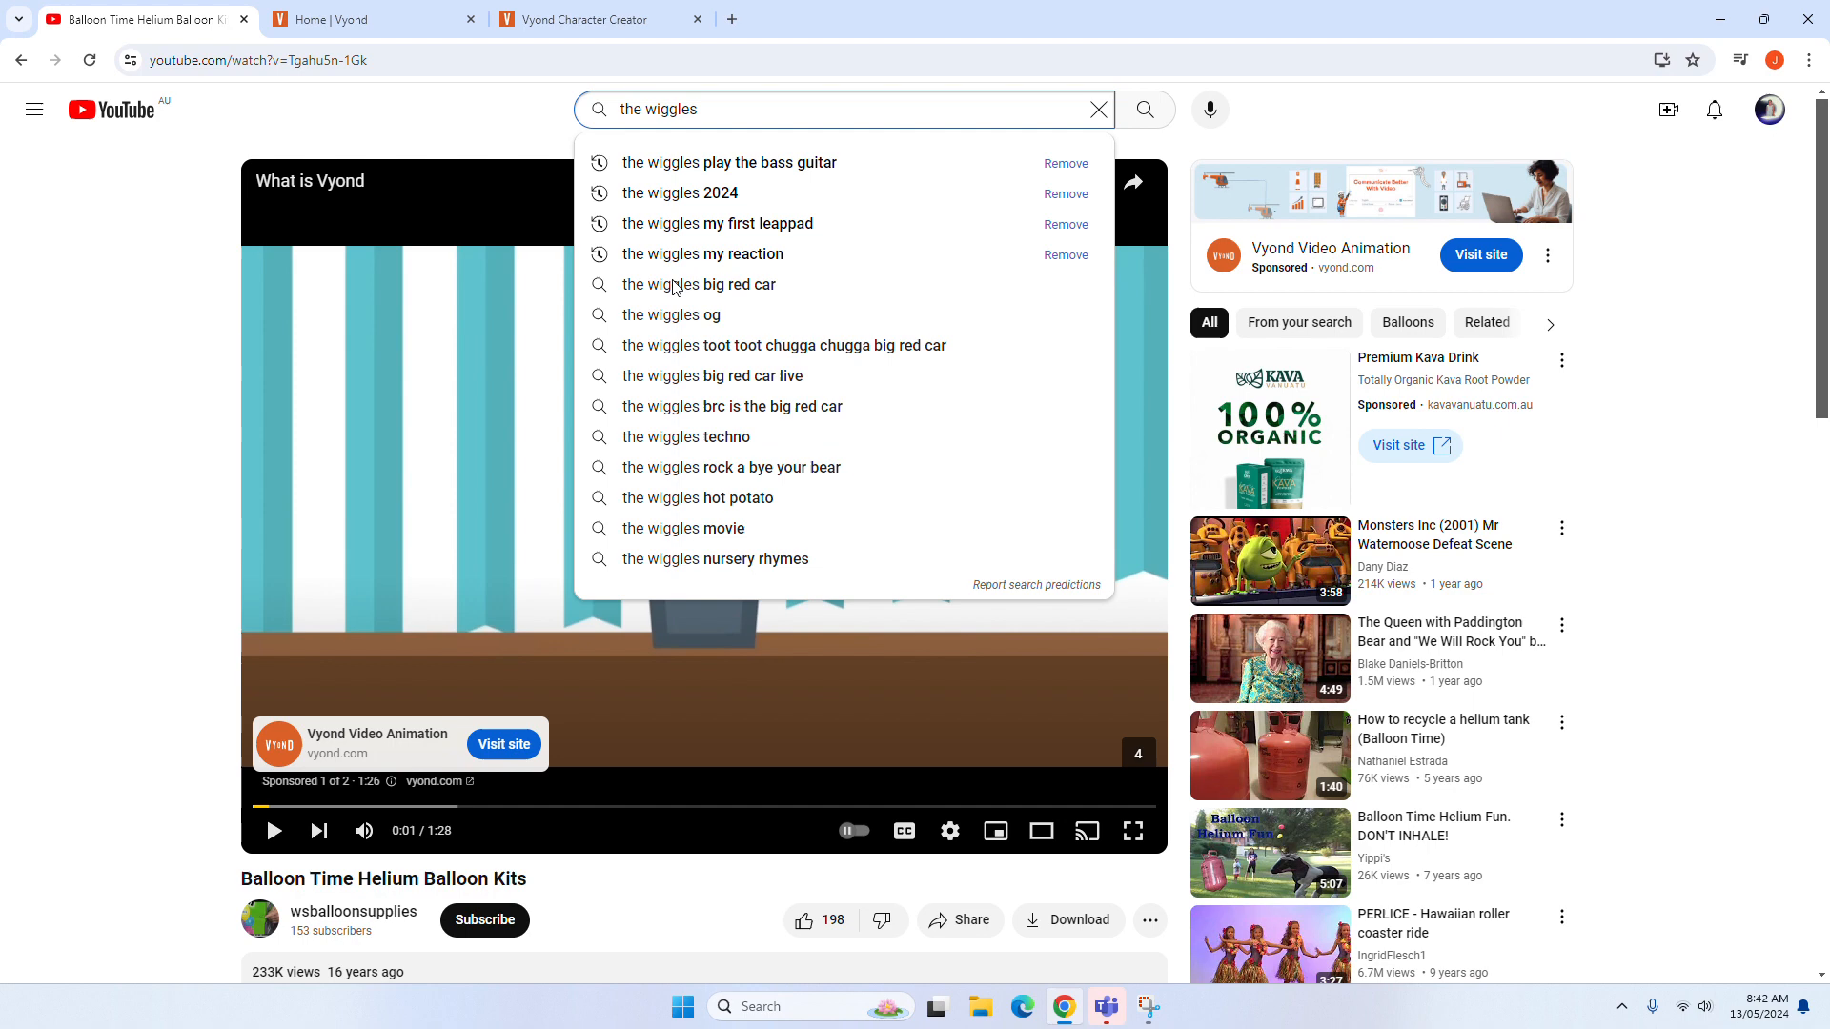
click(1097, 108)
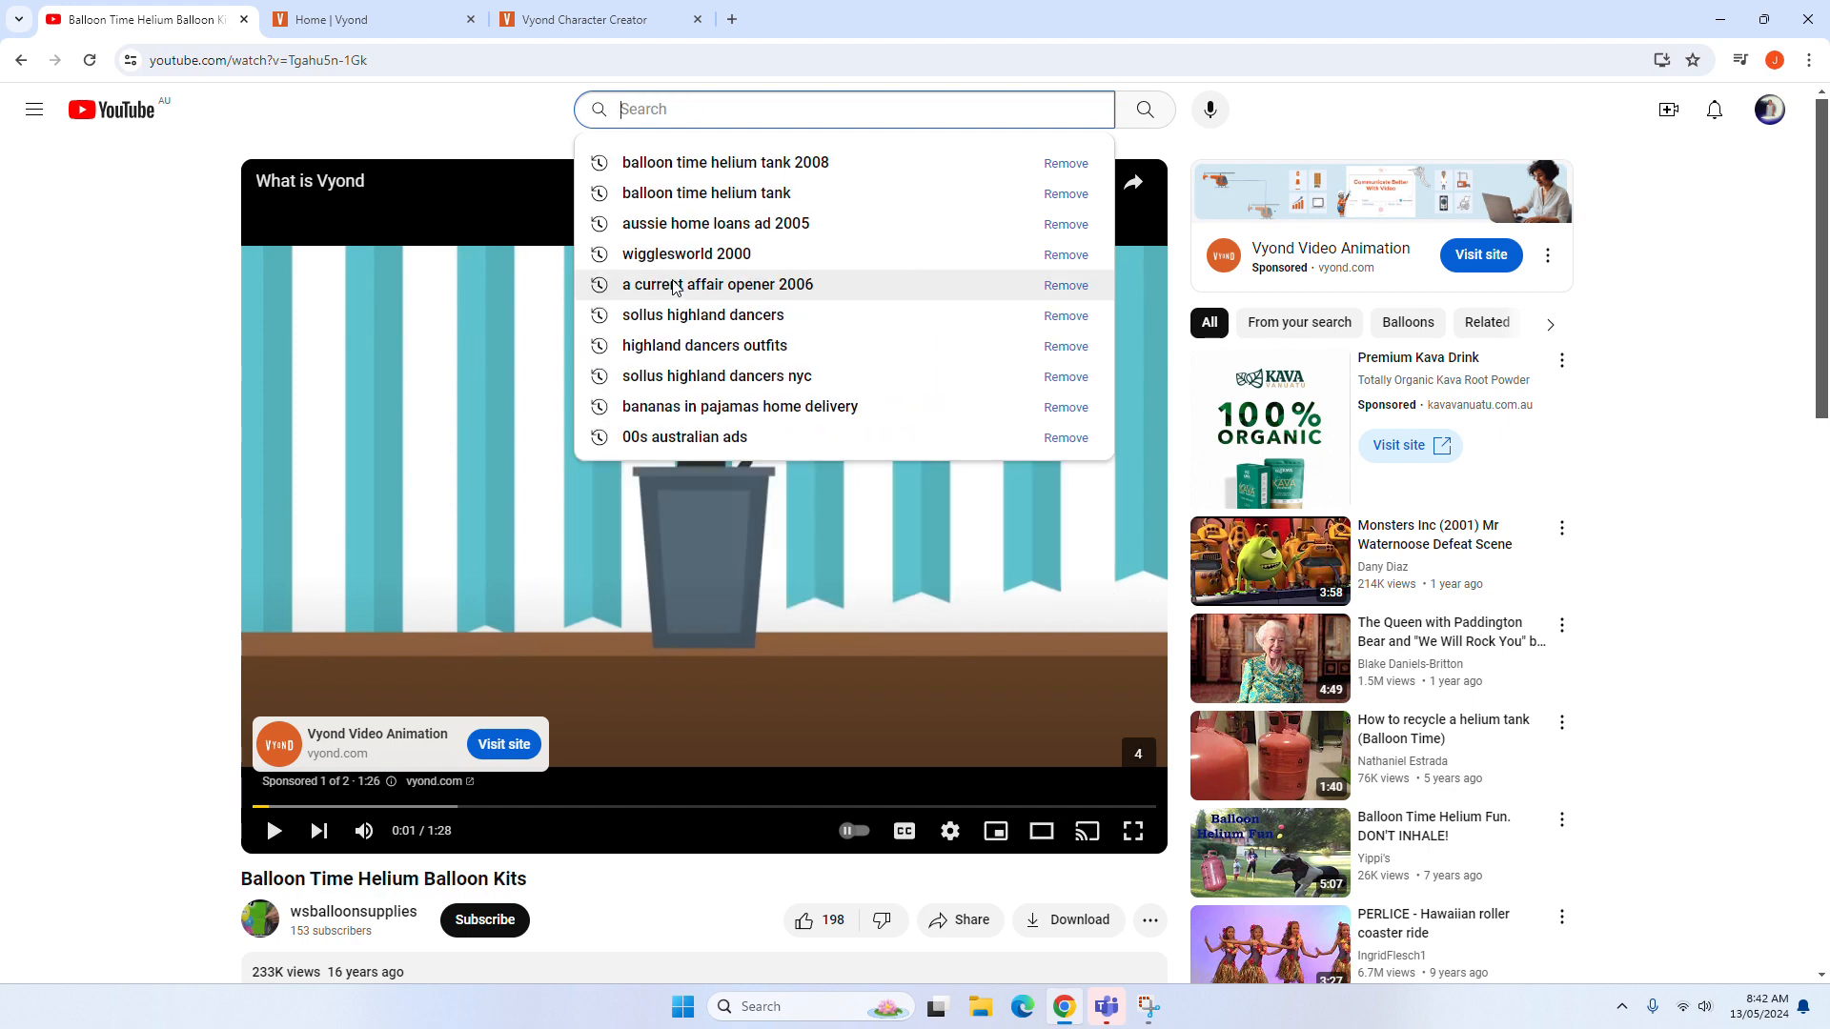
text(sydney)
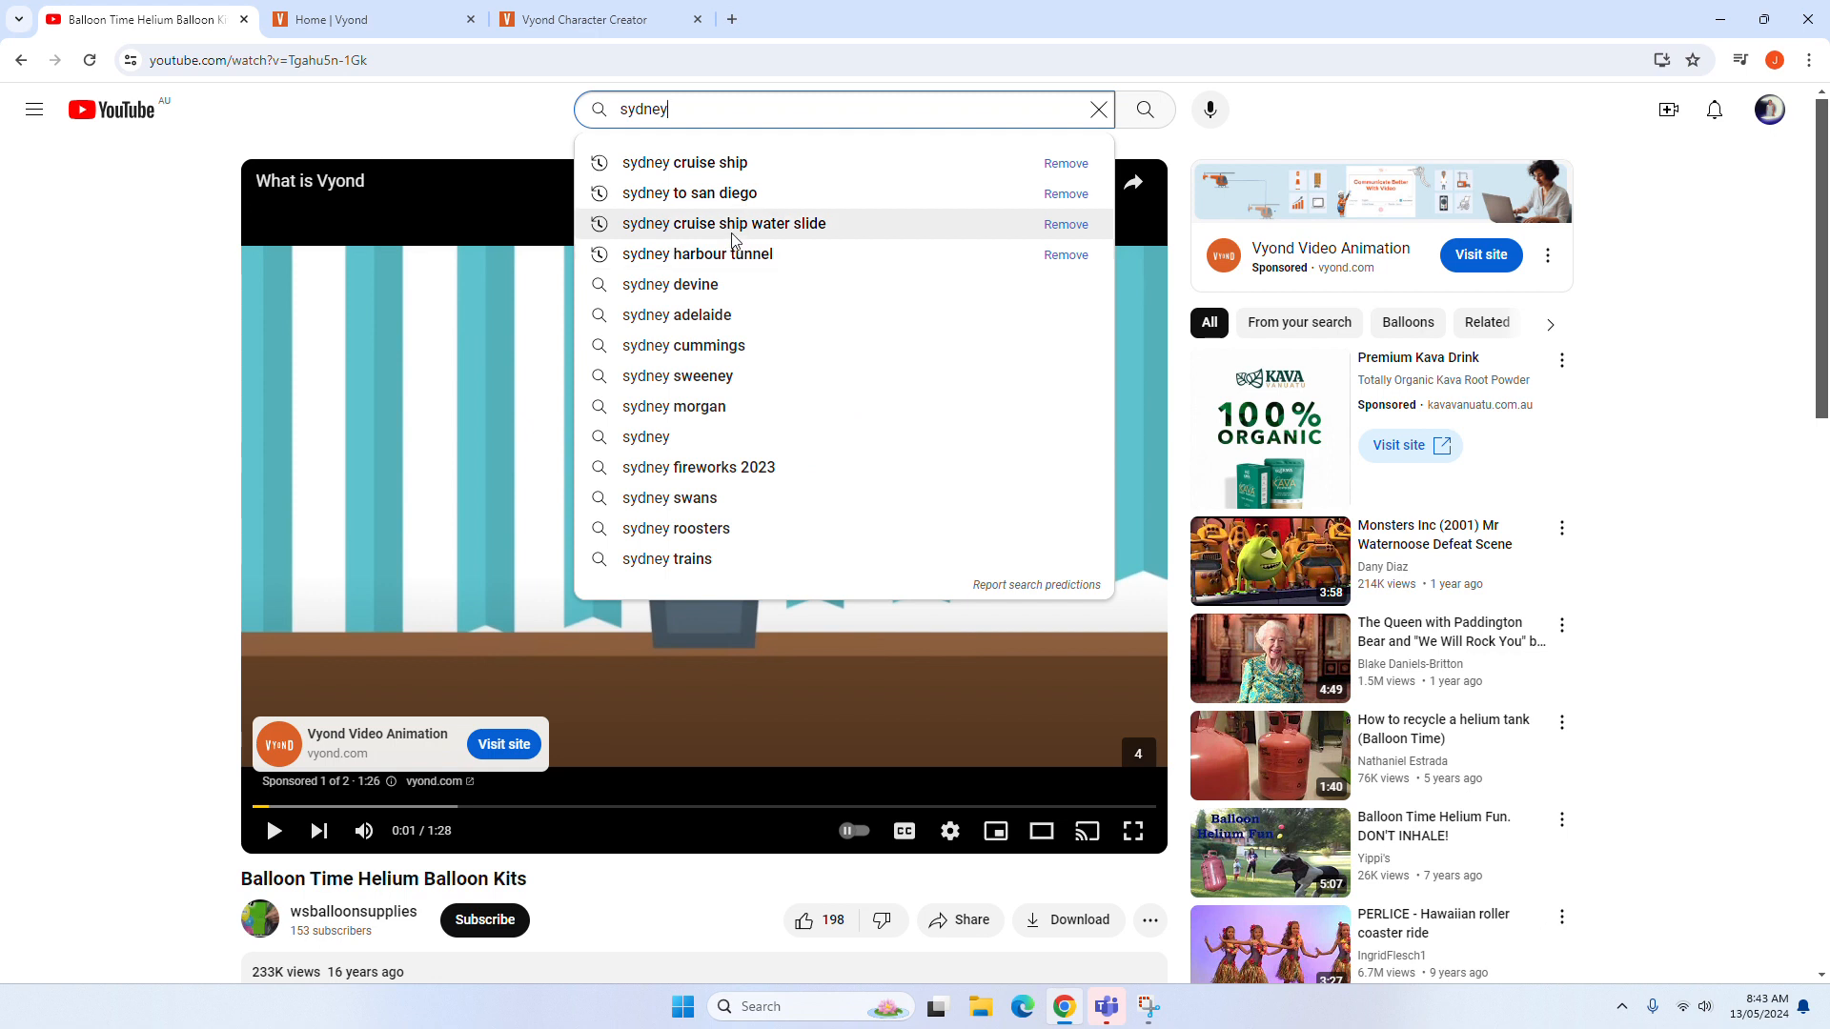
key(Backspace)
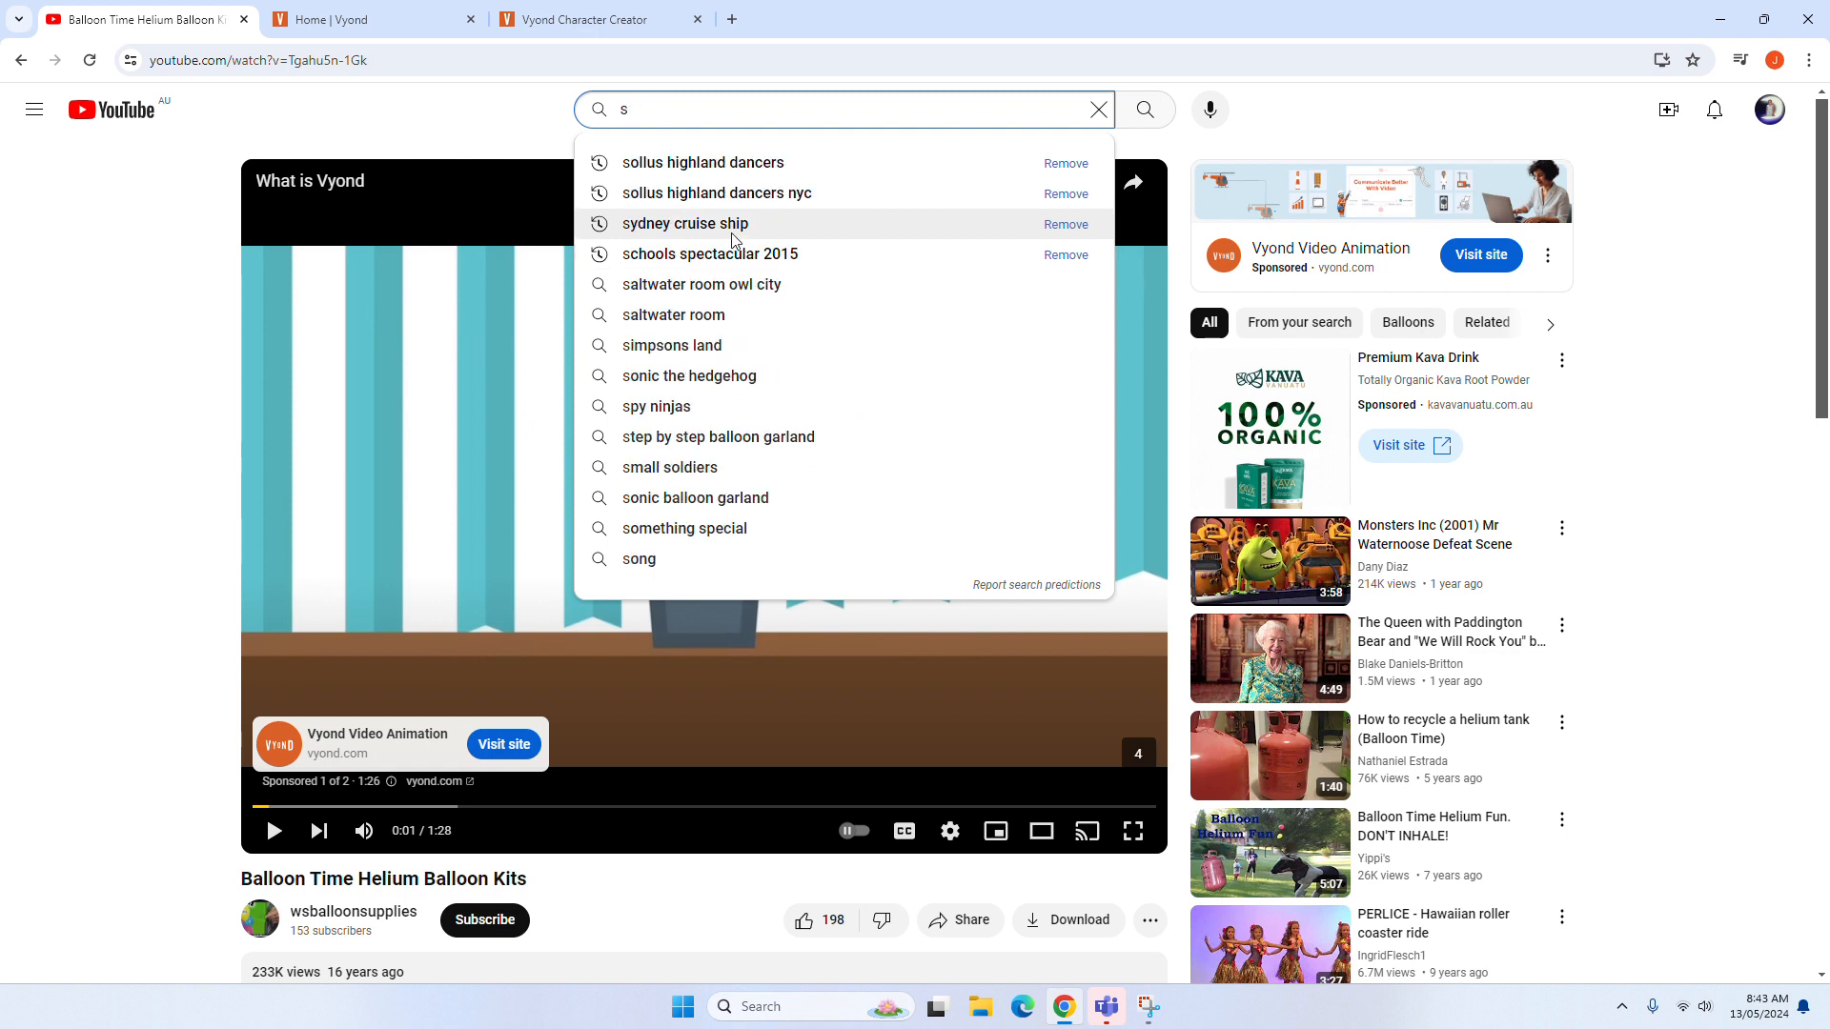
click(1096, 109)
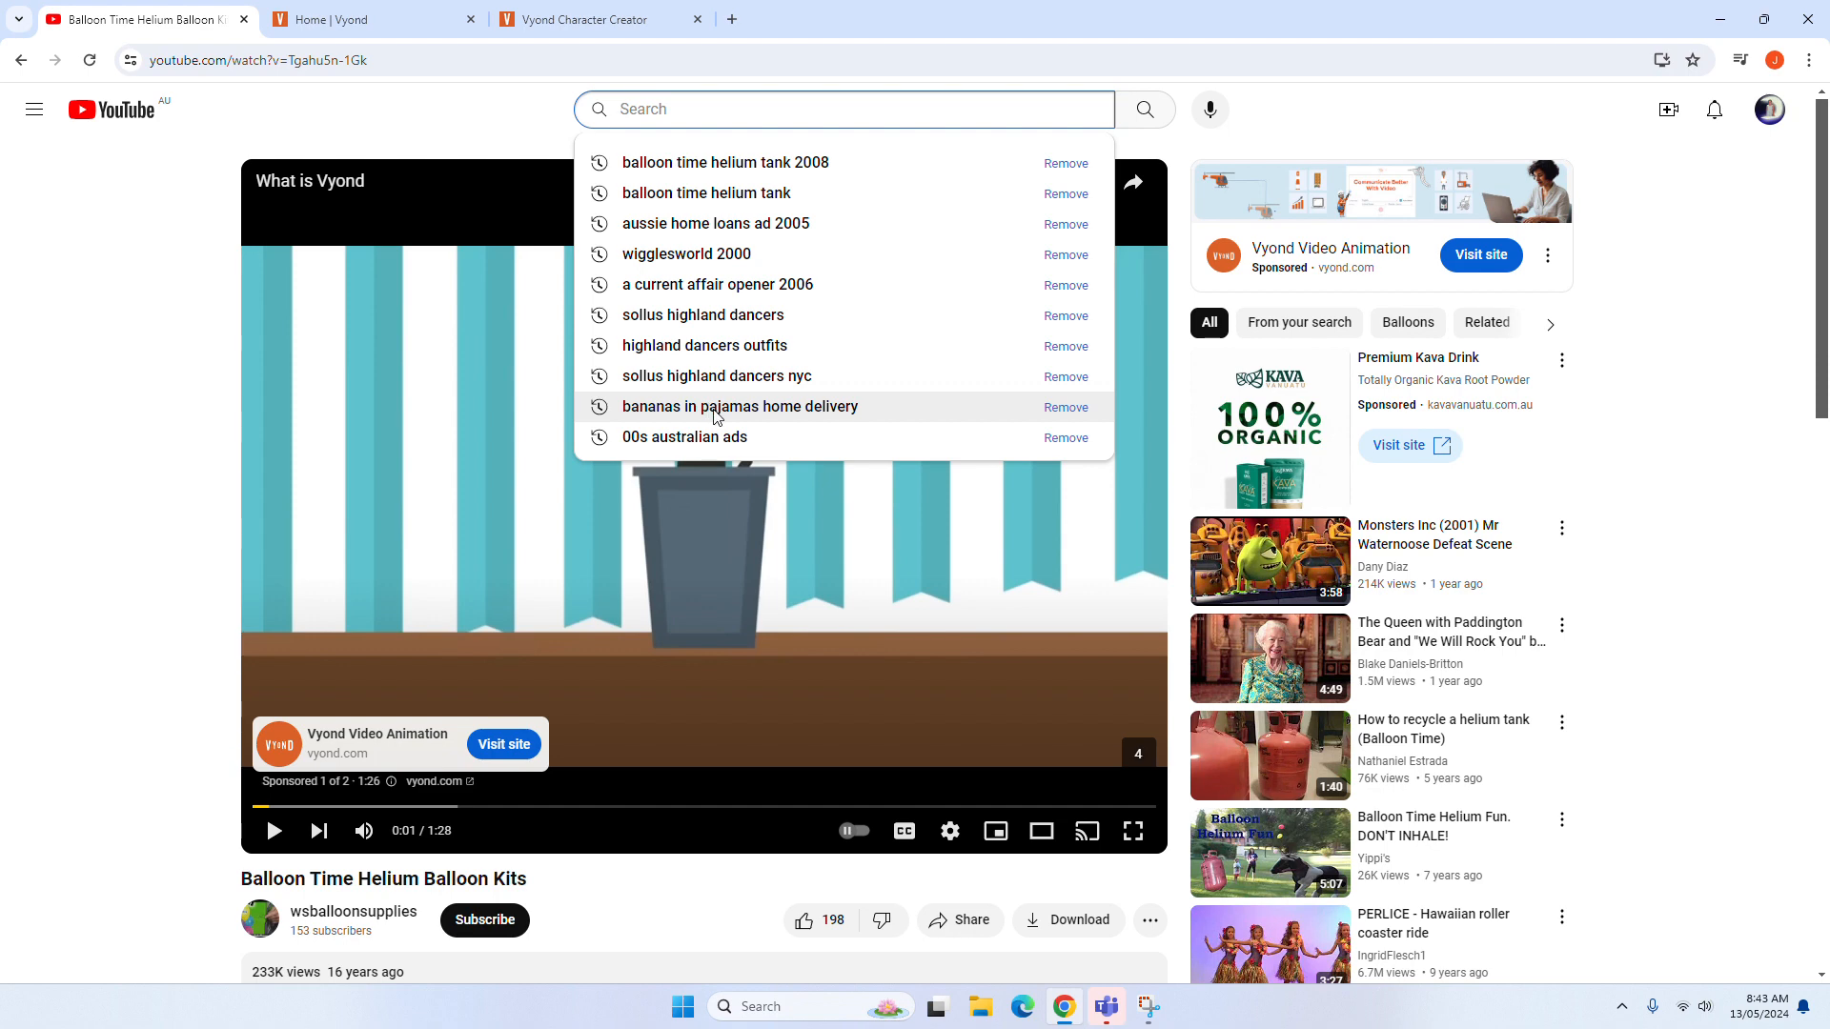
text(a)
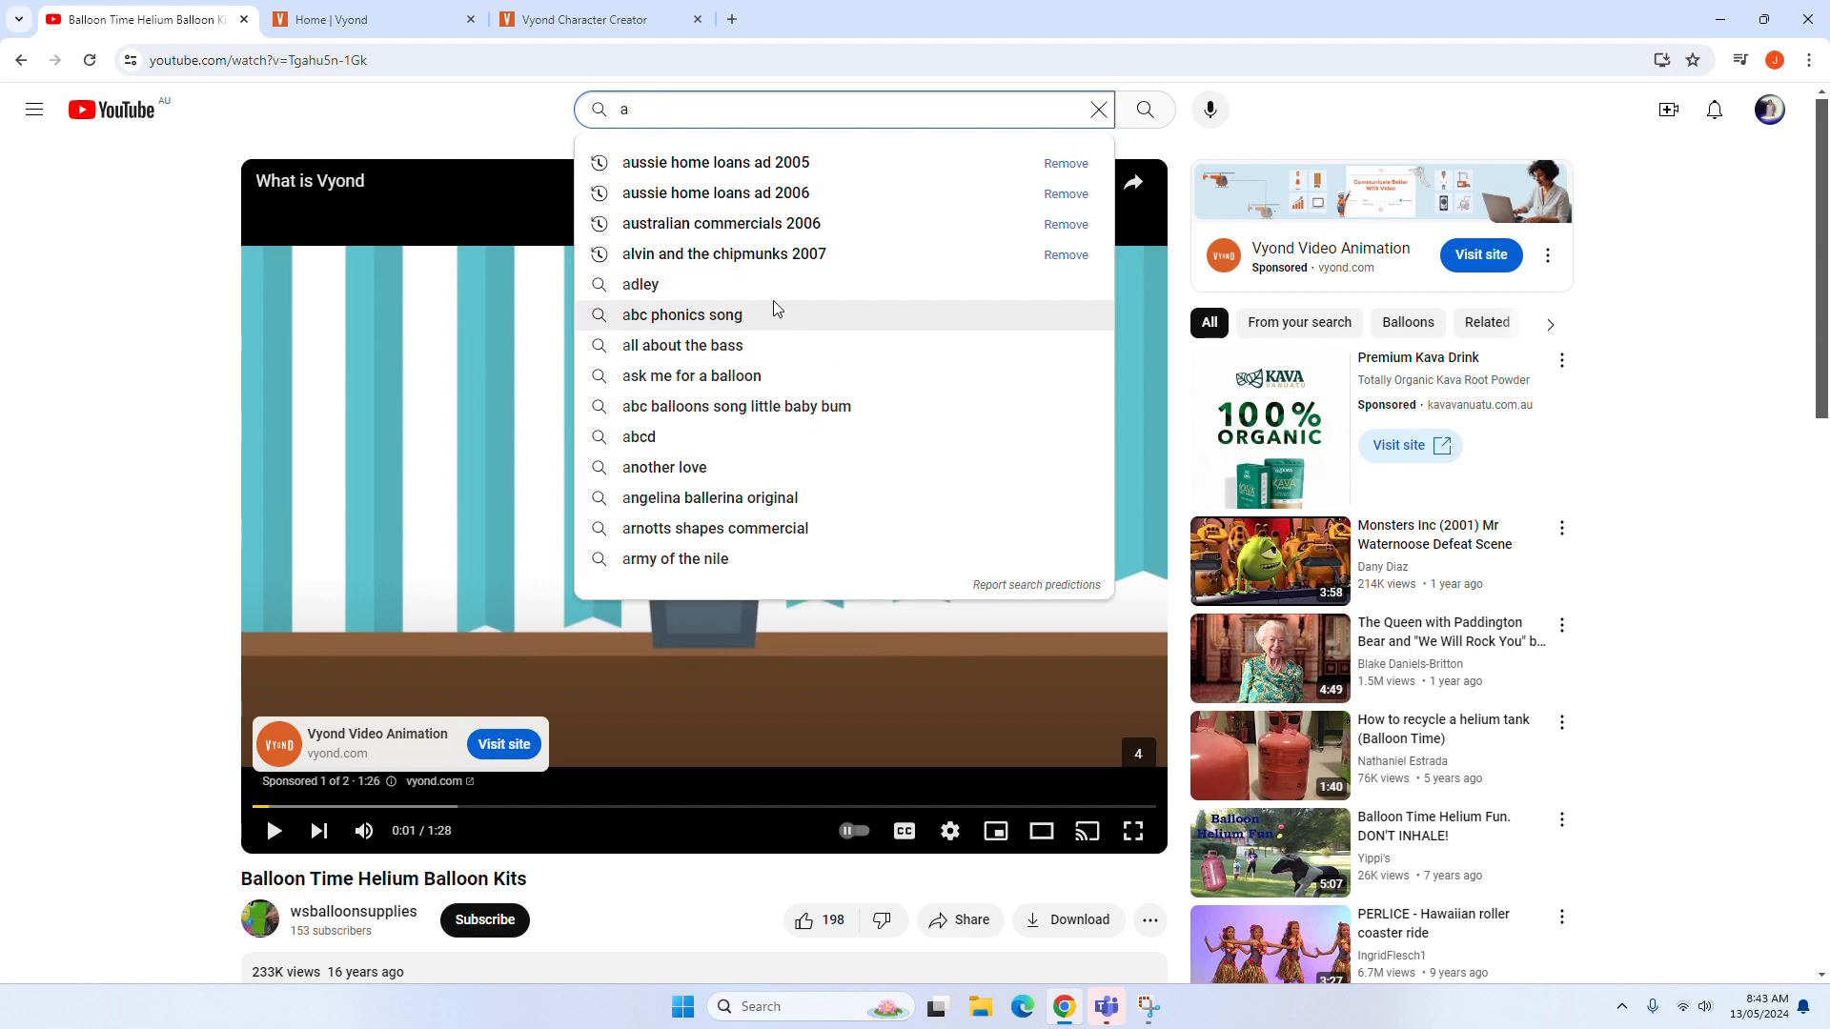
click(713, 162)
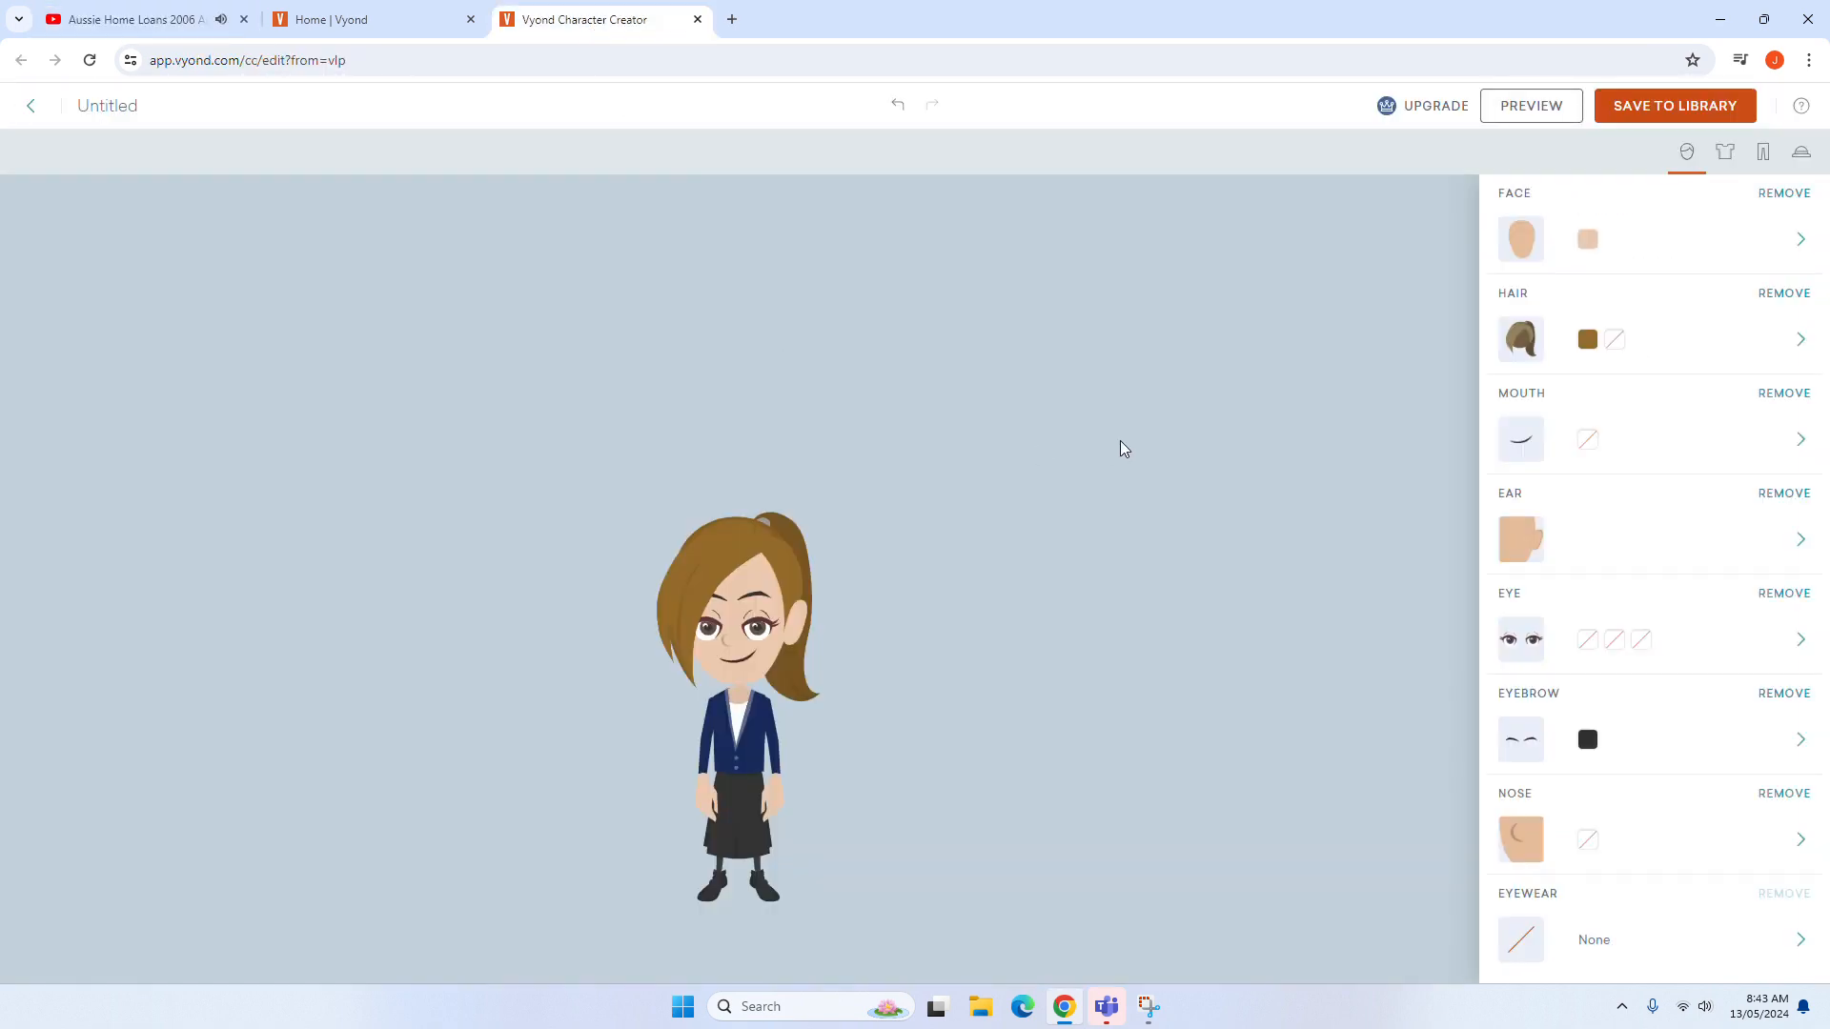
Step: Choose green eyes and set the eyebrow colour to the recent brown swatch
click(1800, 638)
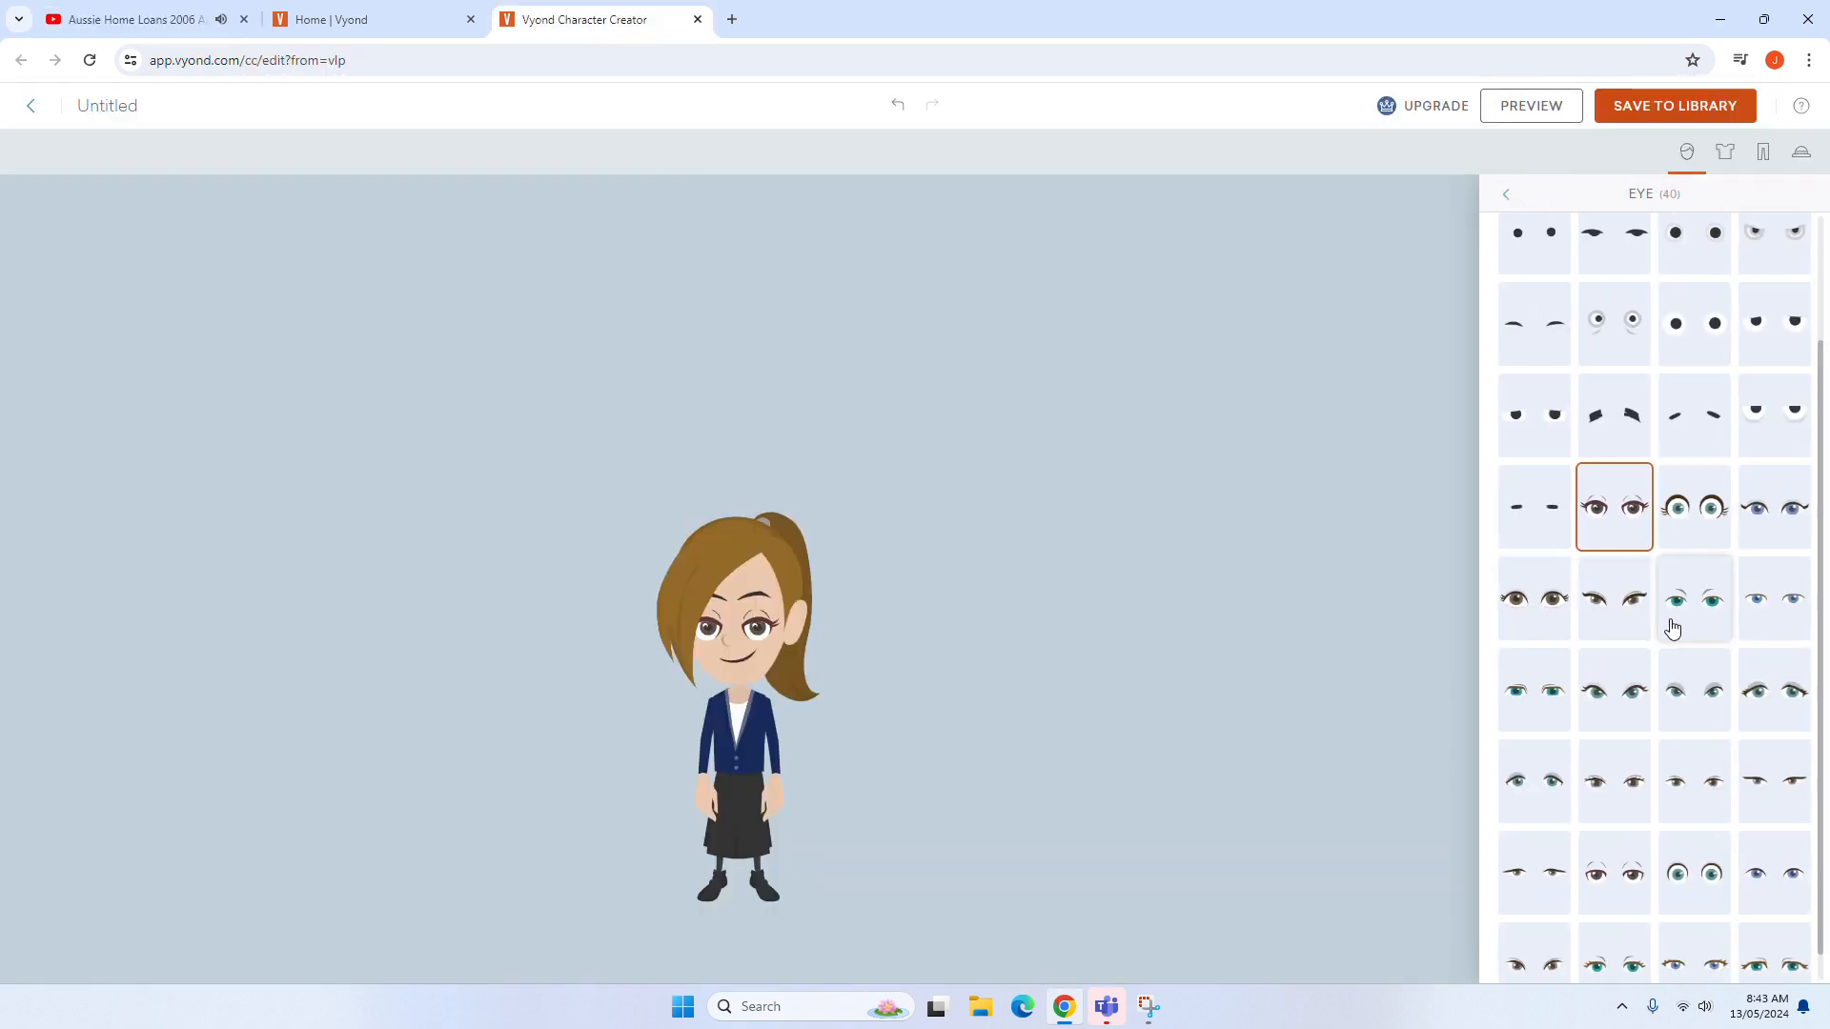
click(1775, 688)
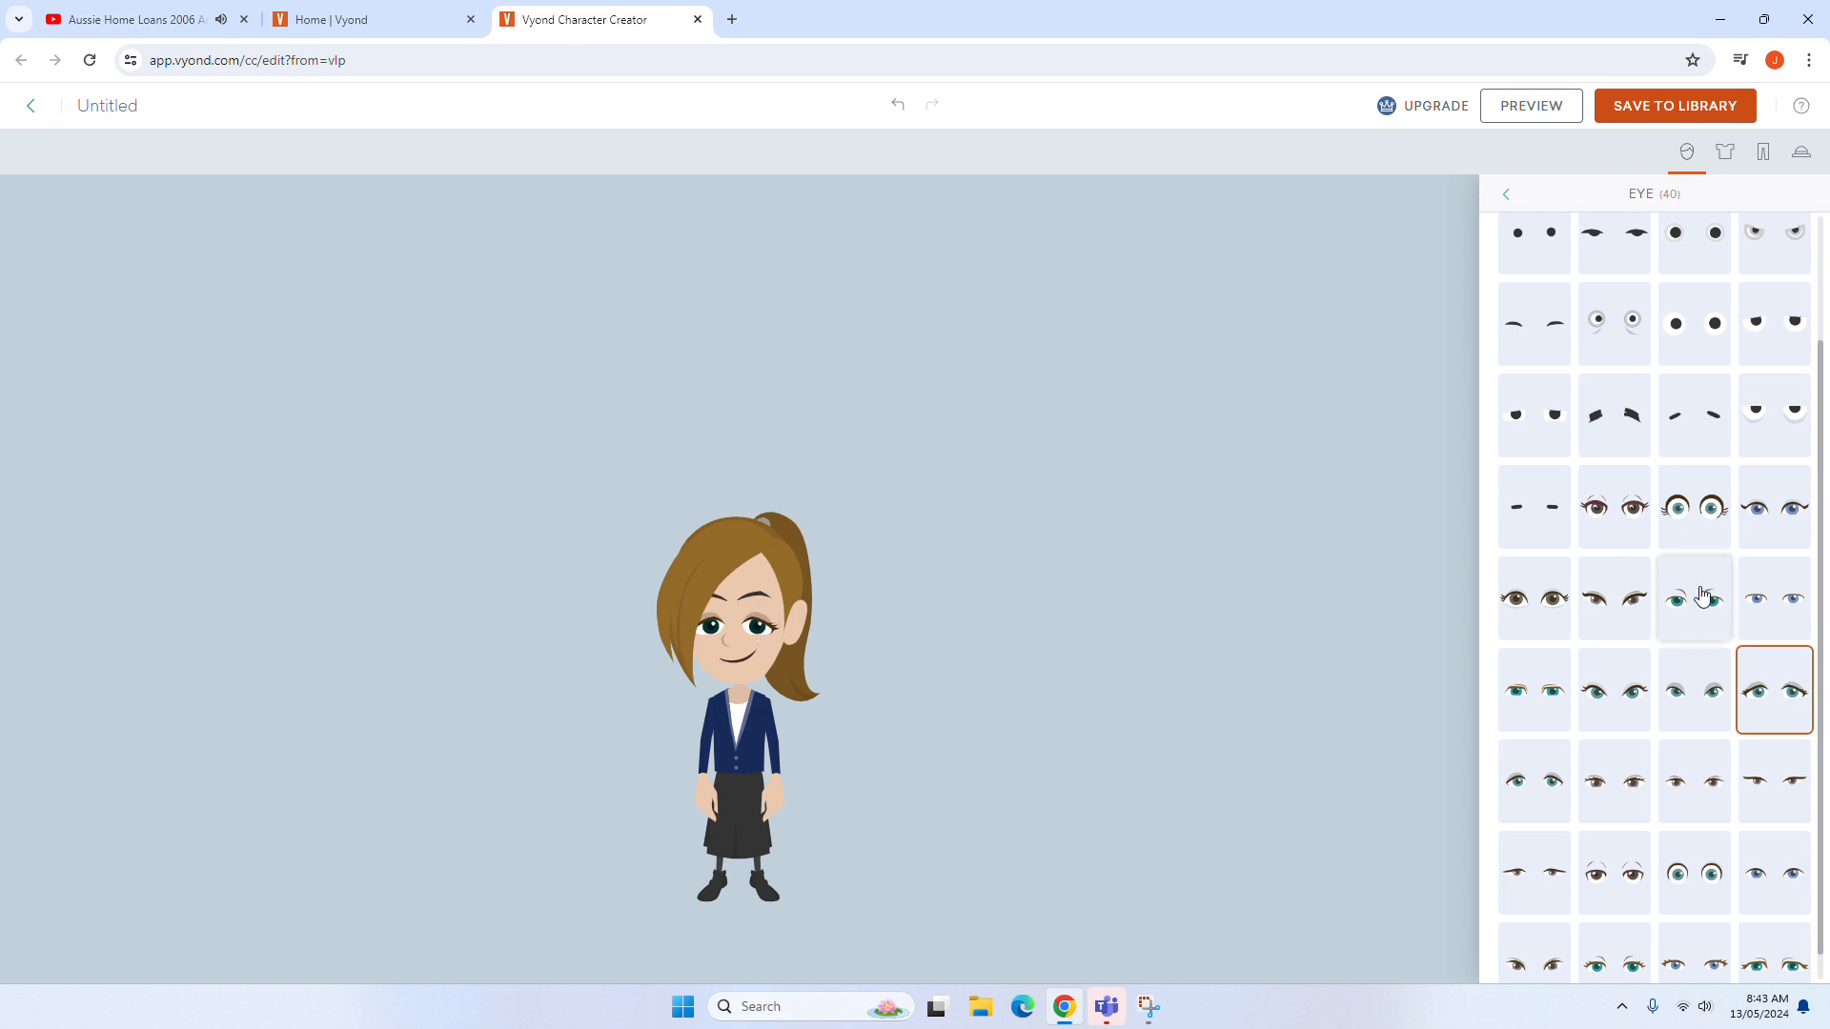
click(1506, 194)
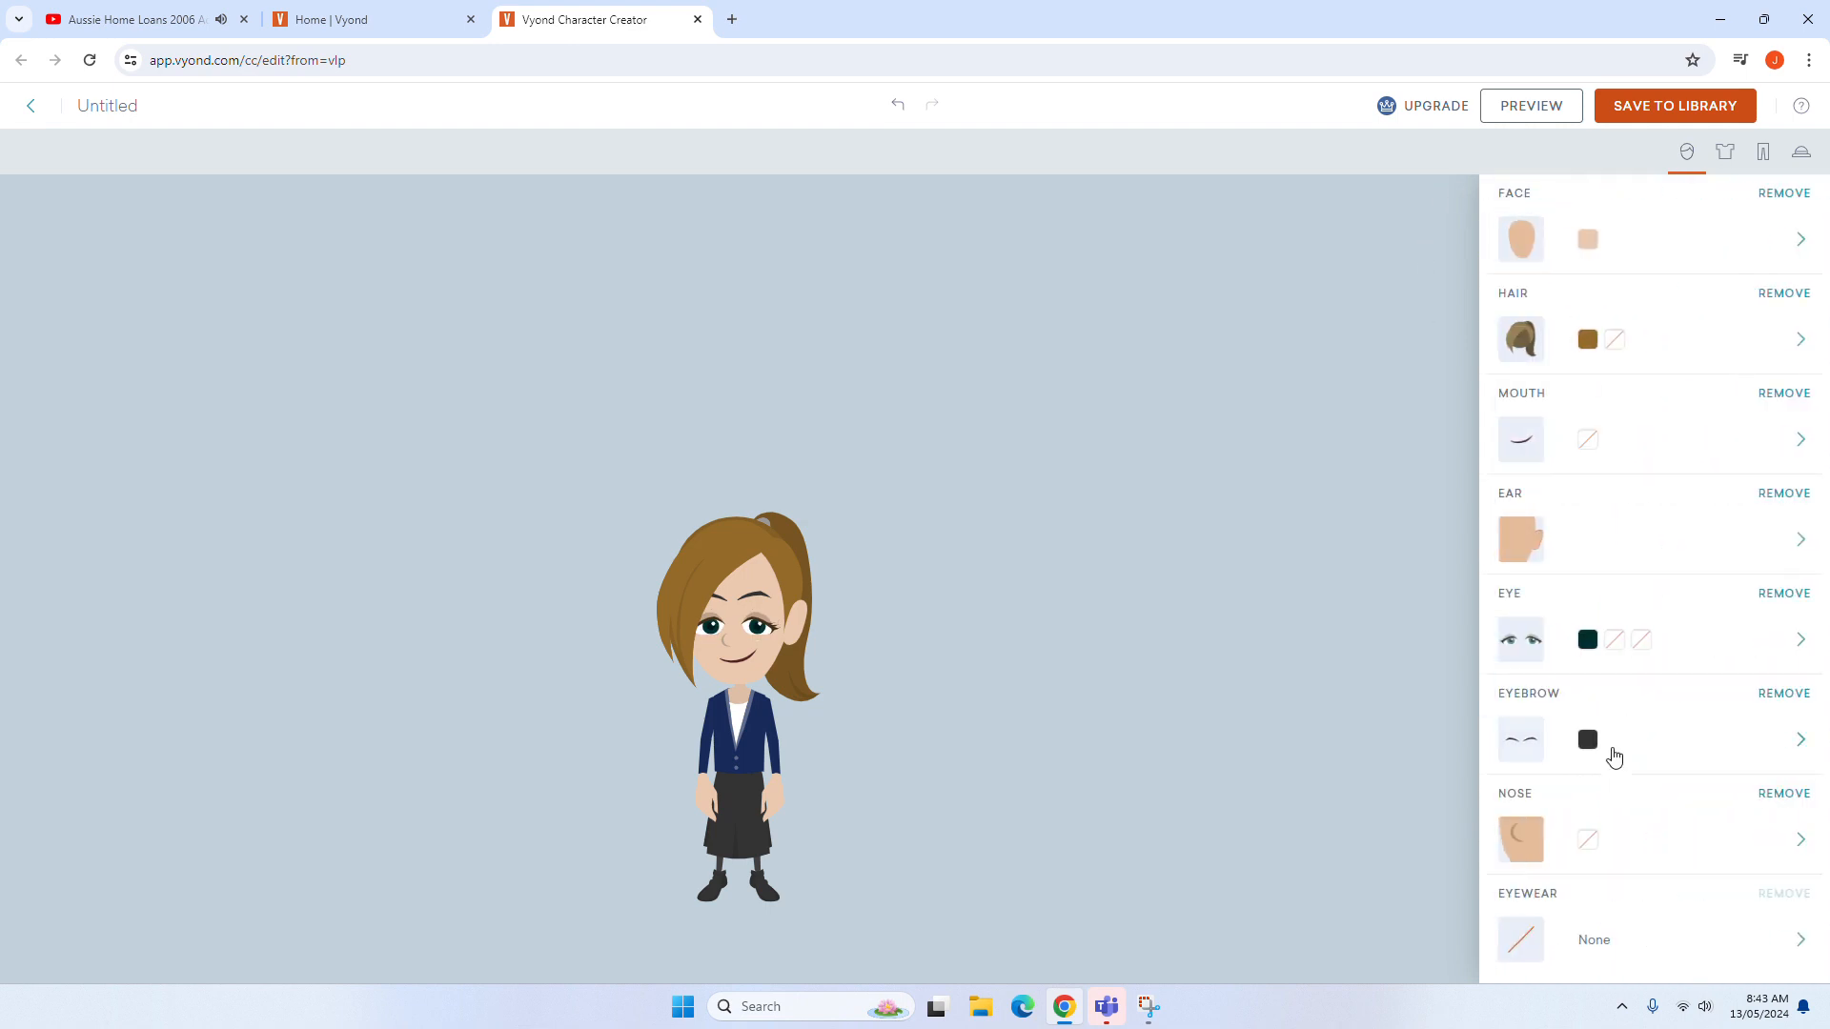
click(1587, 740)
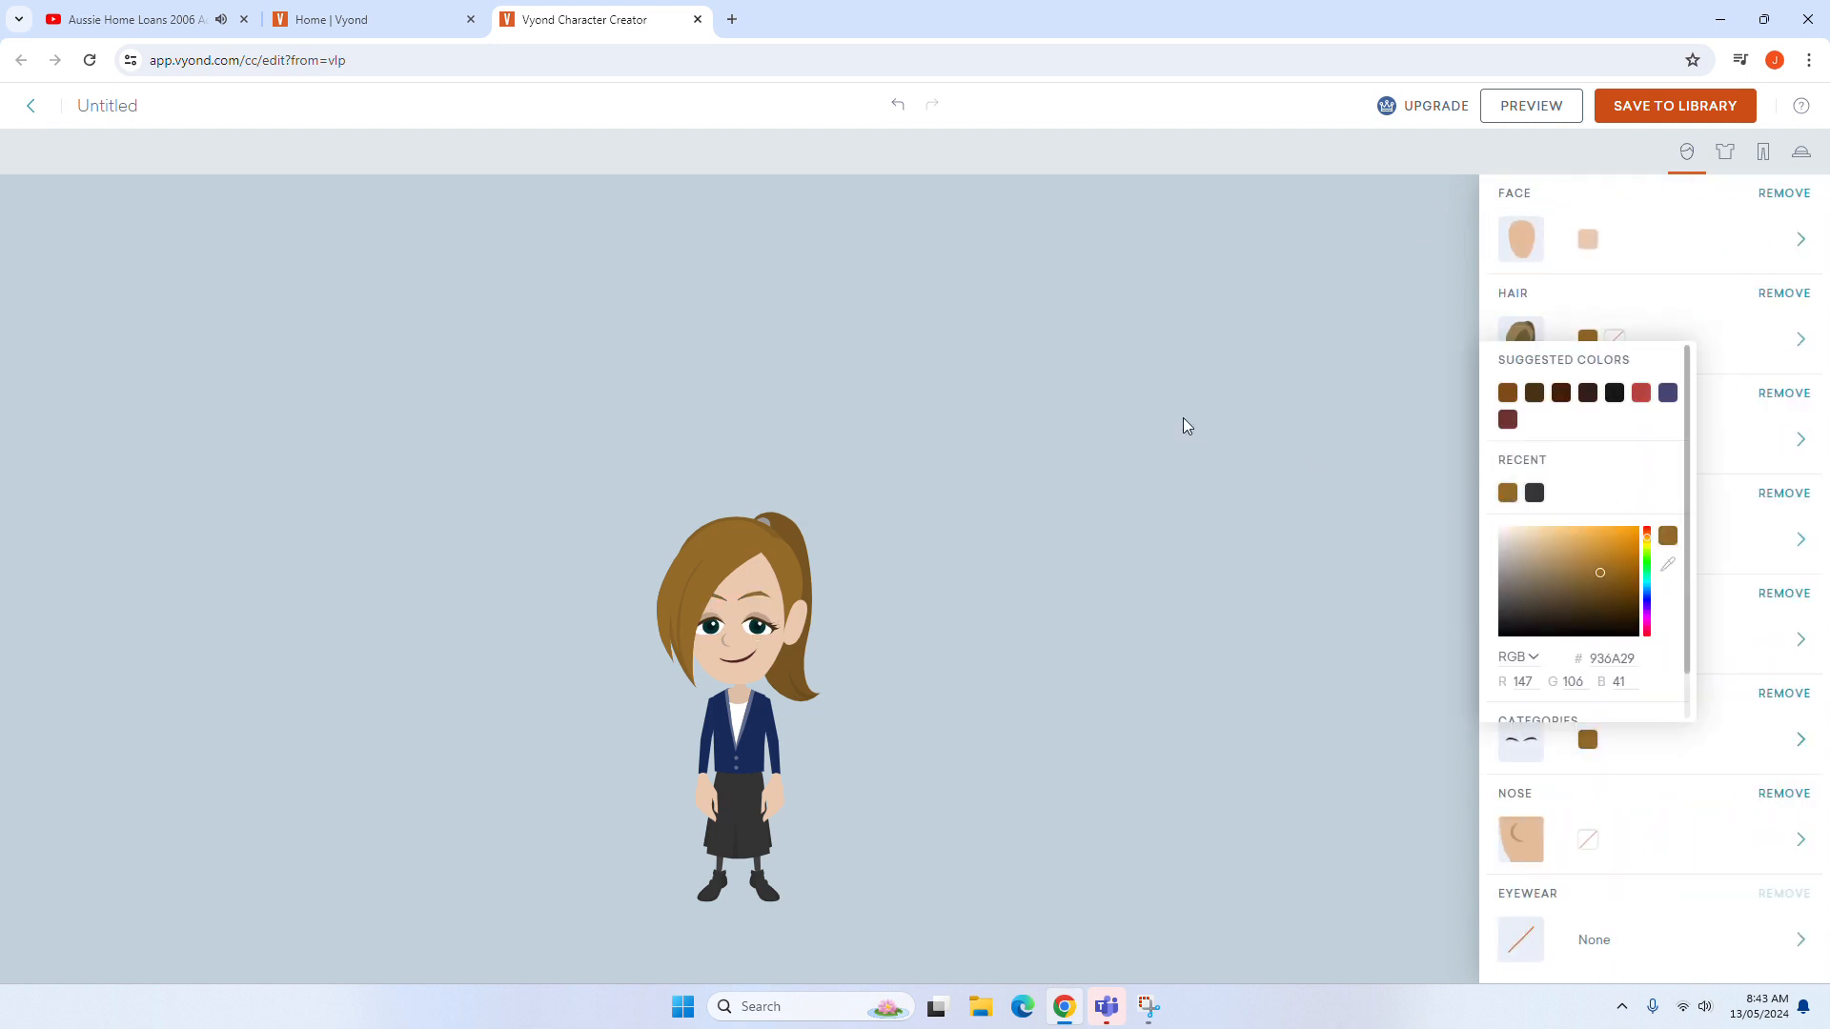
click(1724, 152)
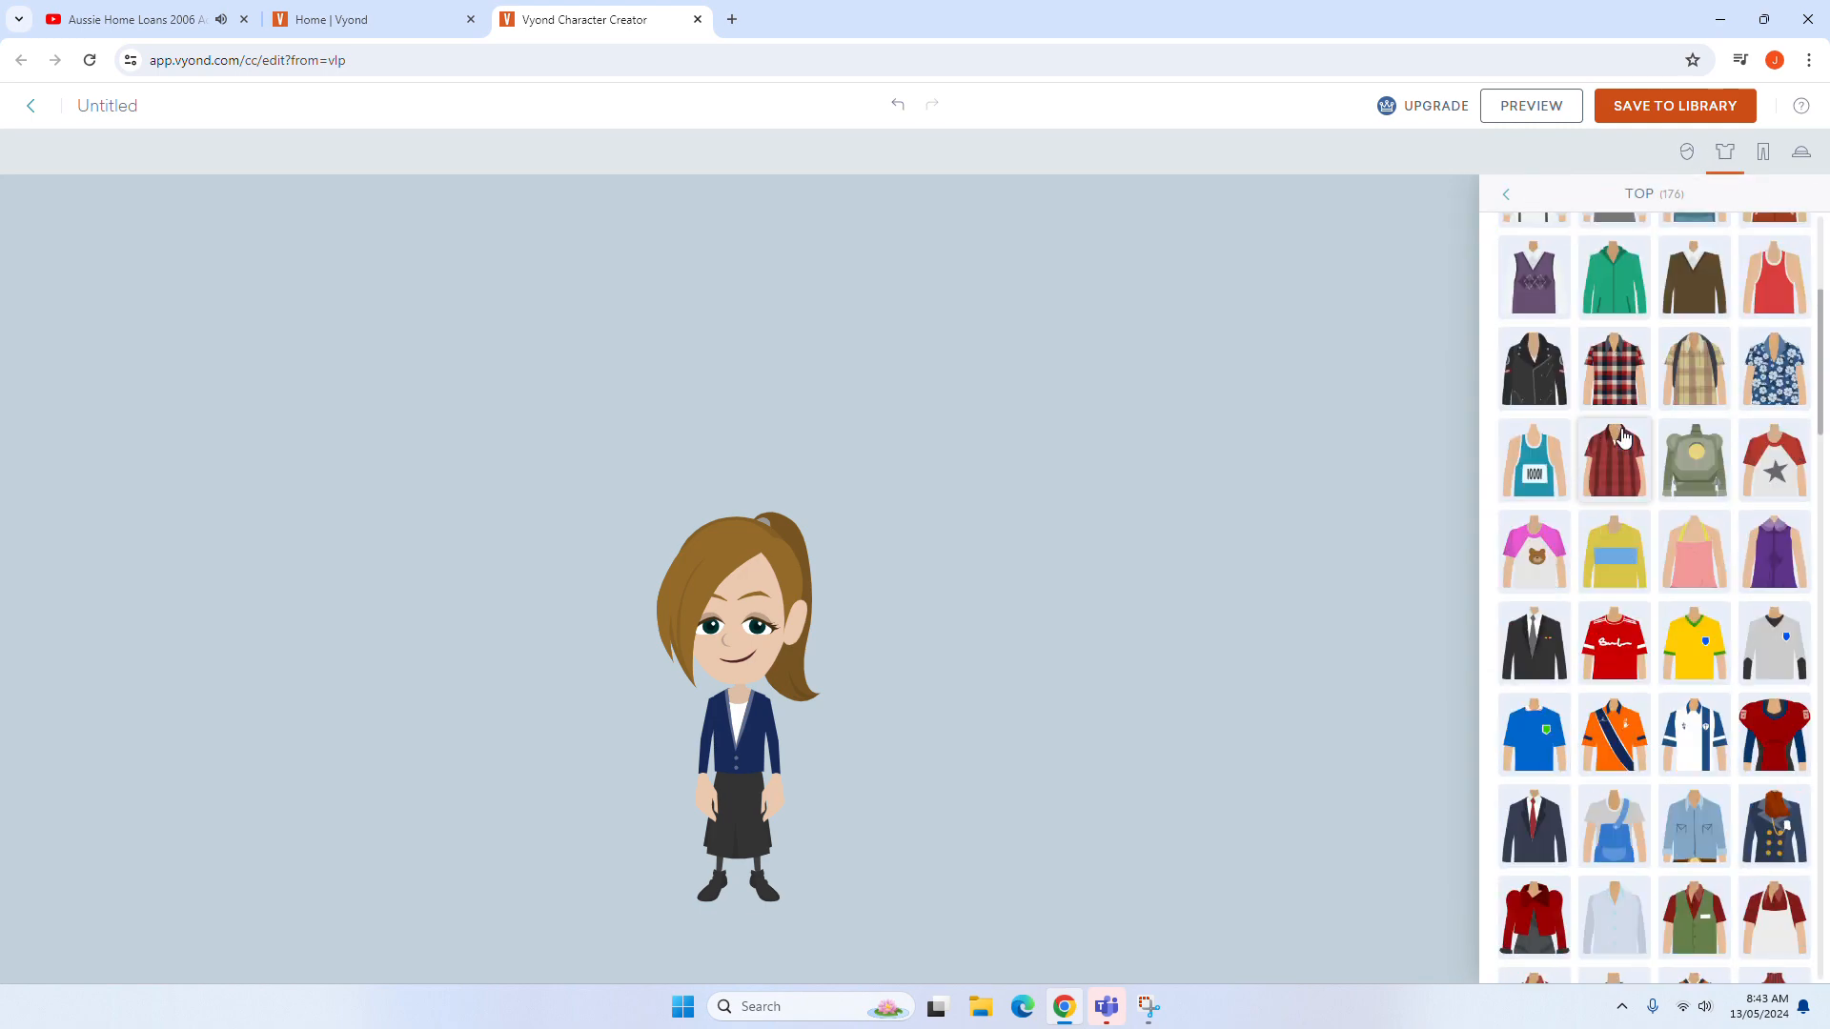
Step: Replace the navy blazer with the sleeveless blue floral top from the Top list
scroll(down, 3)
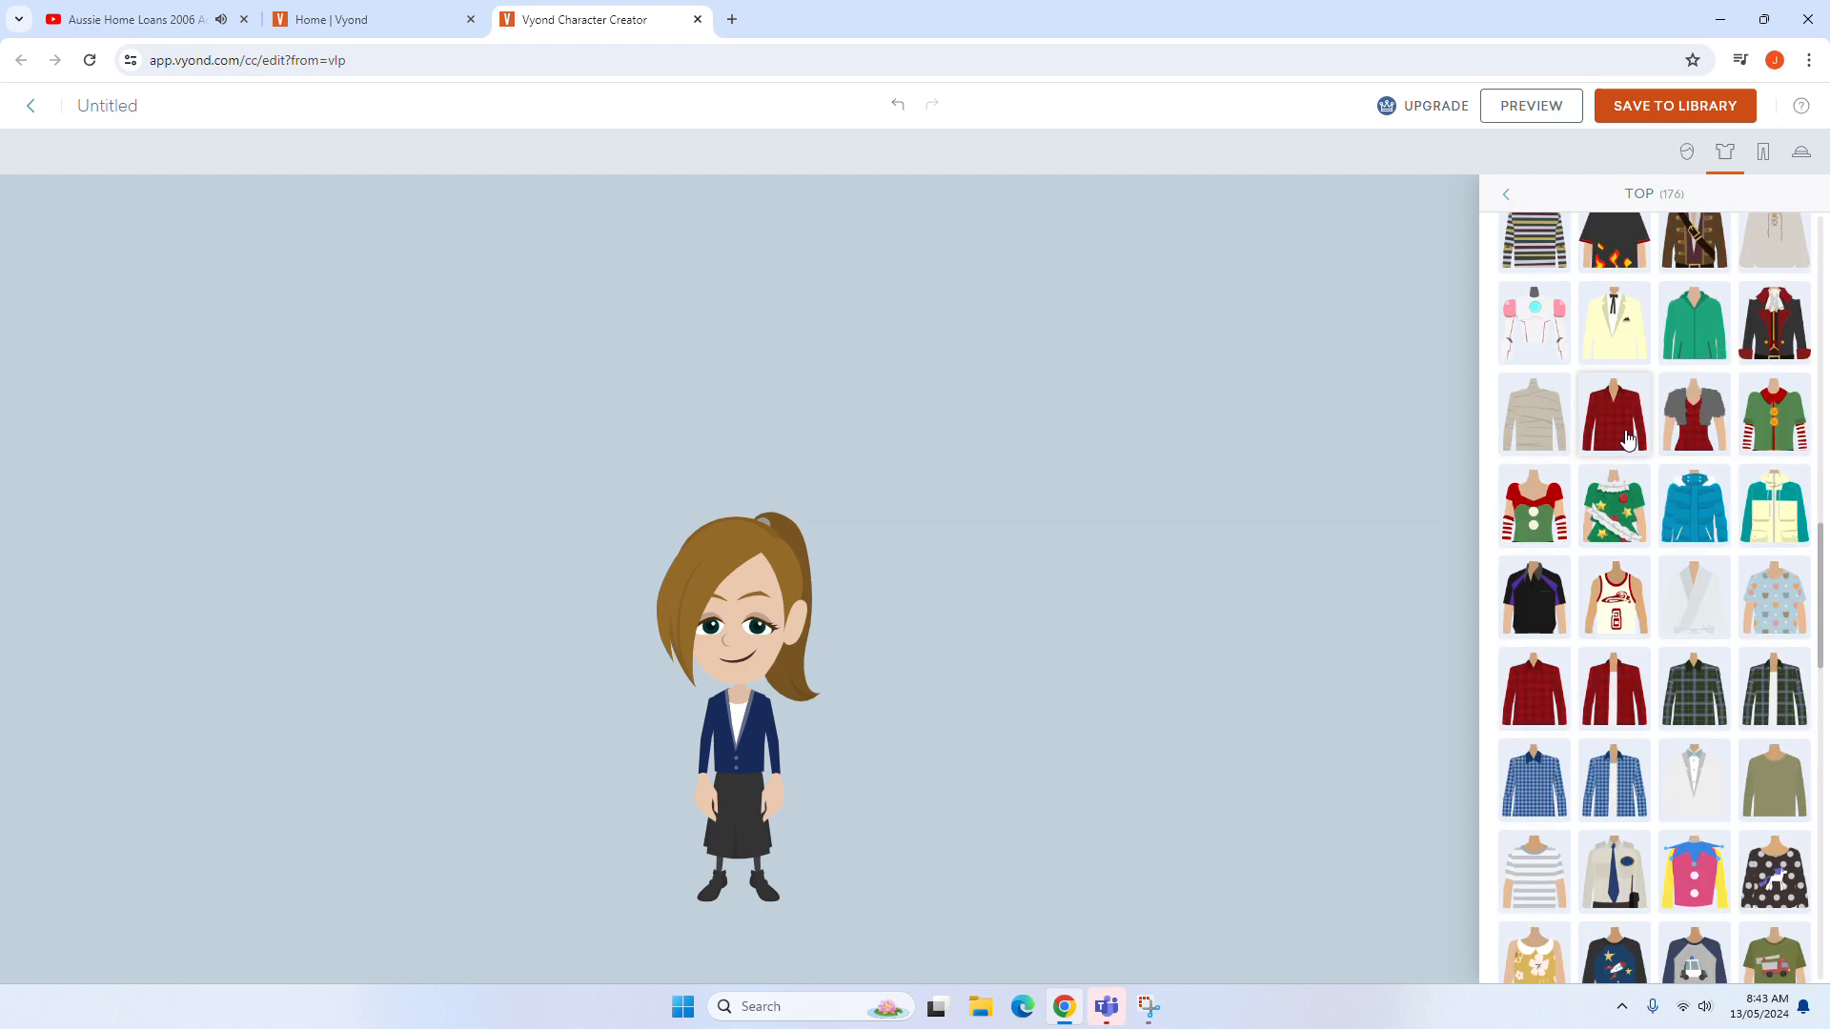
scroll(down, 3)
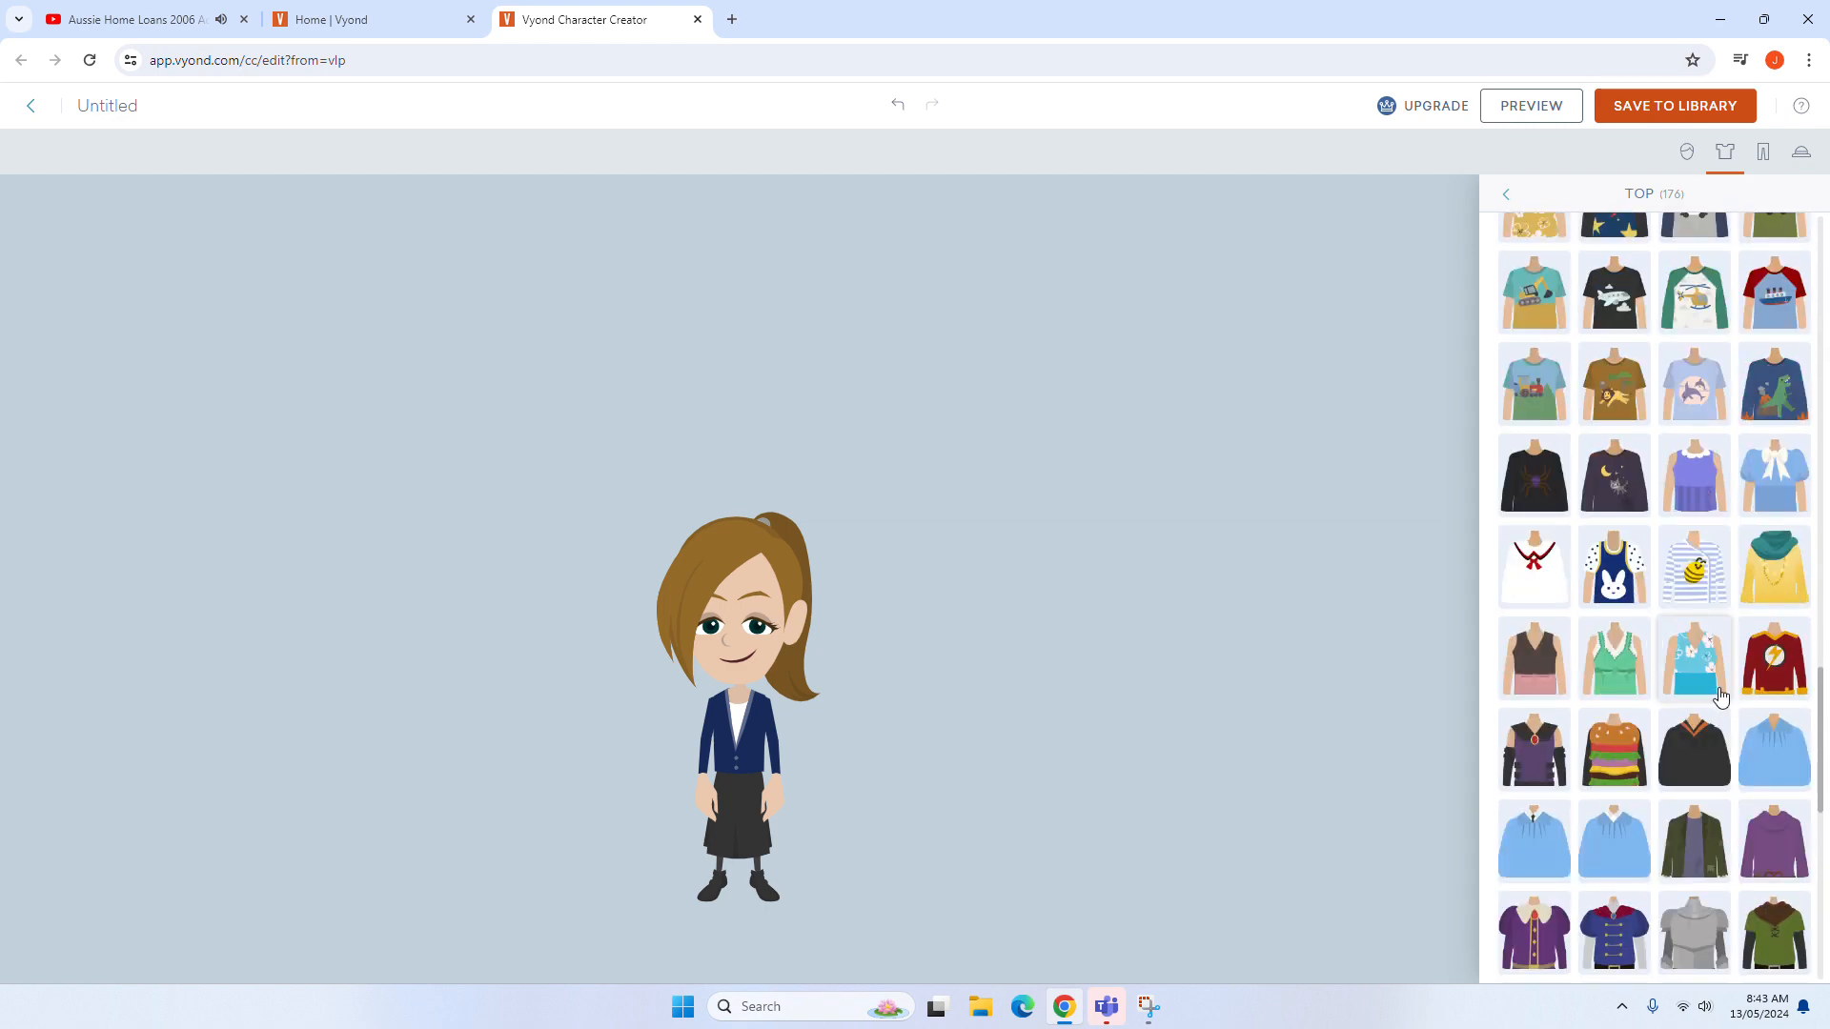
click(1694, 657)
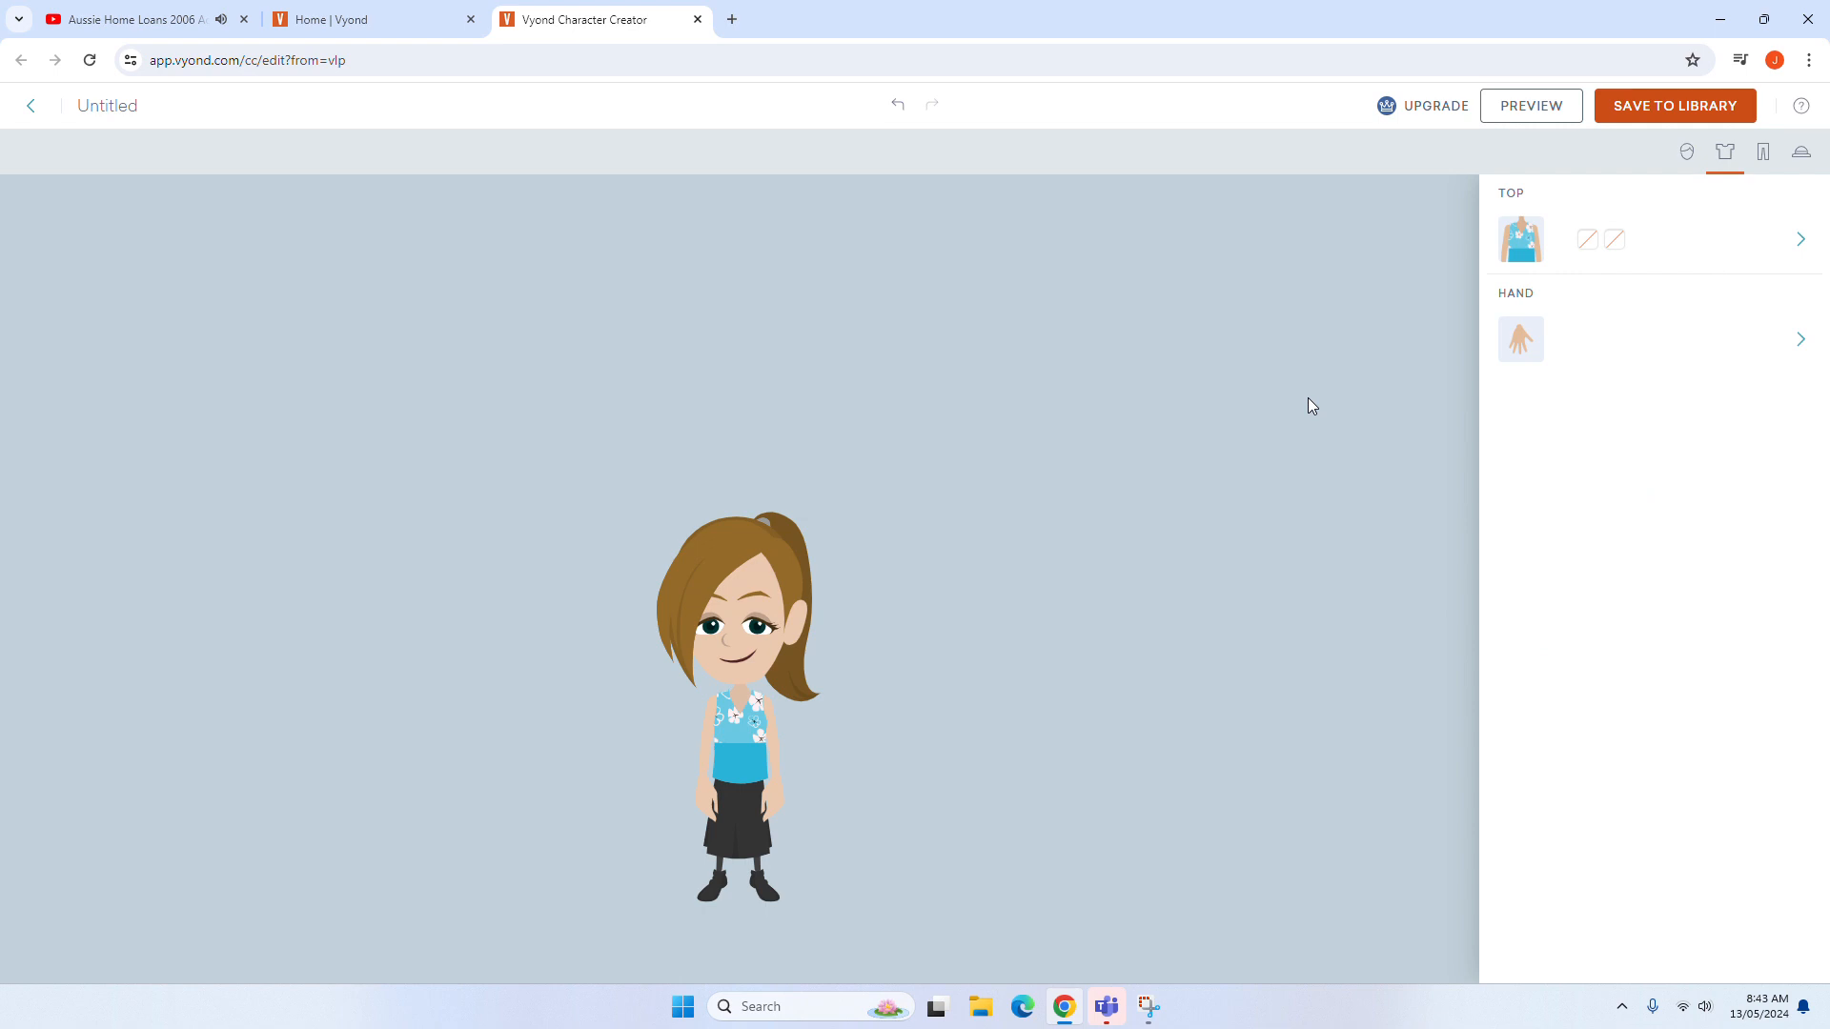
mouse_move(837, 63)
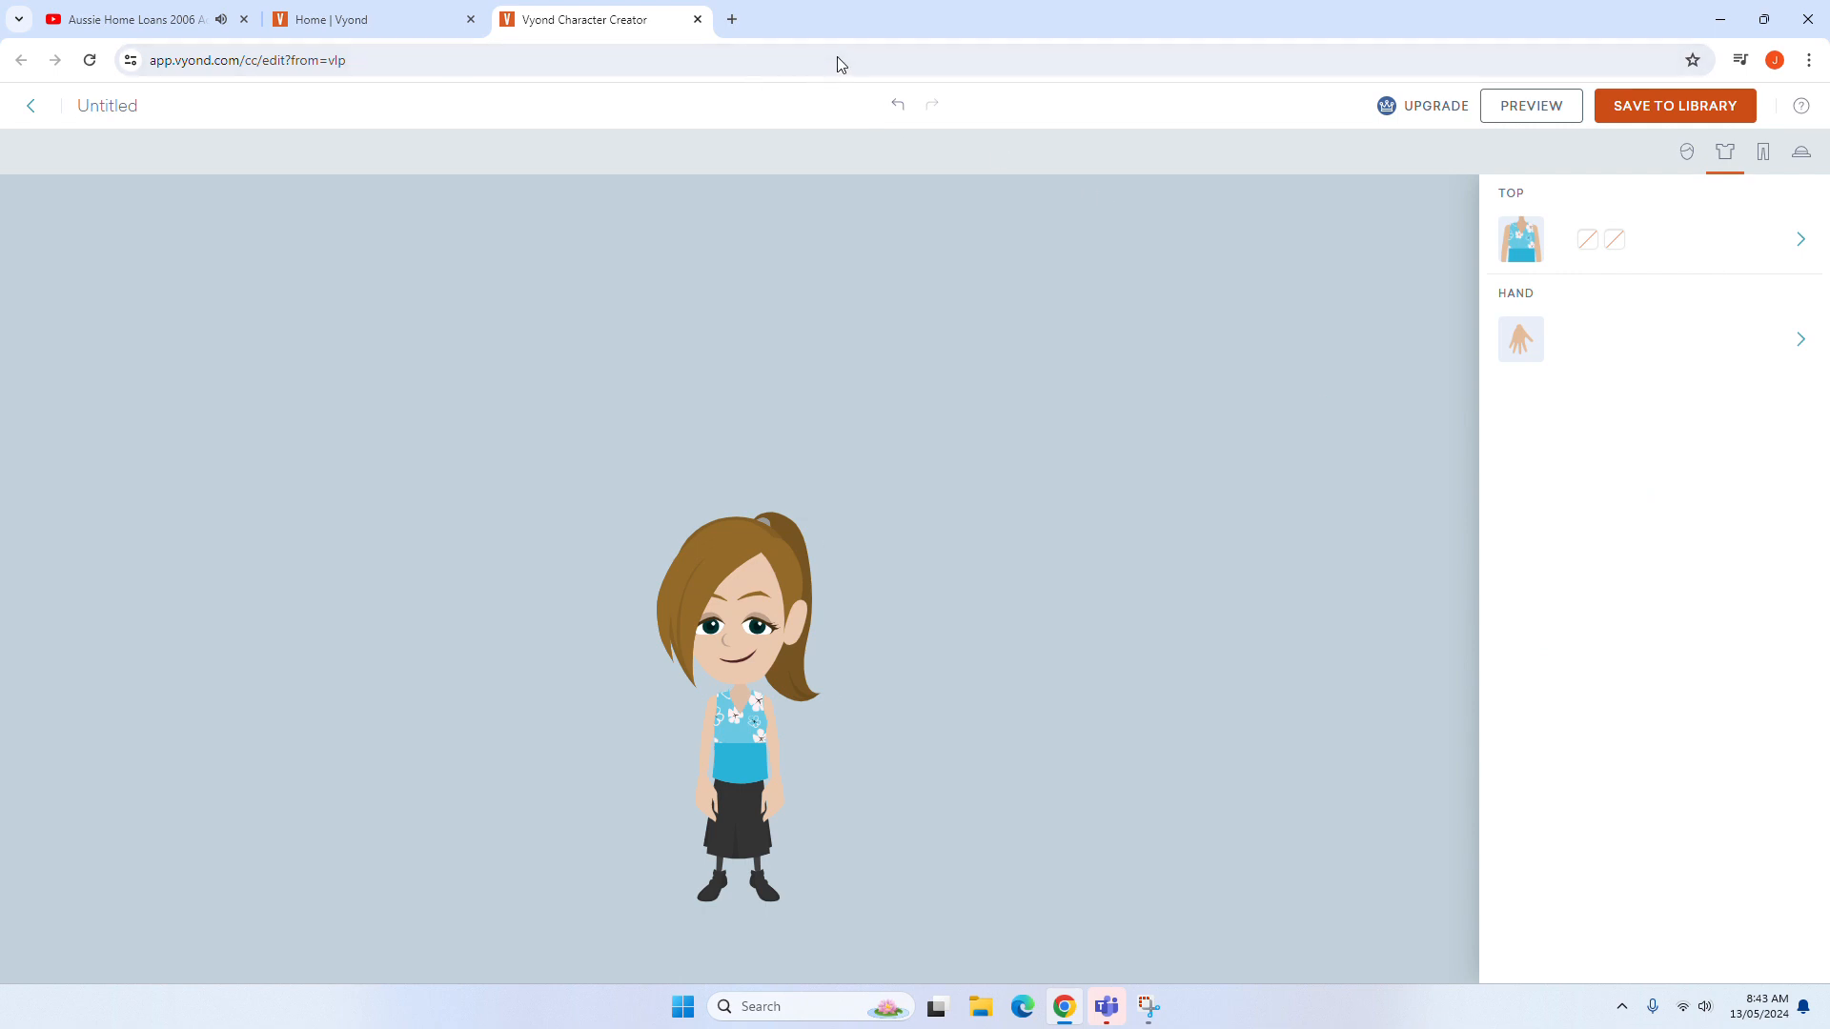